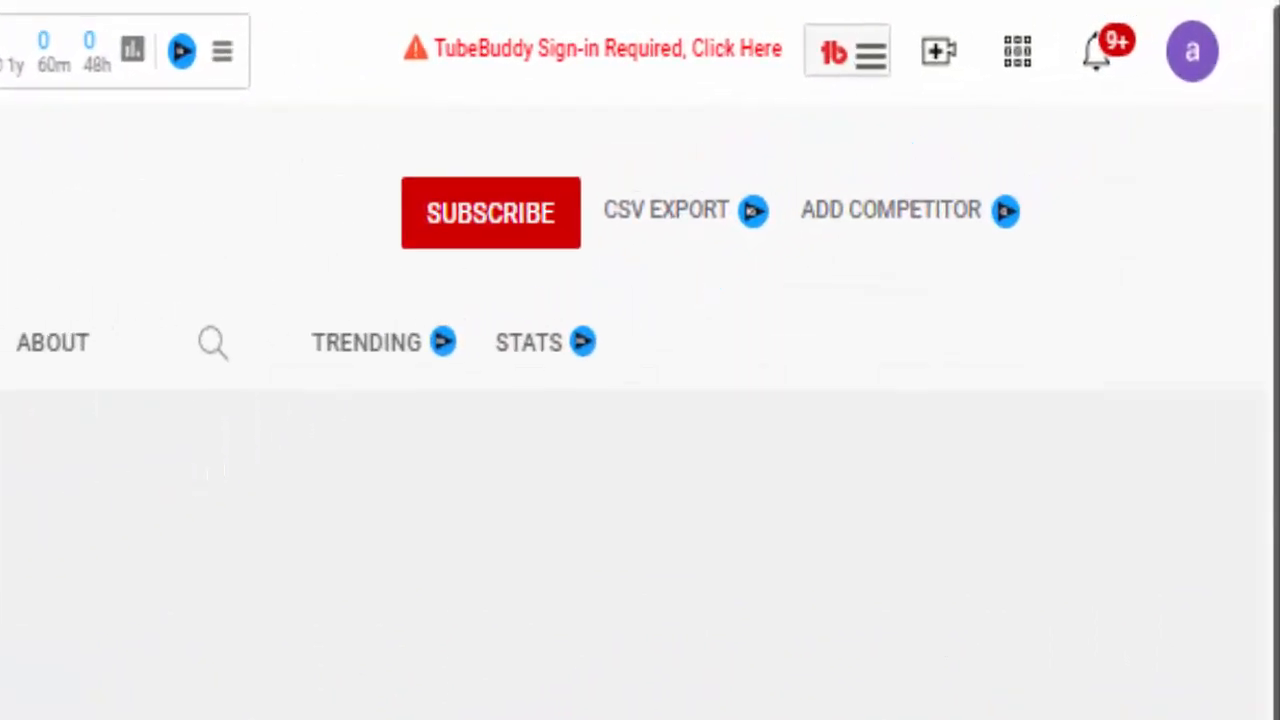
Step: Subscribe to the RG Tech channel and switch over to Canva's home page
left_click(490, 212)
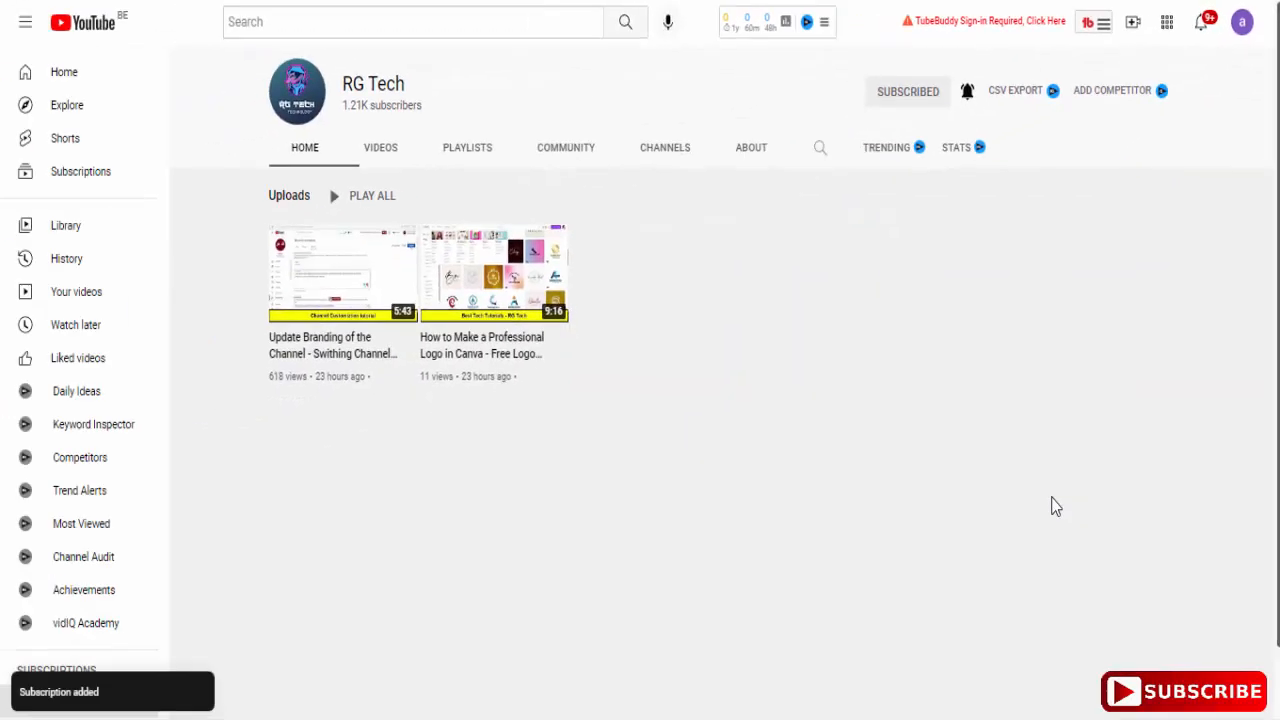
left_click(966, 92)
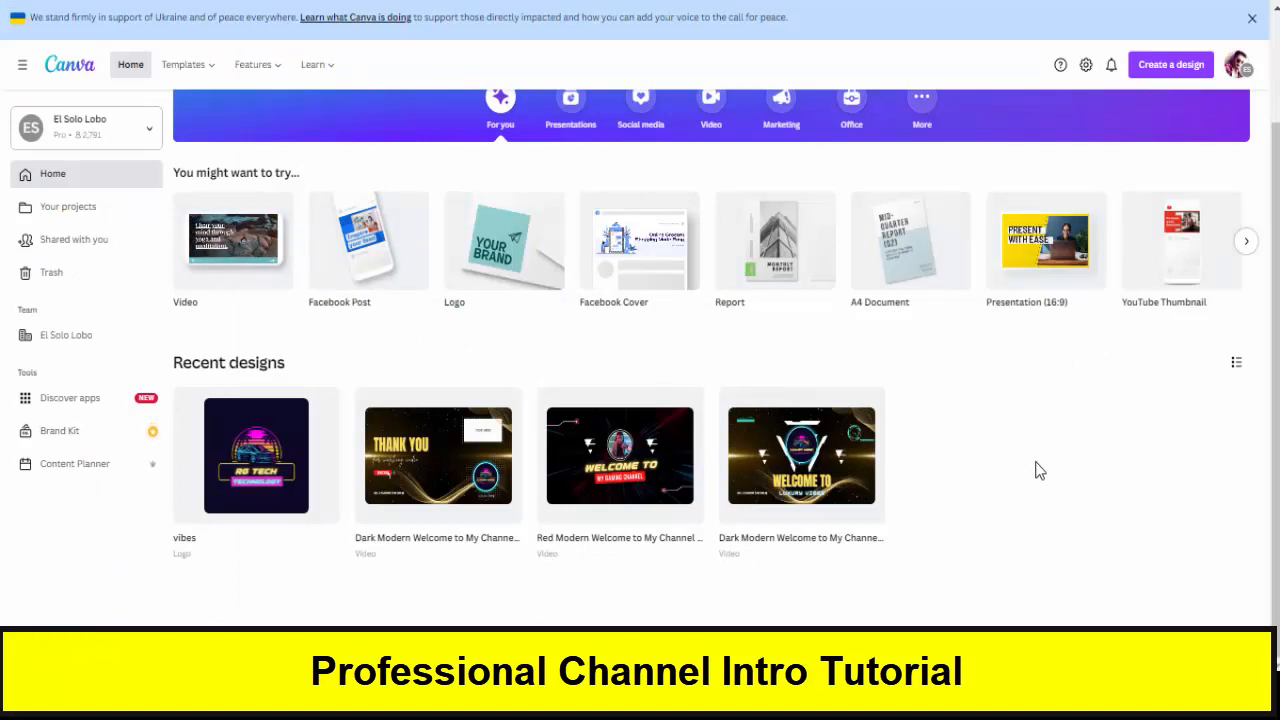
mouse_move(1100, 476)
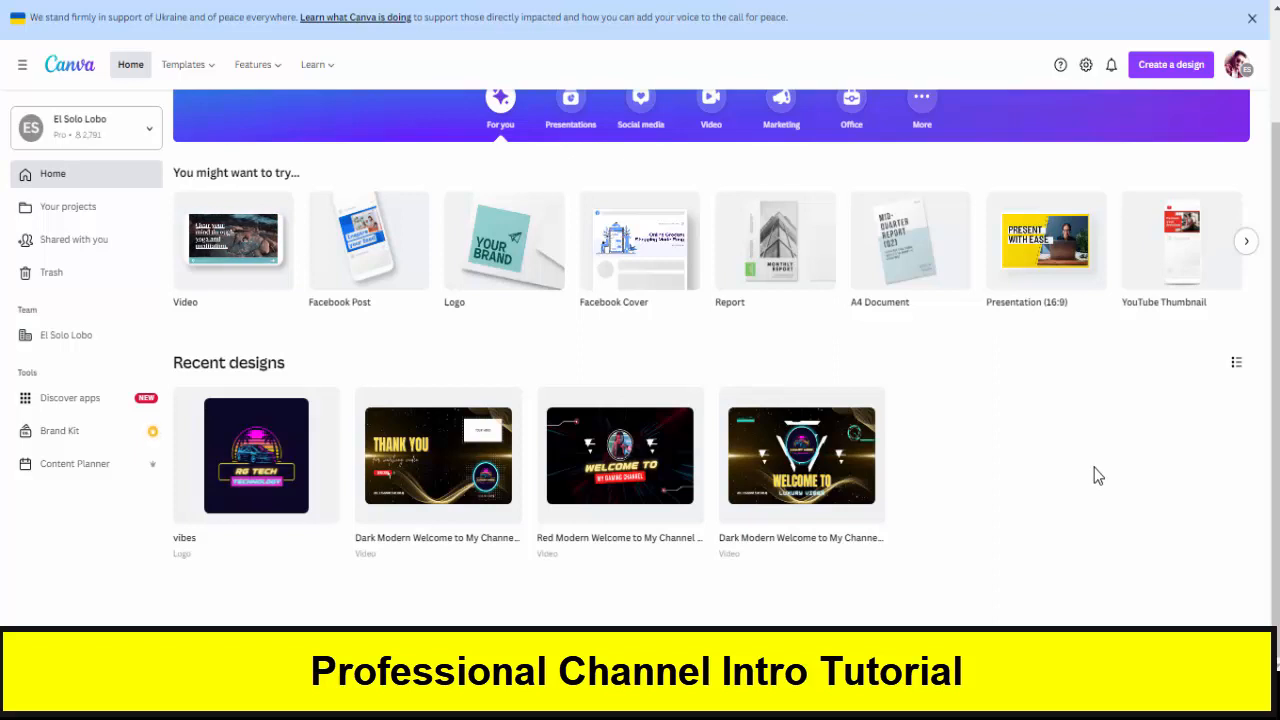
mouse_move(1062, 462)
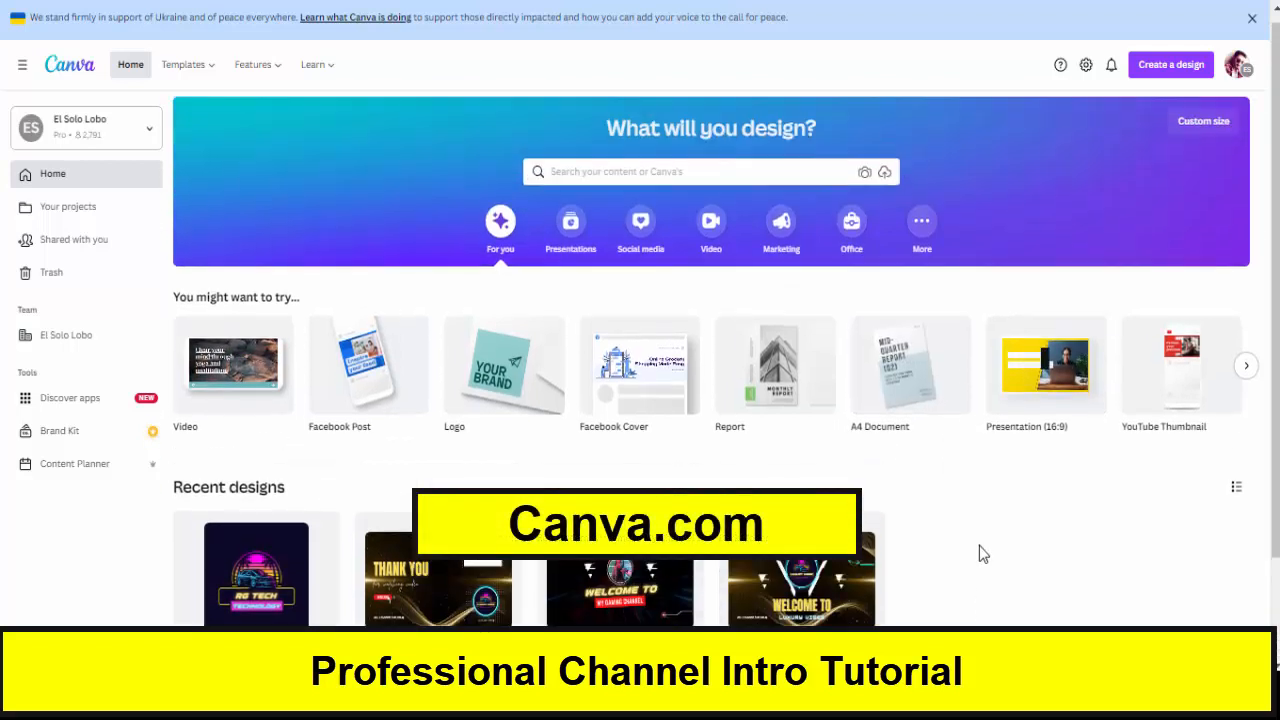
left_click(700, 172)
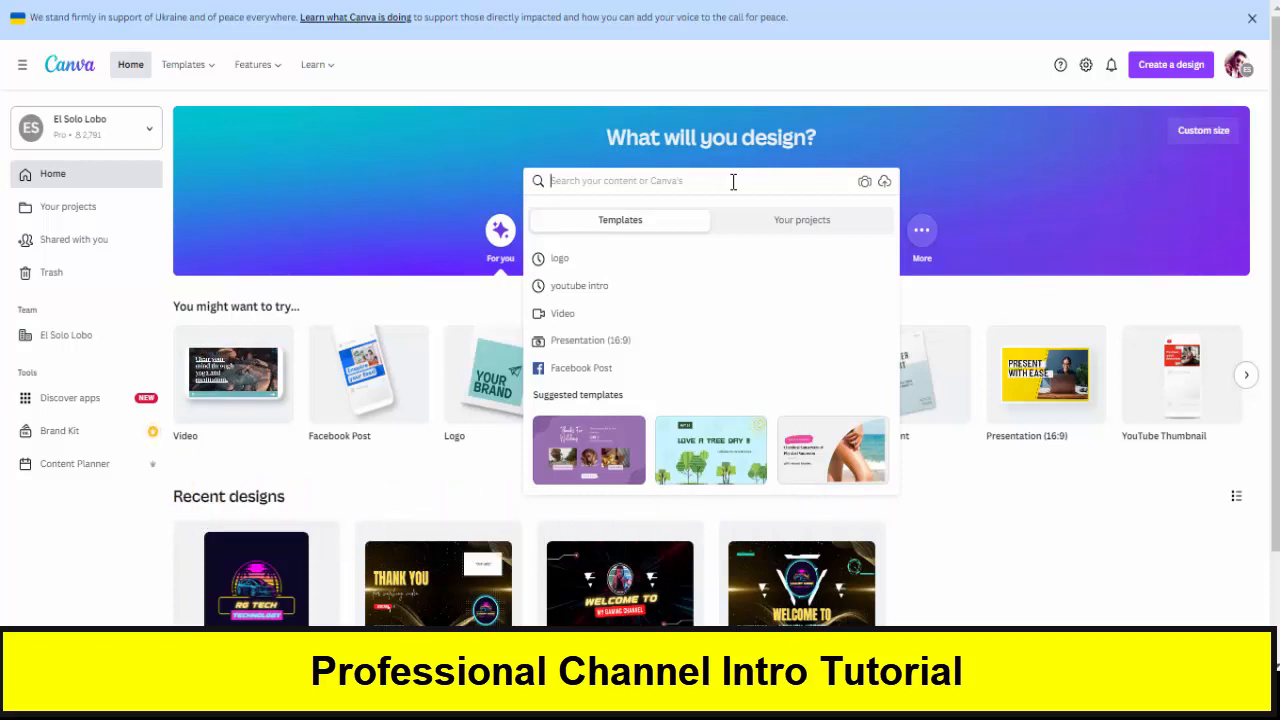
type("youtbe")
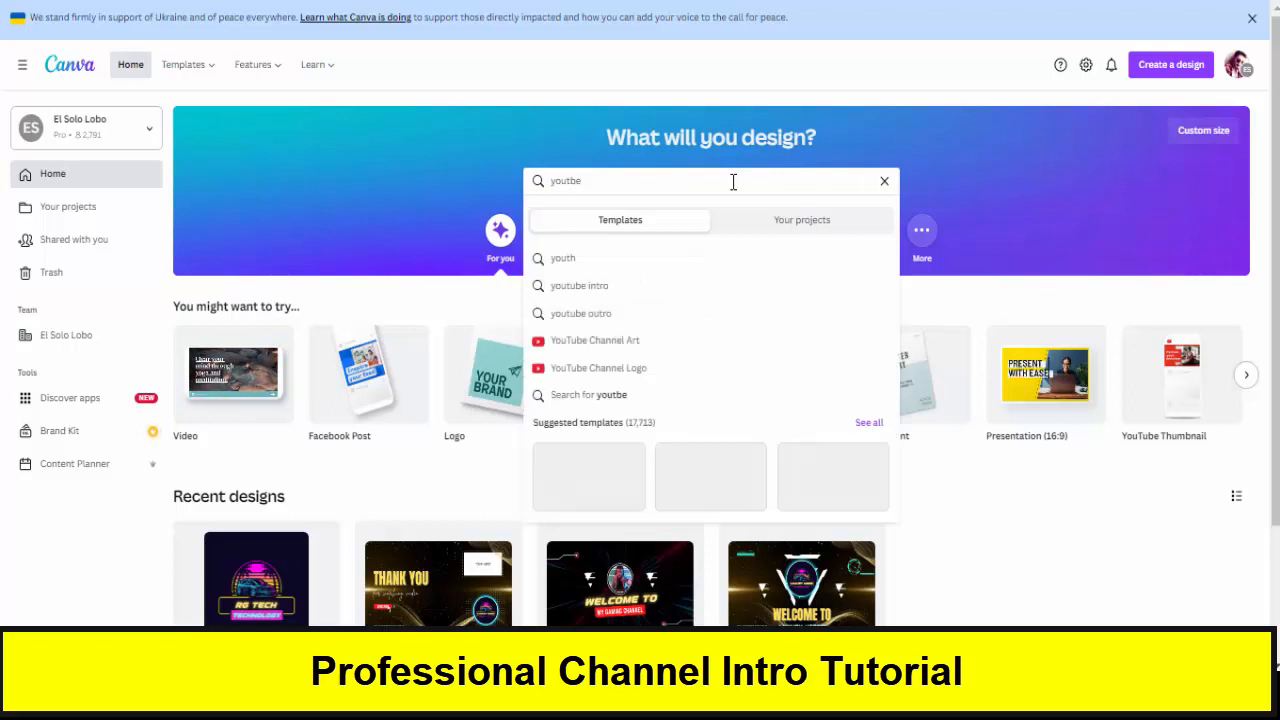
type("intro")
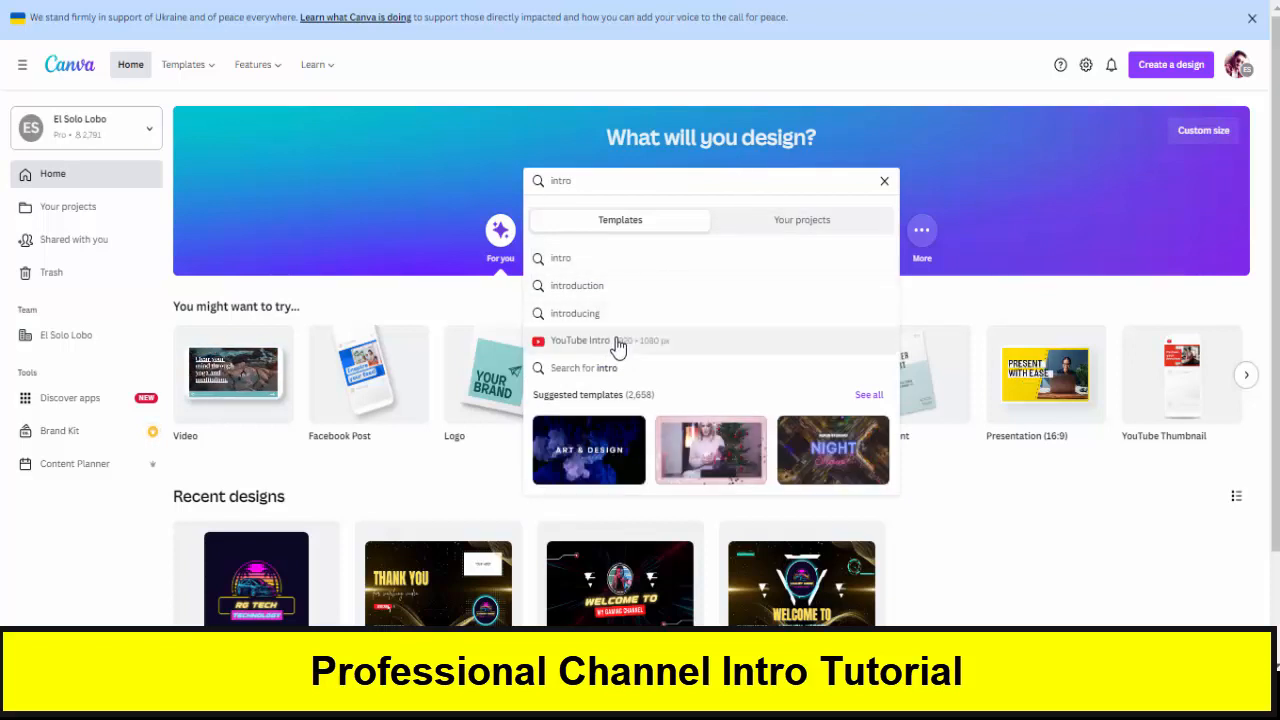
left_click(884, 180)
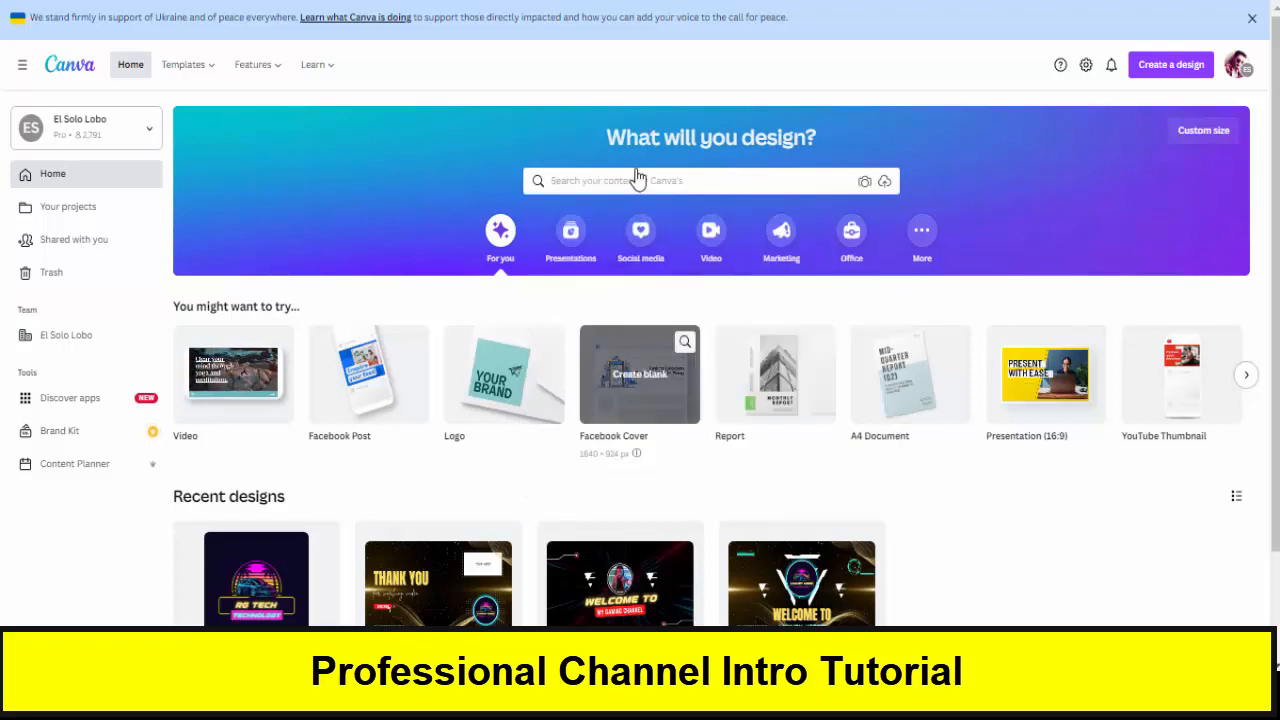
mouse_move(640, 260)
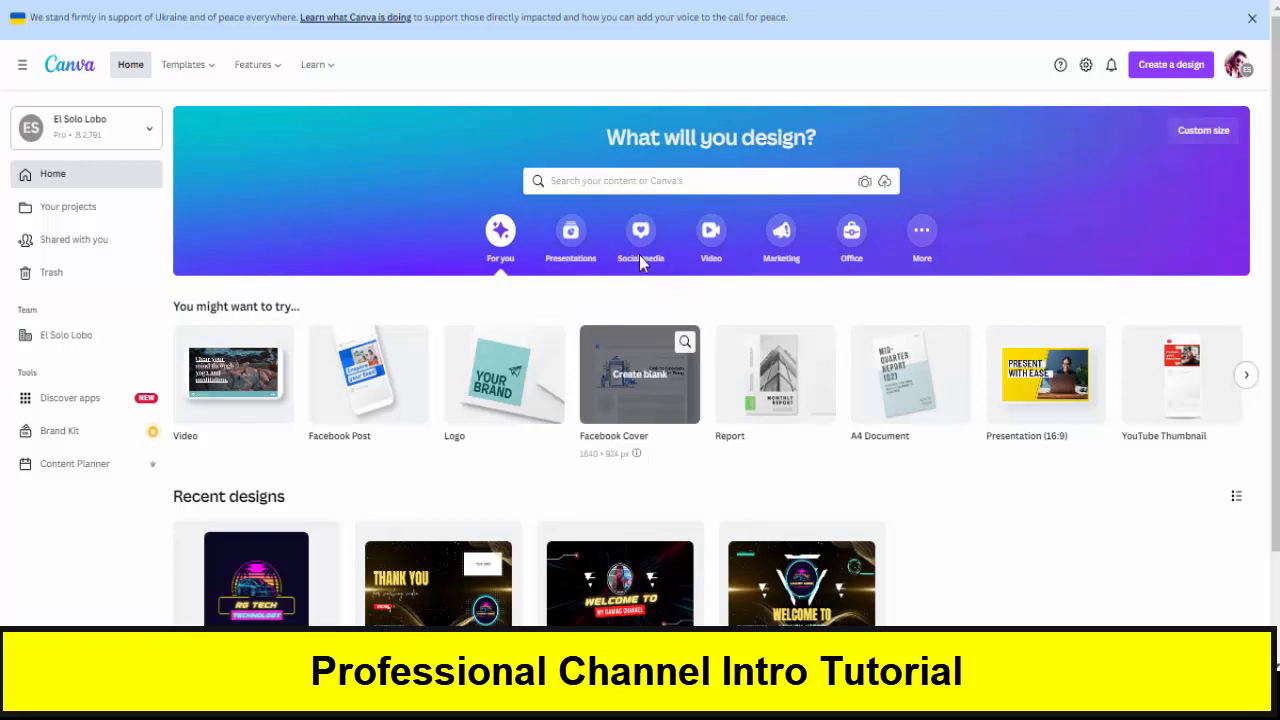
Step: Search 'youtube intro' and browse down the grid of intro template results
type("youtube intro")
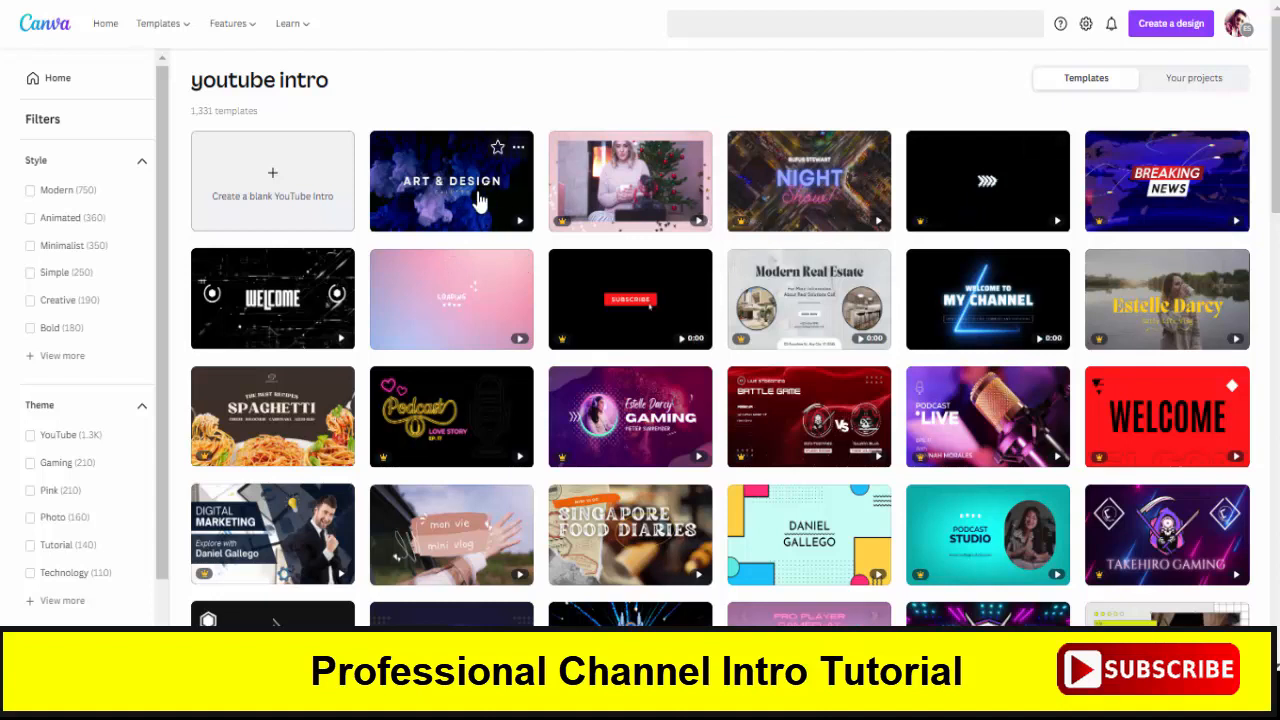
mouse_move(1048, 316)
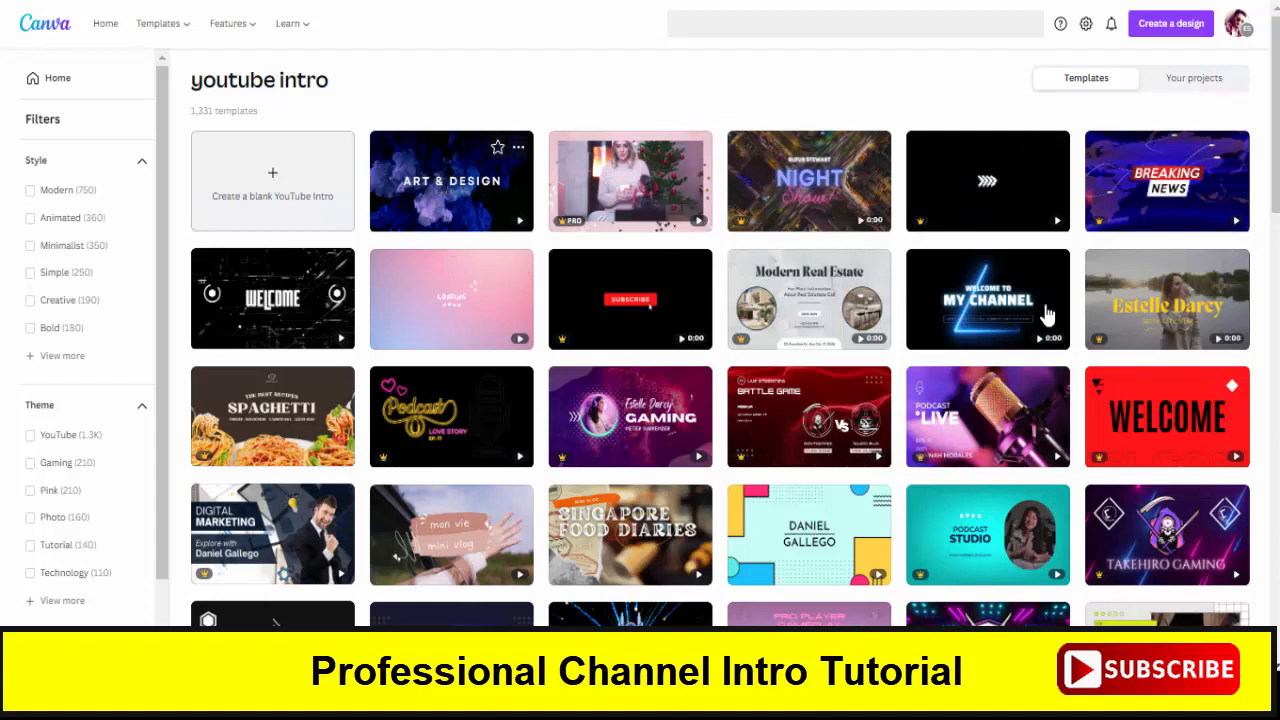
type("youtube intro")
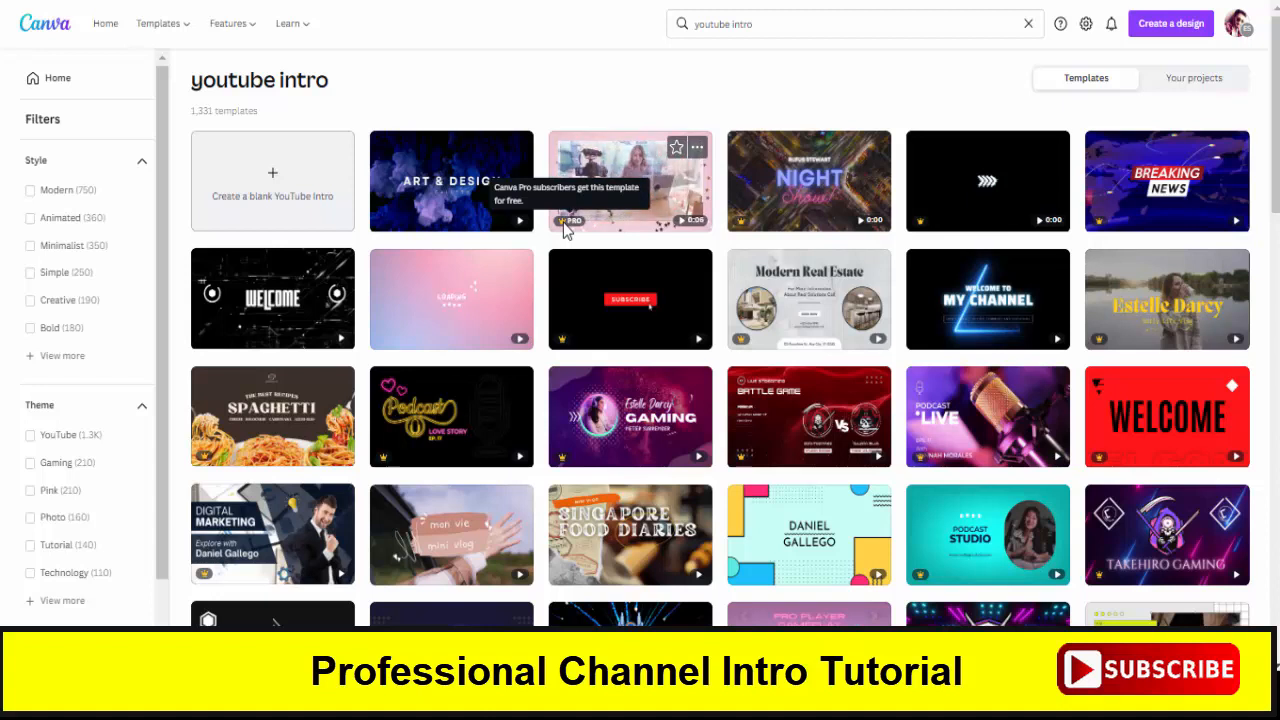
mouse_move(778, 90)
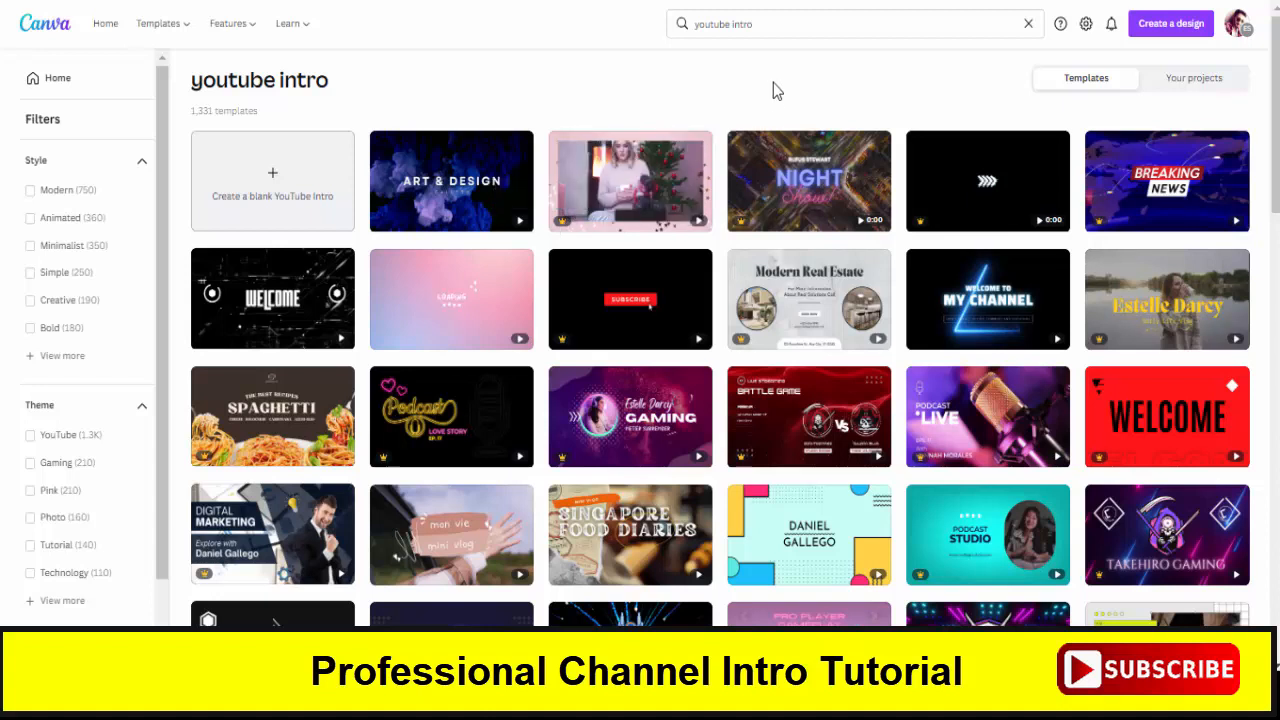
mouse_move(798, 230)
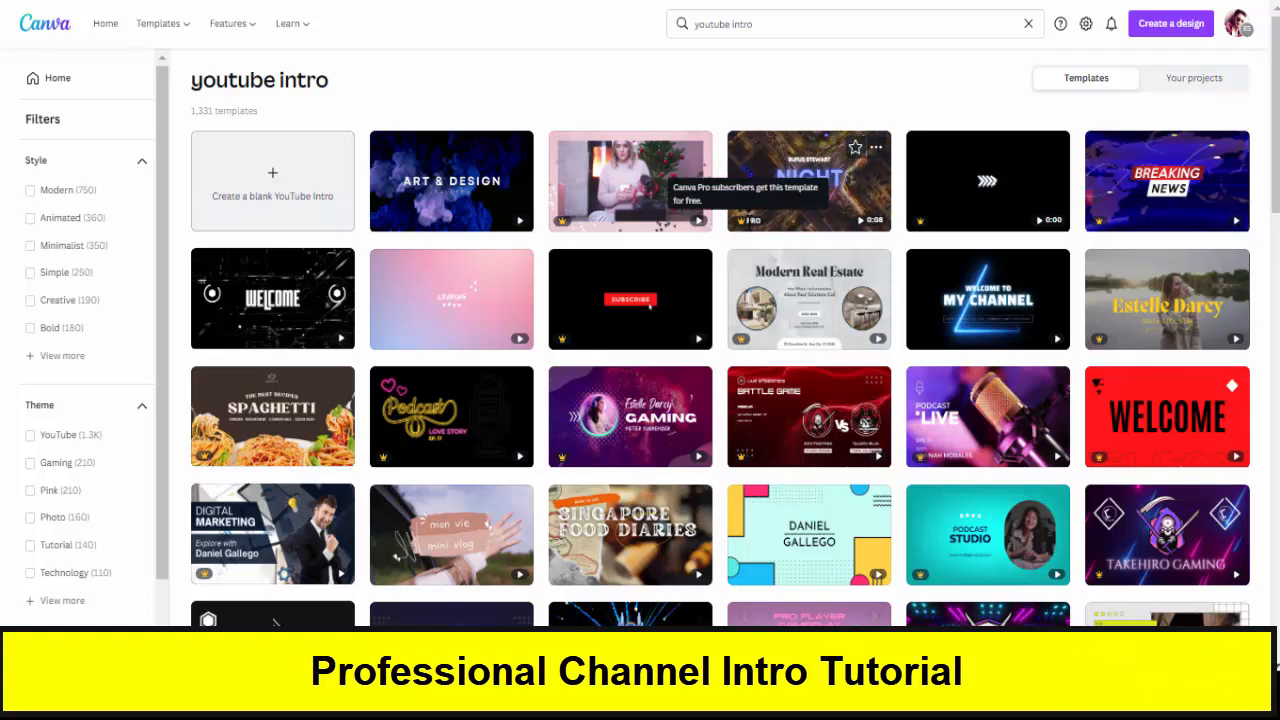
scroll("down", 3)
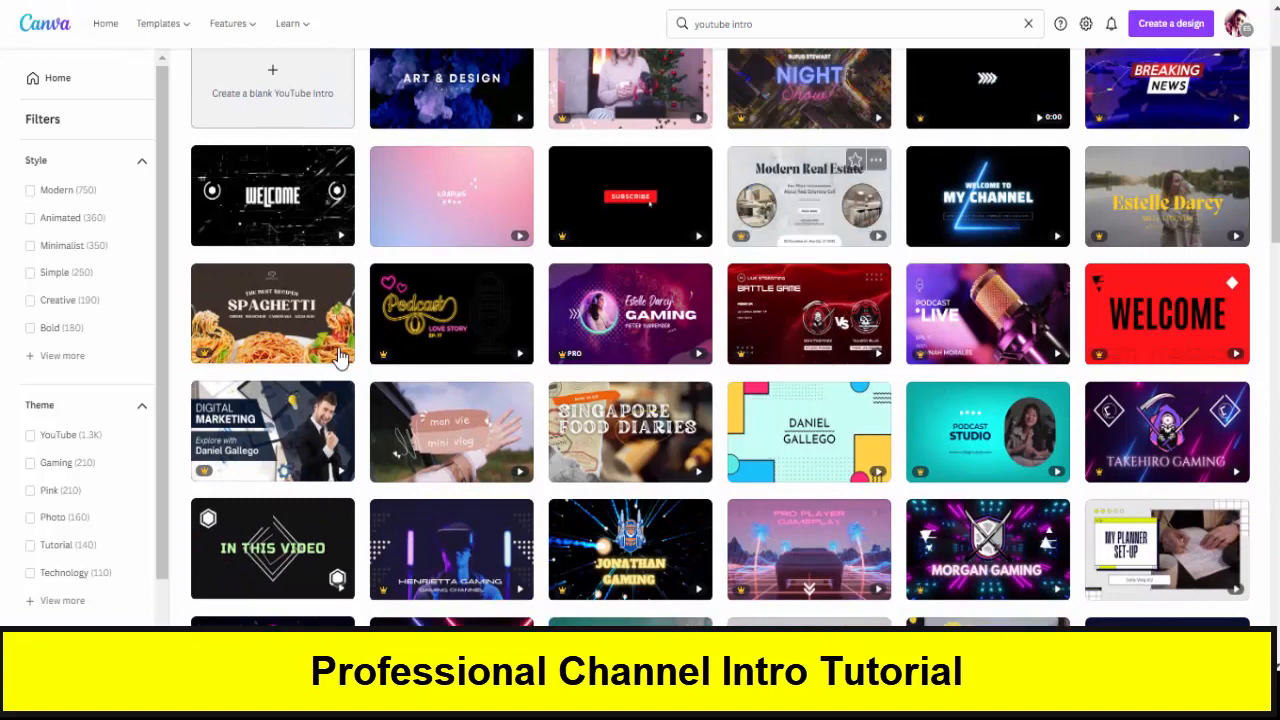
scroll("down", 3)
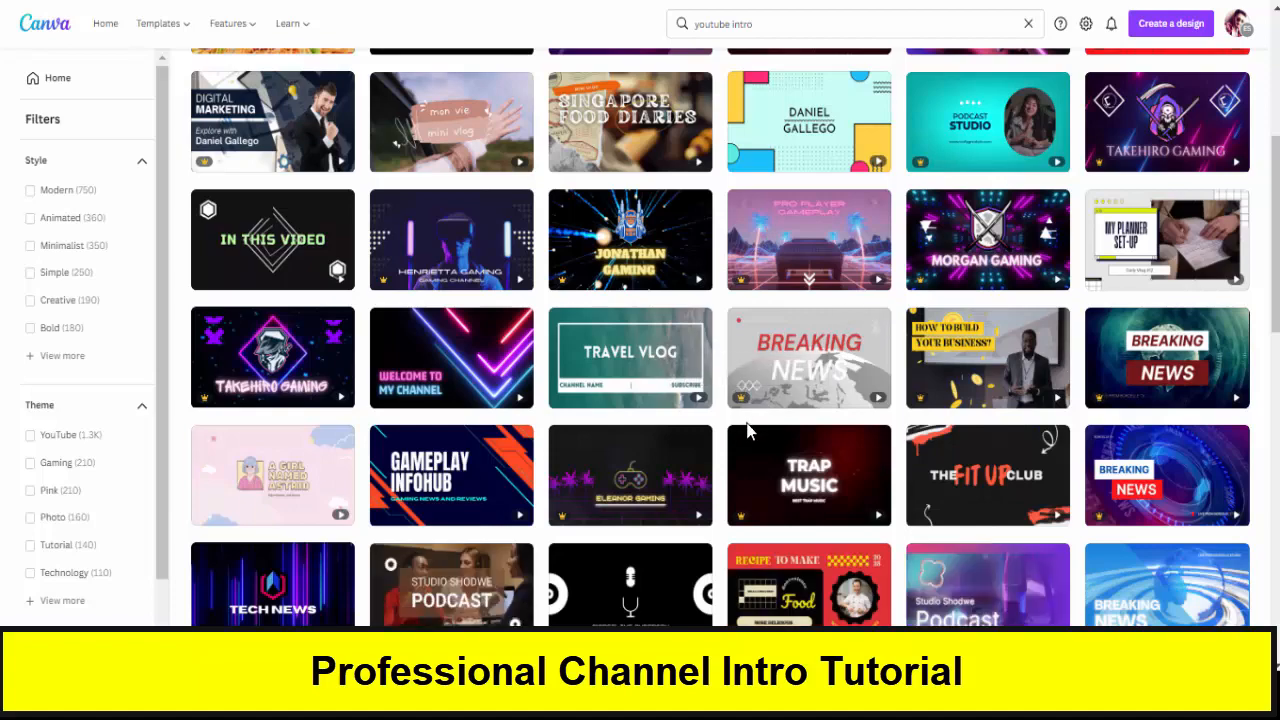
scroll("down", 3)
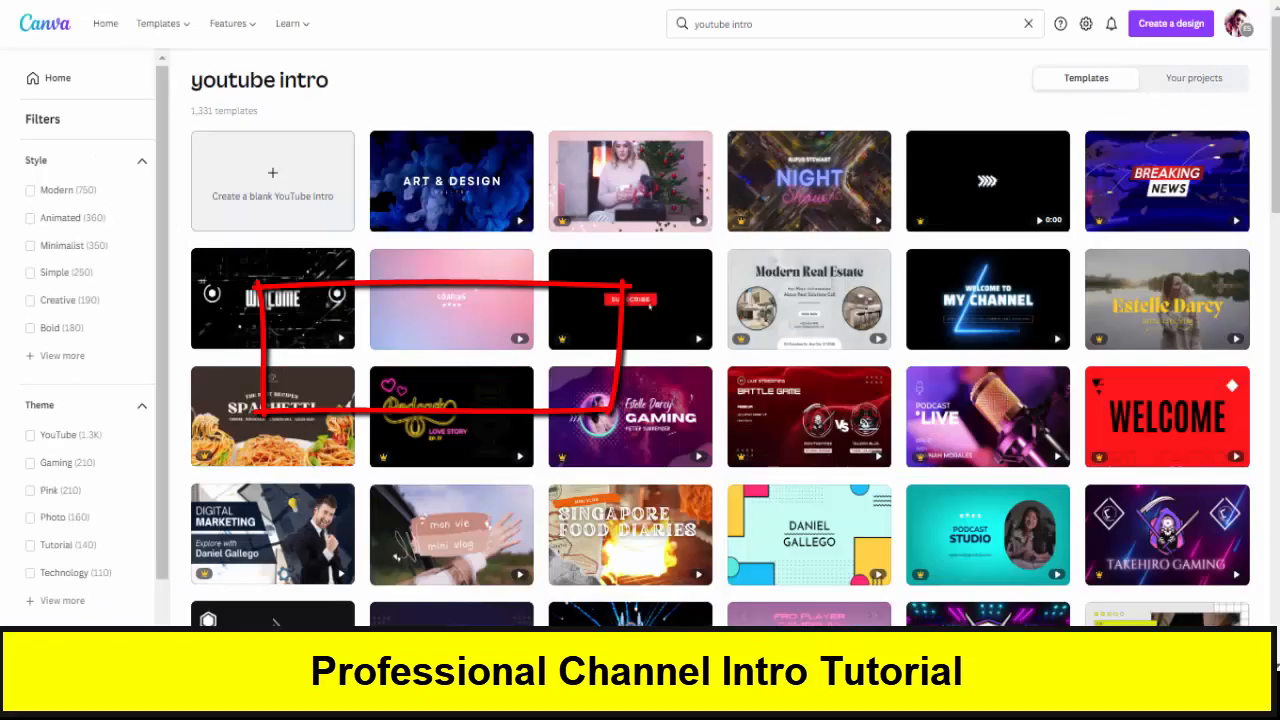
Step: Create a blank YouTube Intro video design in the editor
left_click(272, 180)
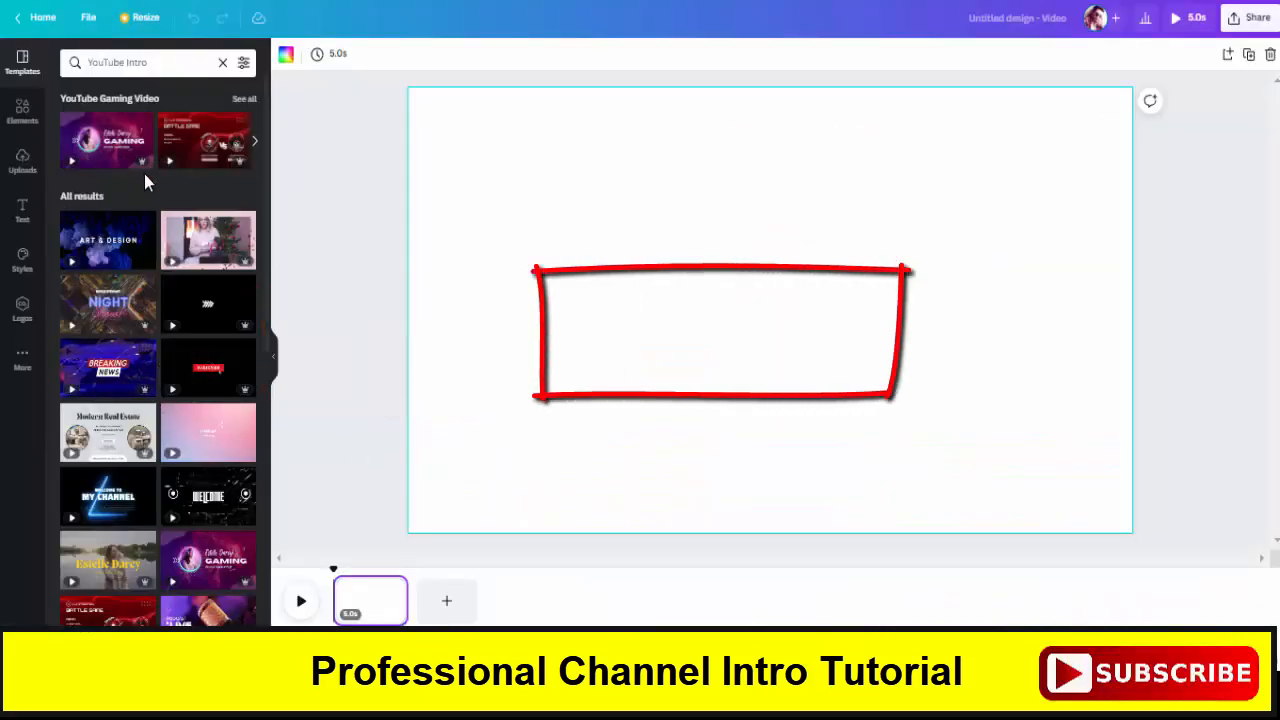
scroll("down", 3)
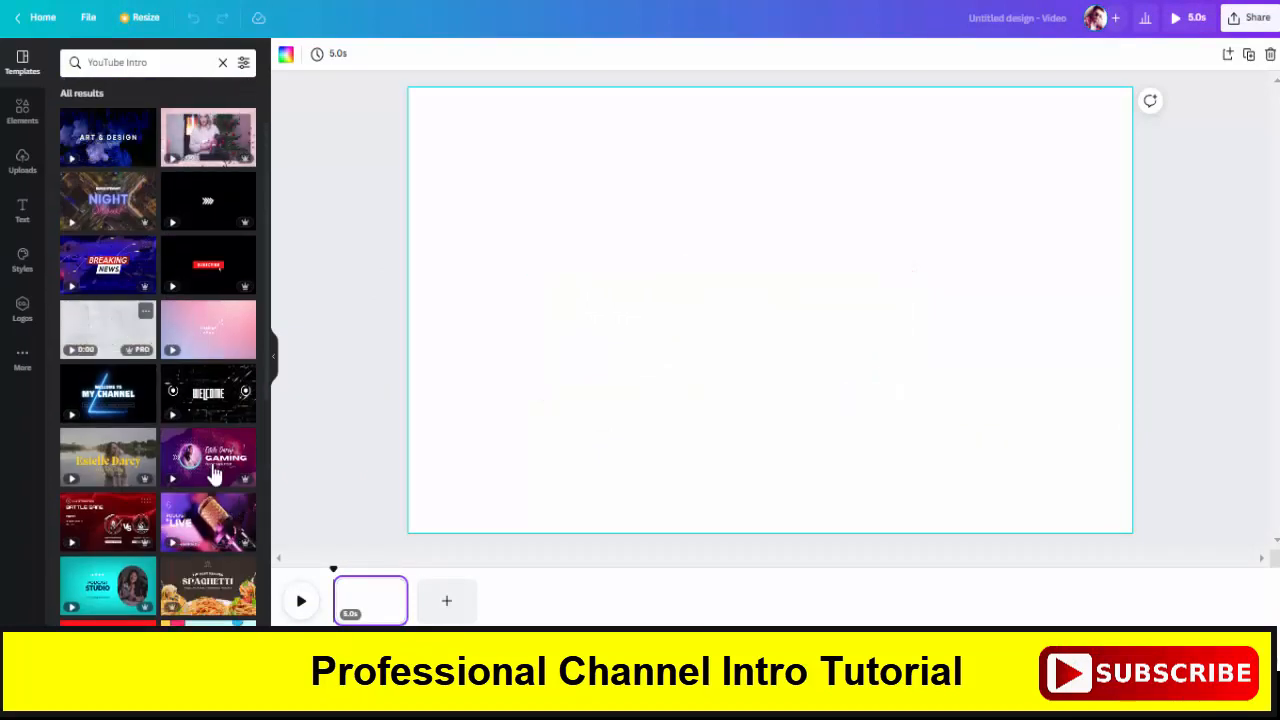
scroll("down", 3)
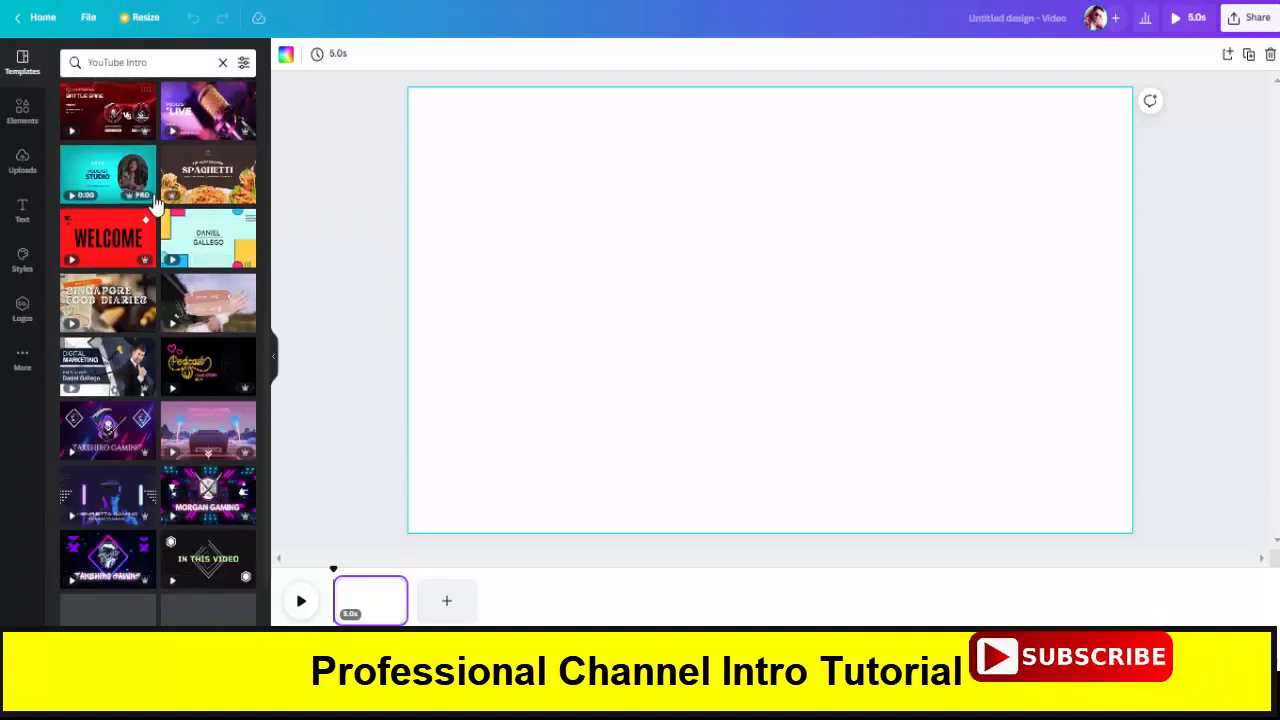
Step: Begin a new template search in the side panel with the query 'tech'
left_click(140, 62)
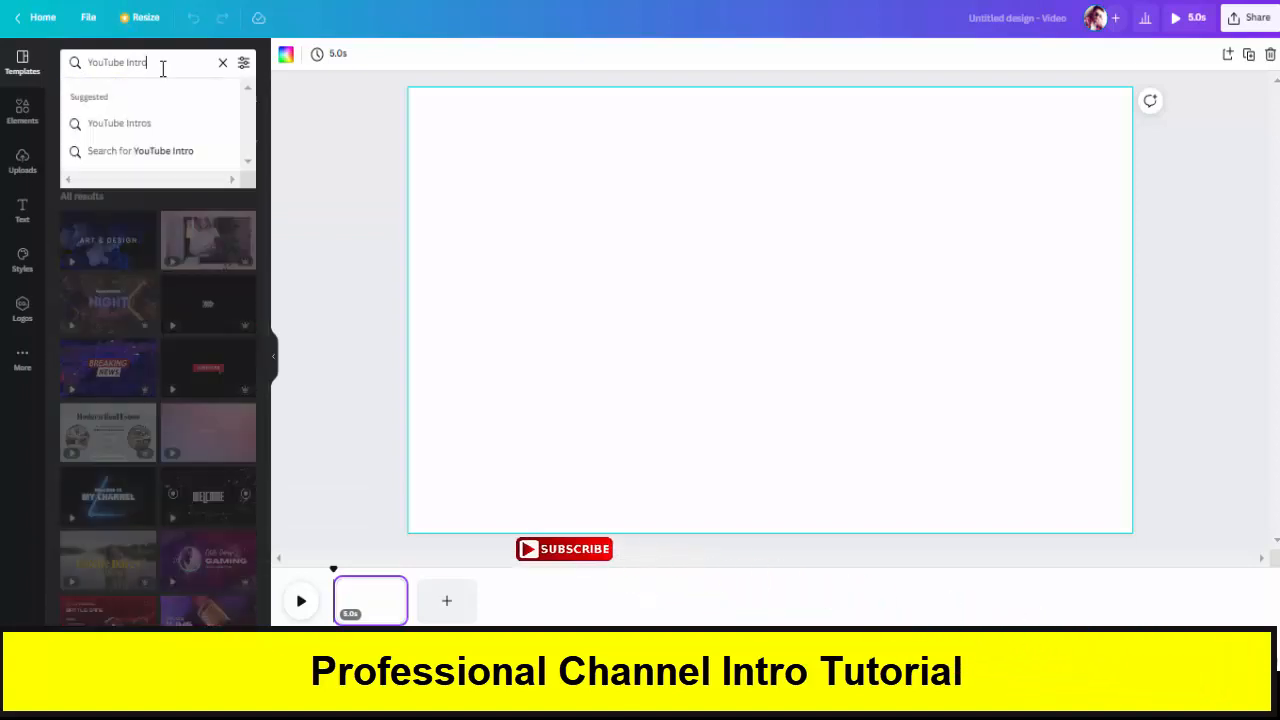
type("tech")
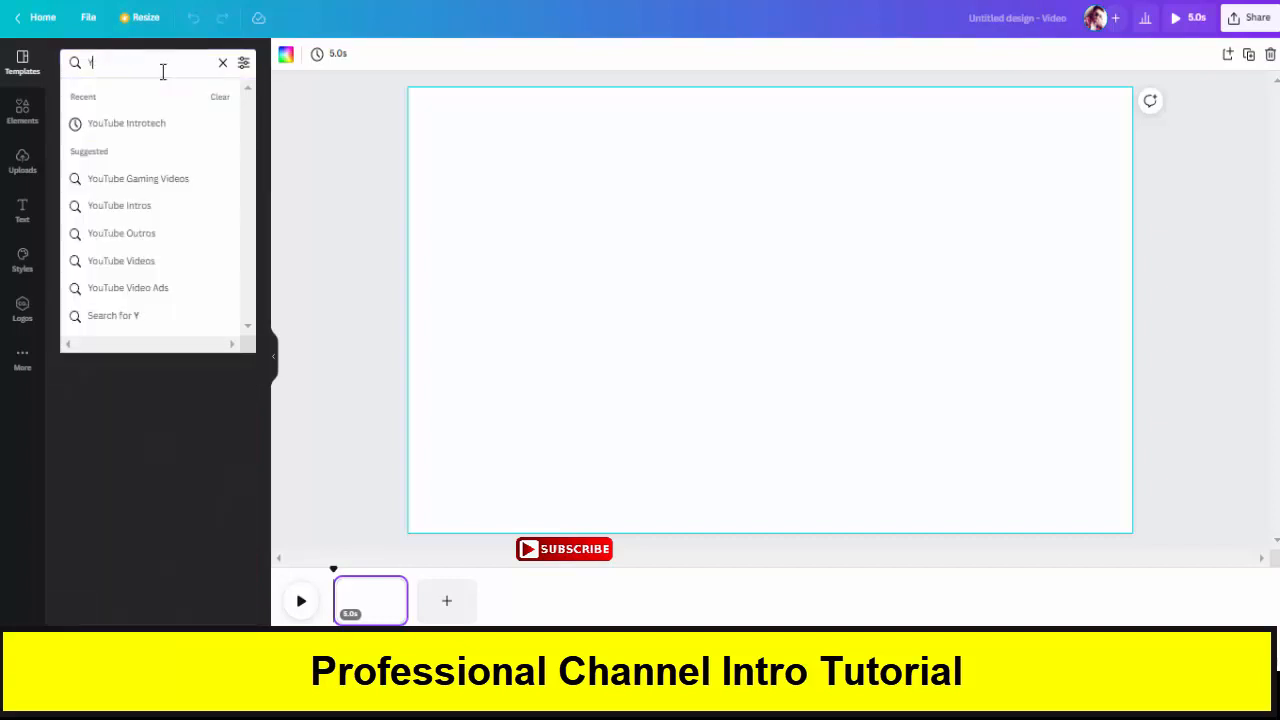
type("tr")
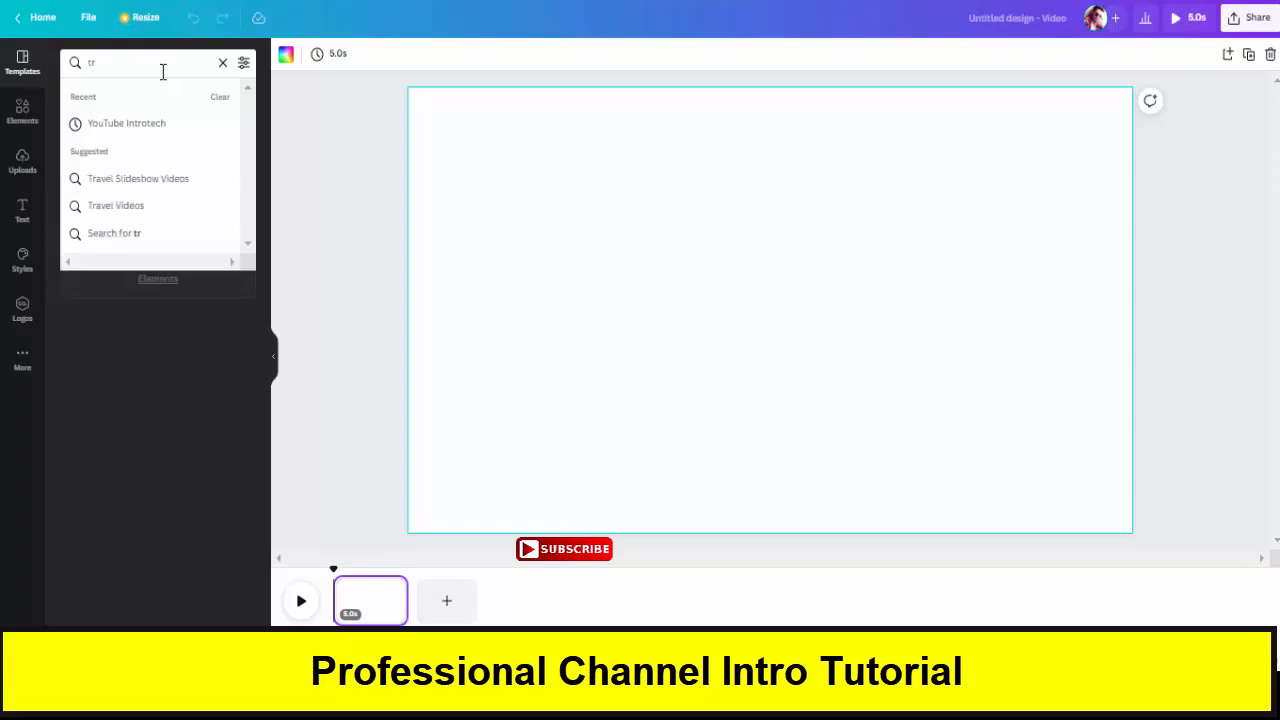
type("ech")
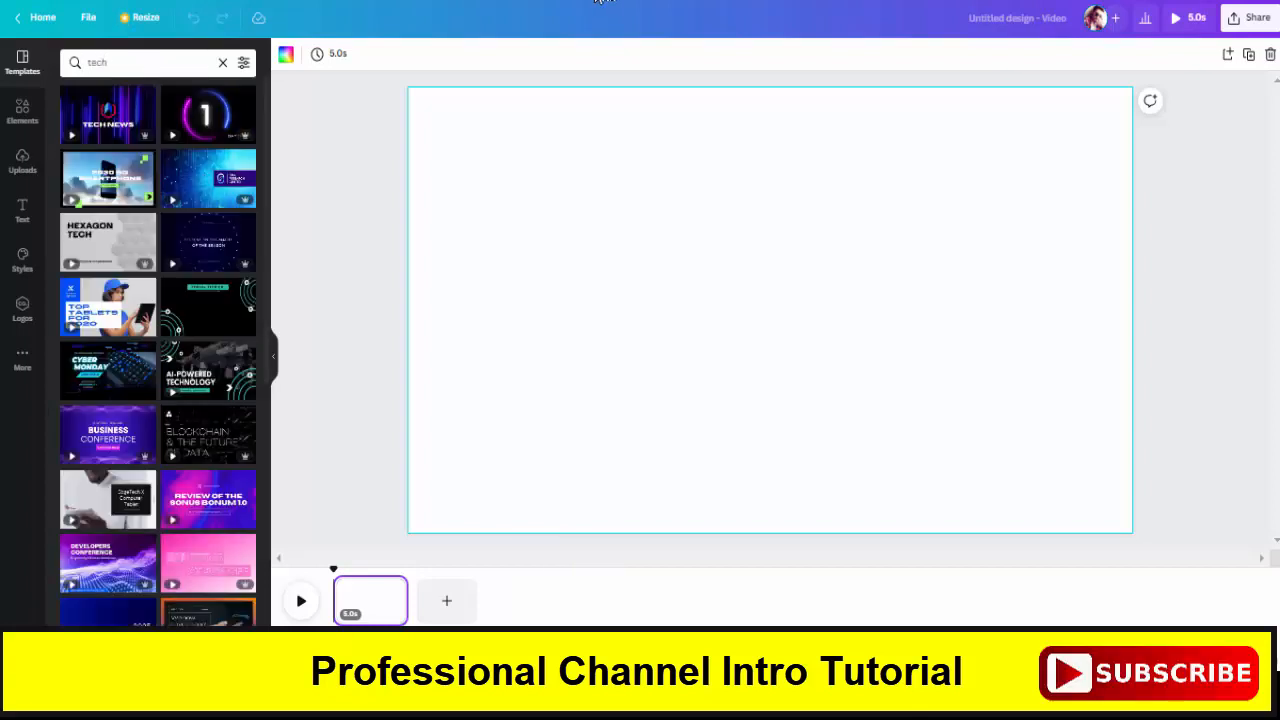
mouse_move(108, 178)
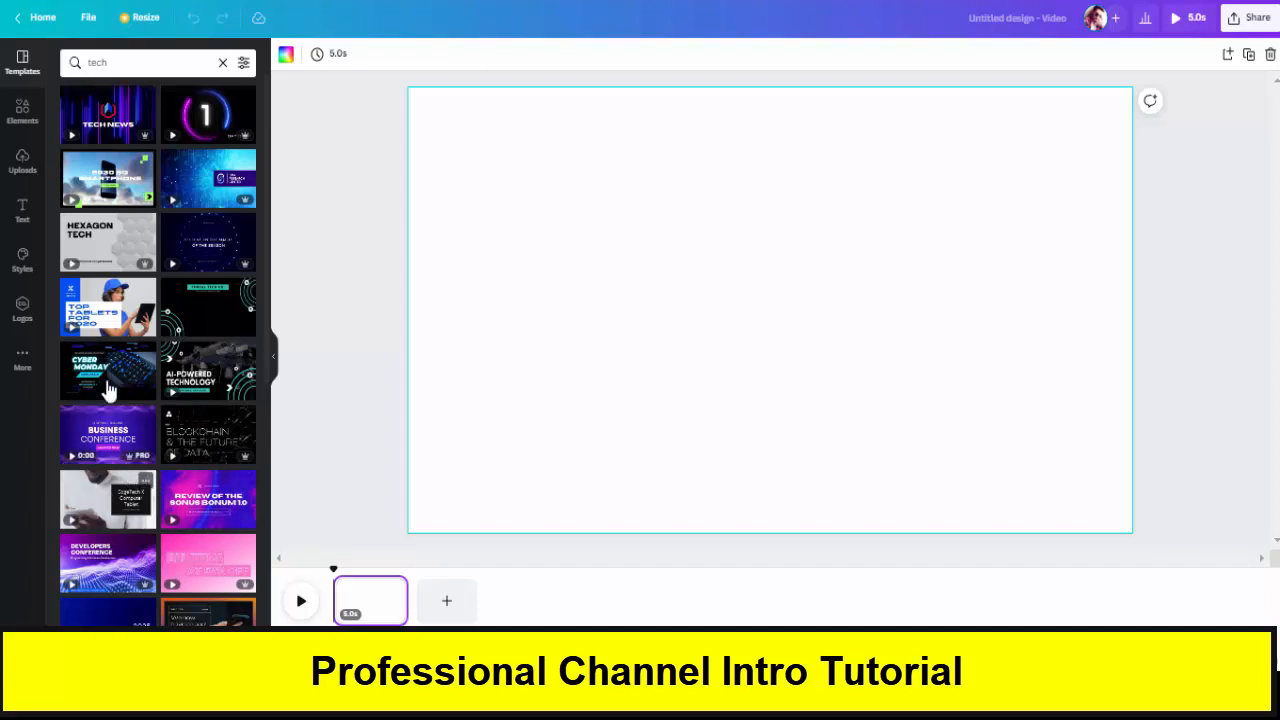
mouse_move(112, 388)
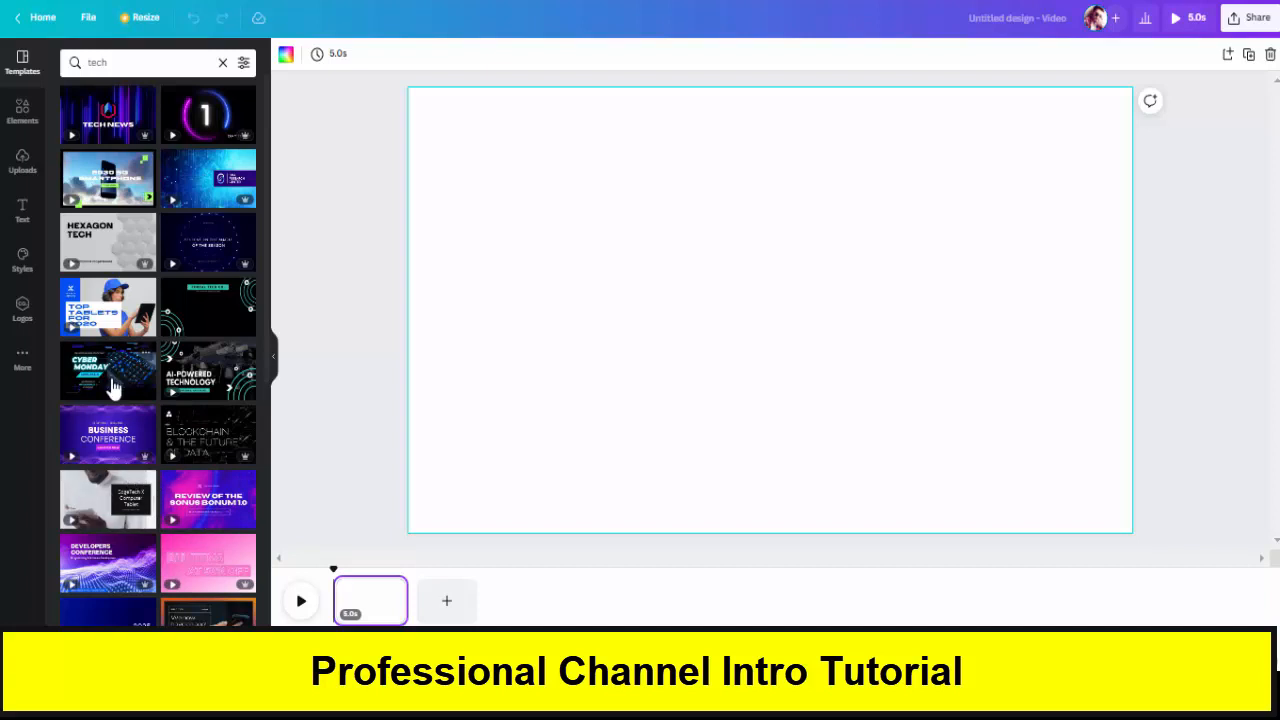
mouse_move(150, 124)
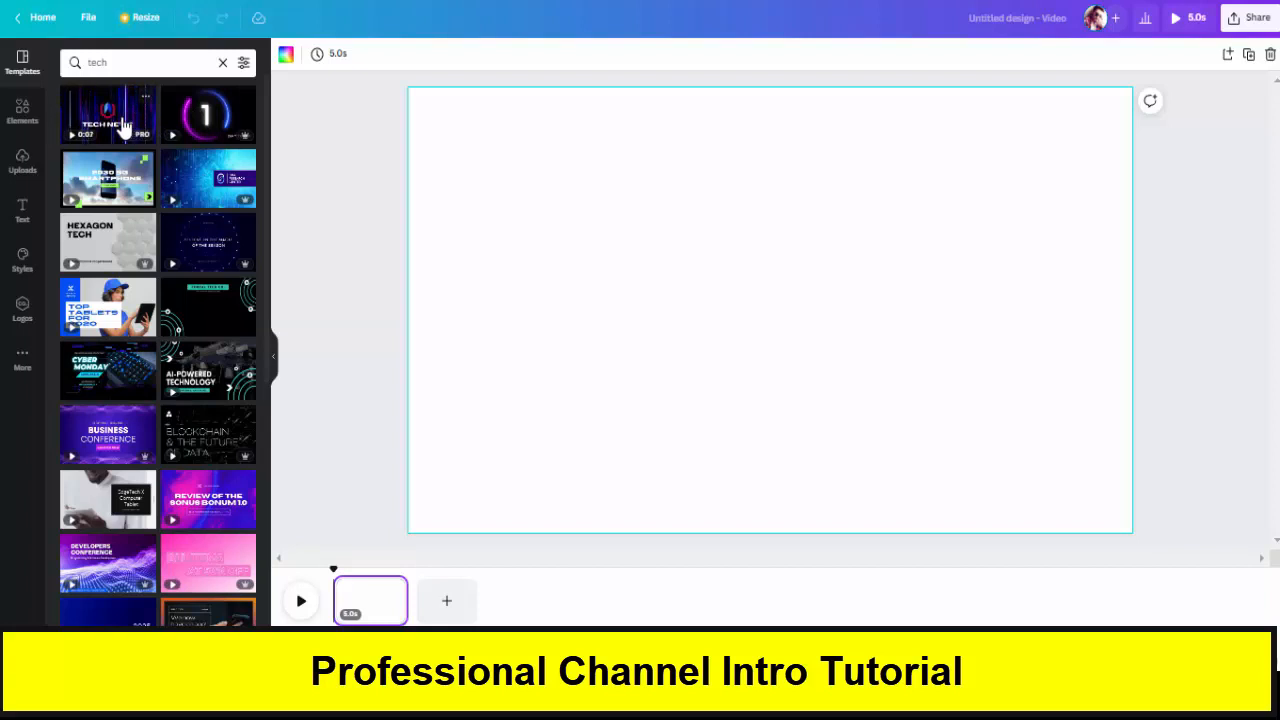
scroll("down", 3)
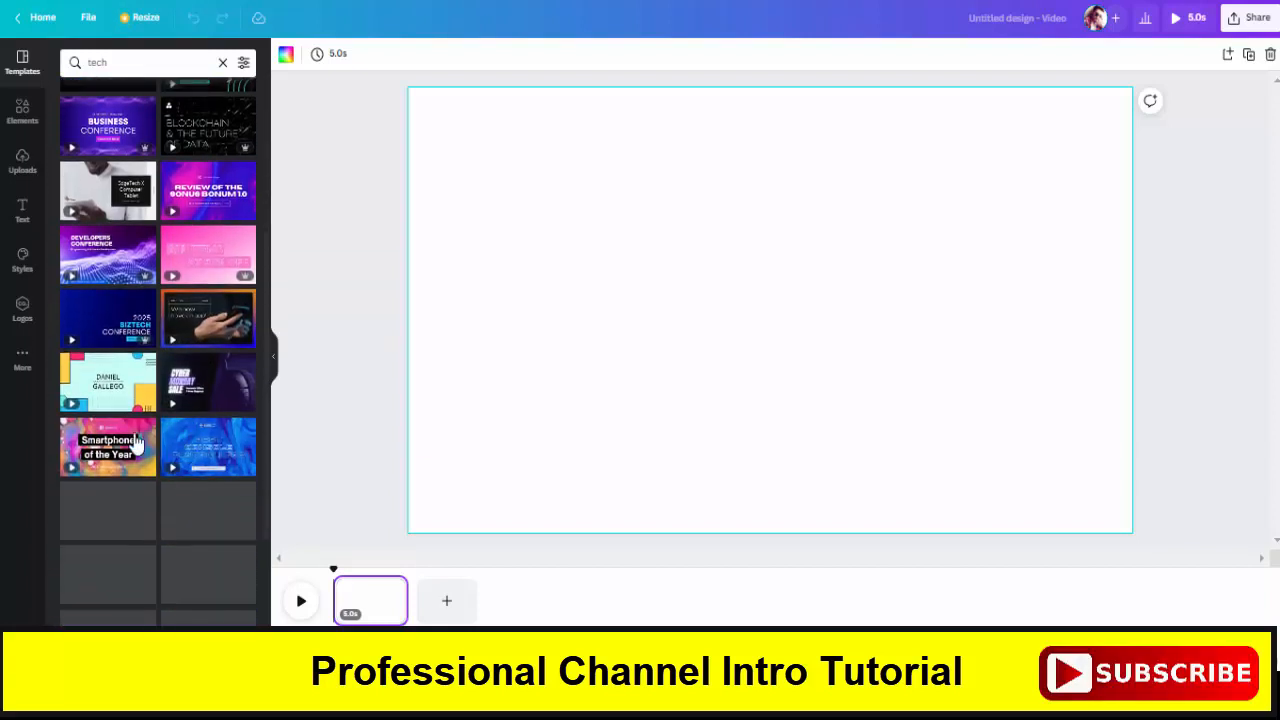
scroll("down", 3)
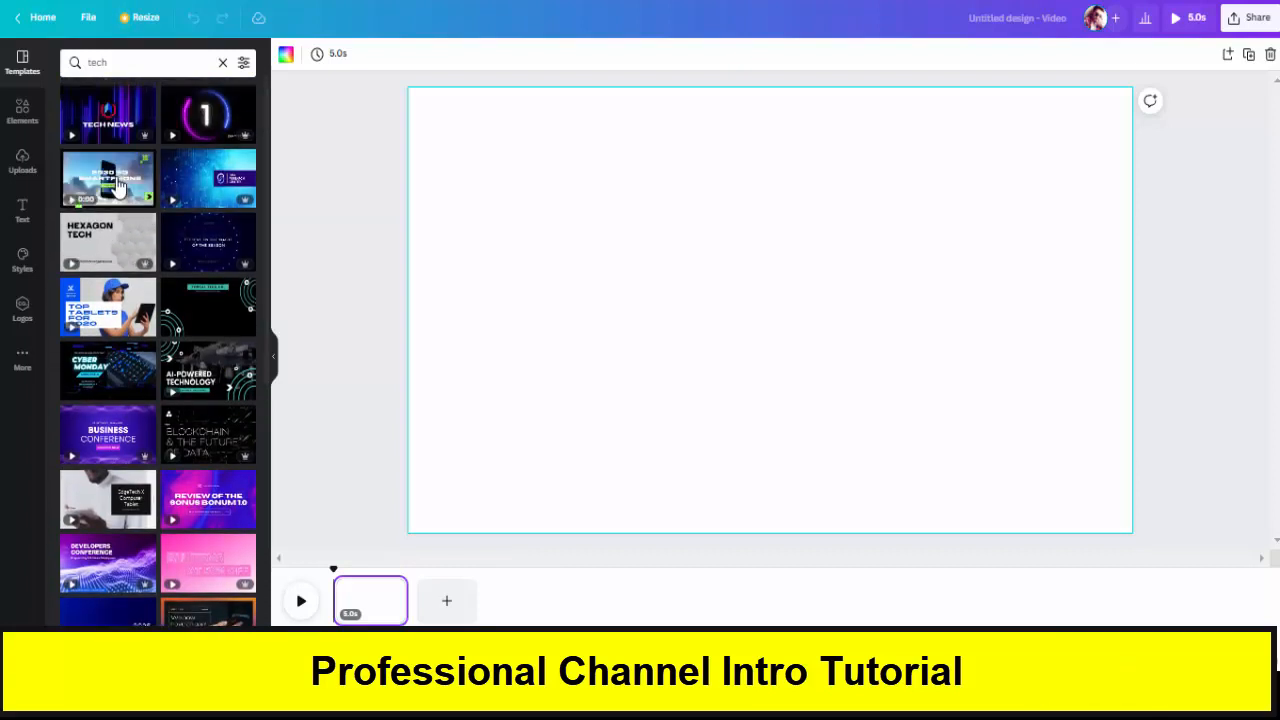
left_click(108, 178)
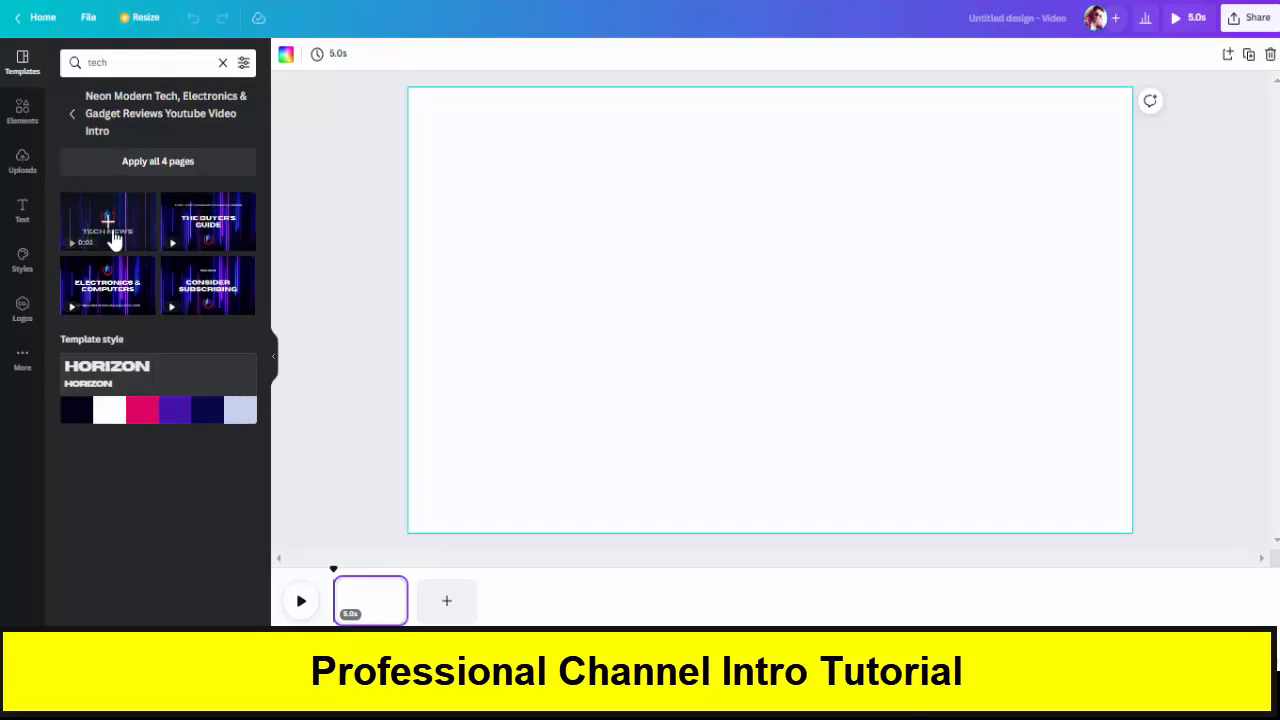
left_click(72, 112)
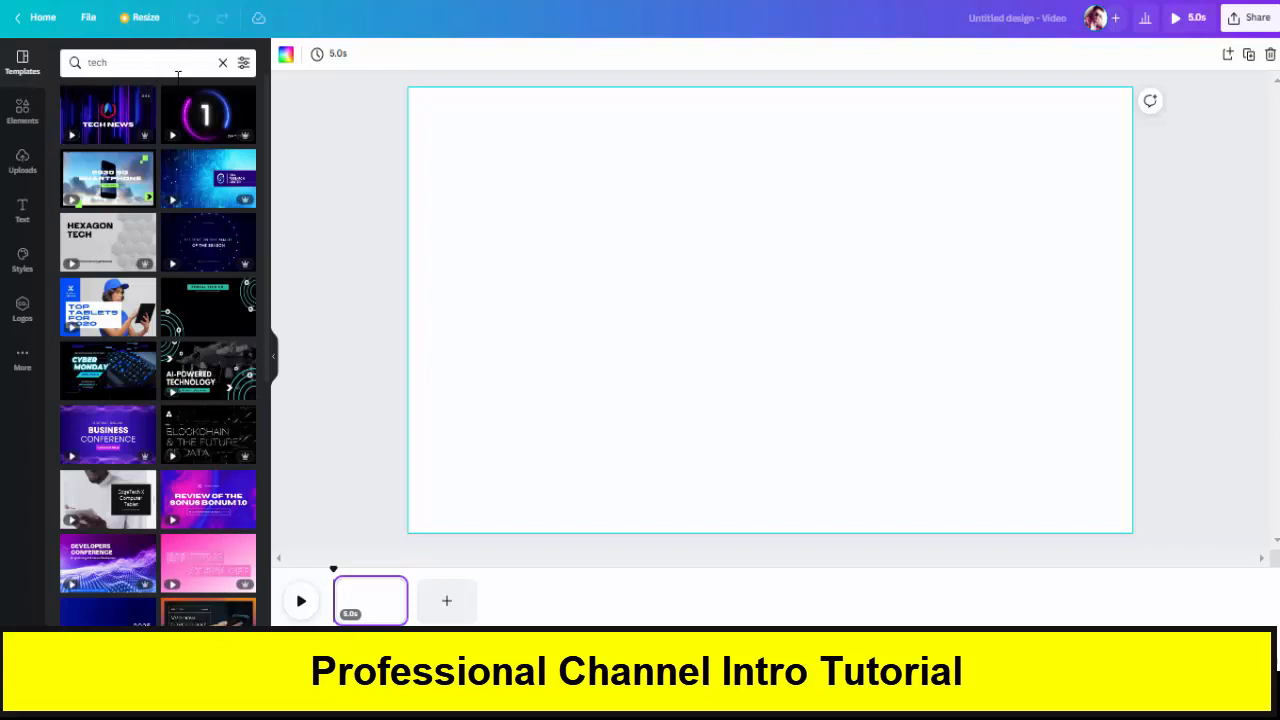
Step: Clear the template search and scroll the categories to the purple gaming intro template
left_click(224, 62)
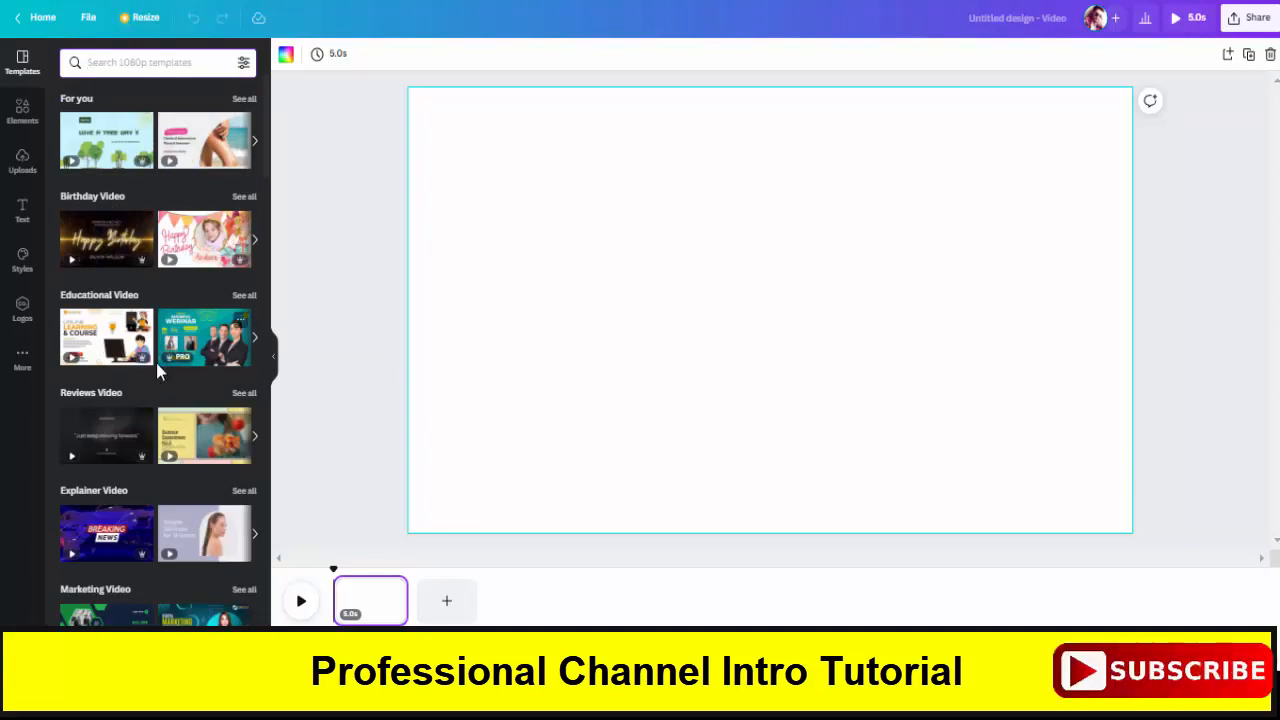
scroll("down", 3)
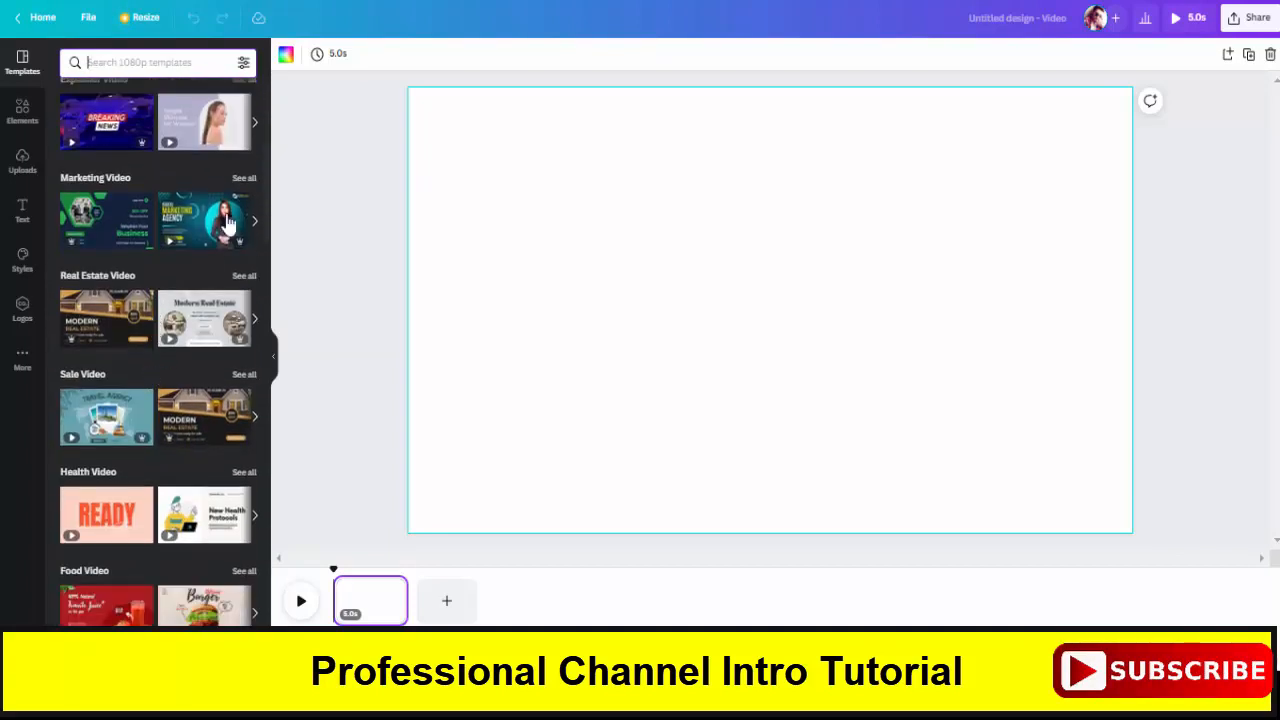
scroll("down", 3)
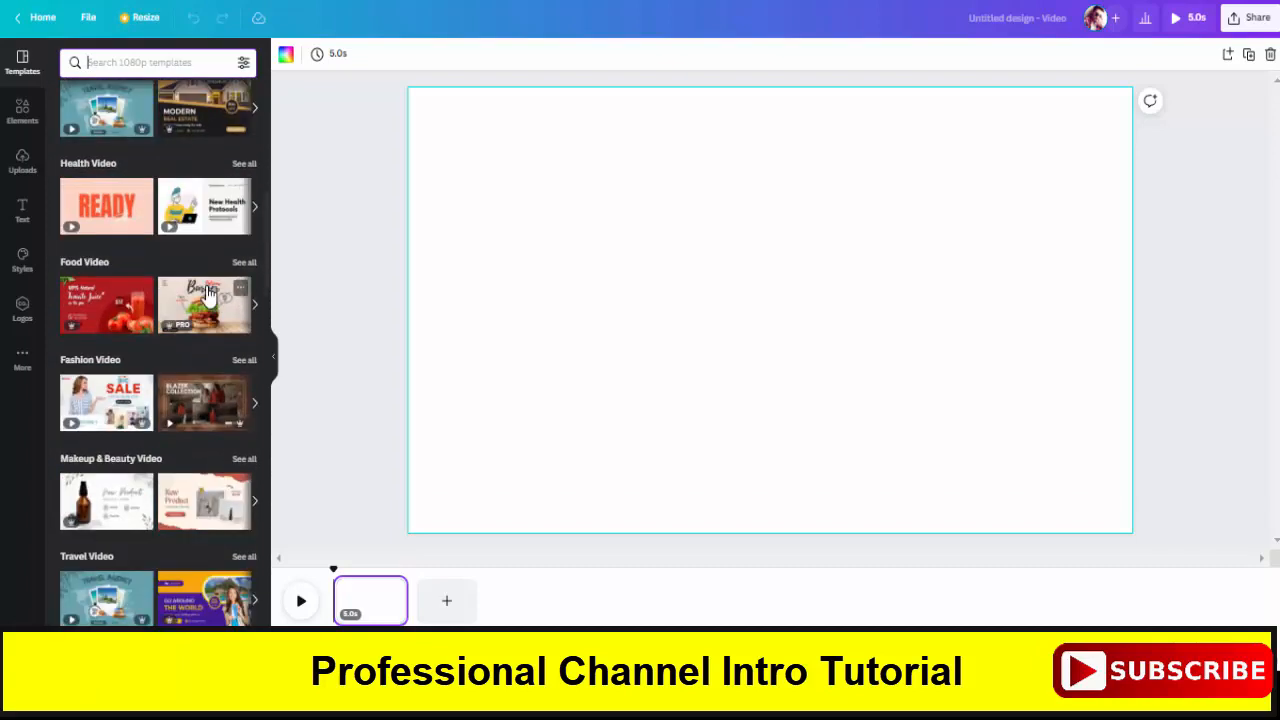
scroll("down", 3)
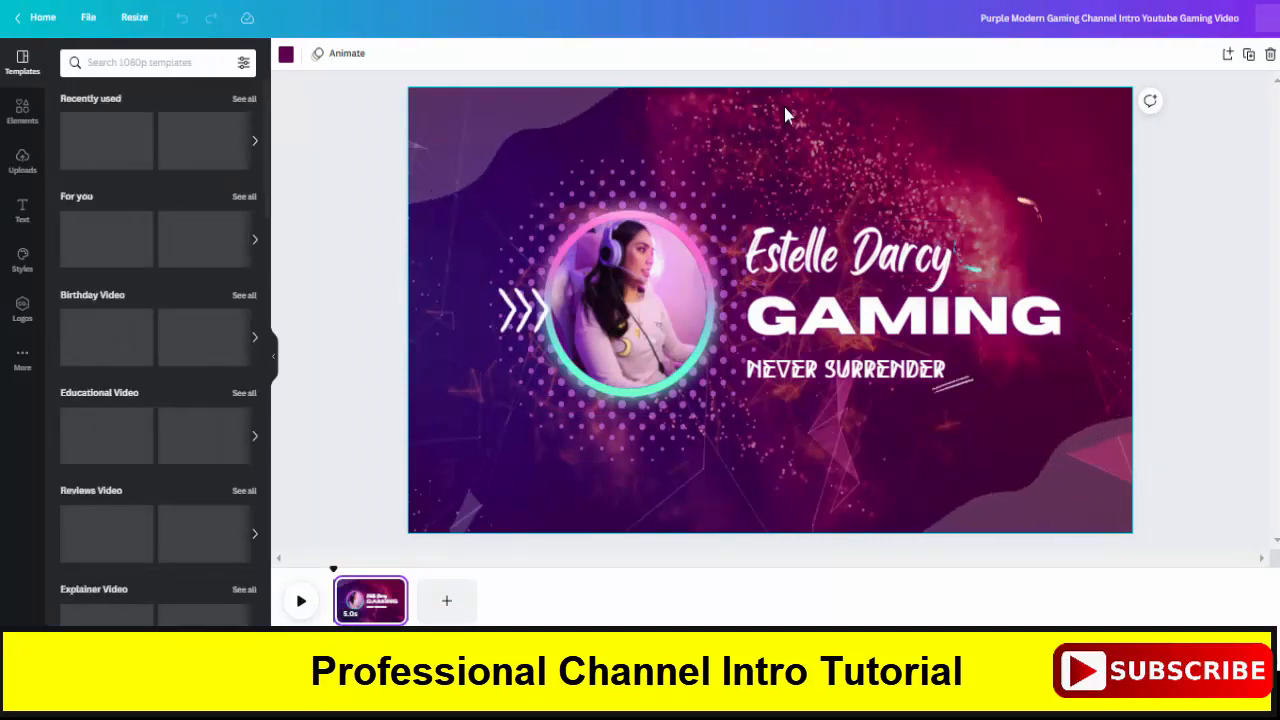
Step: Replace the GAMING headline text with 'RG TECH'
left_click(844, 252)
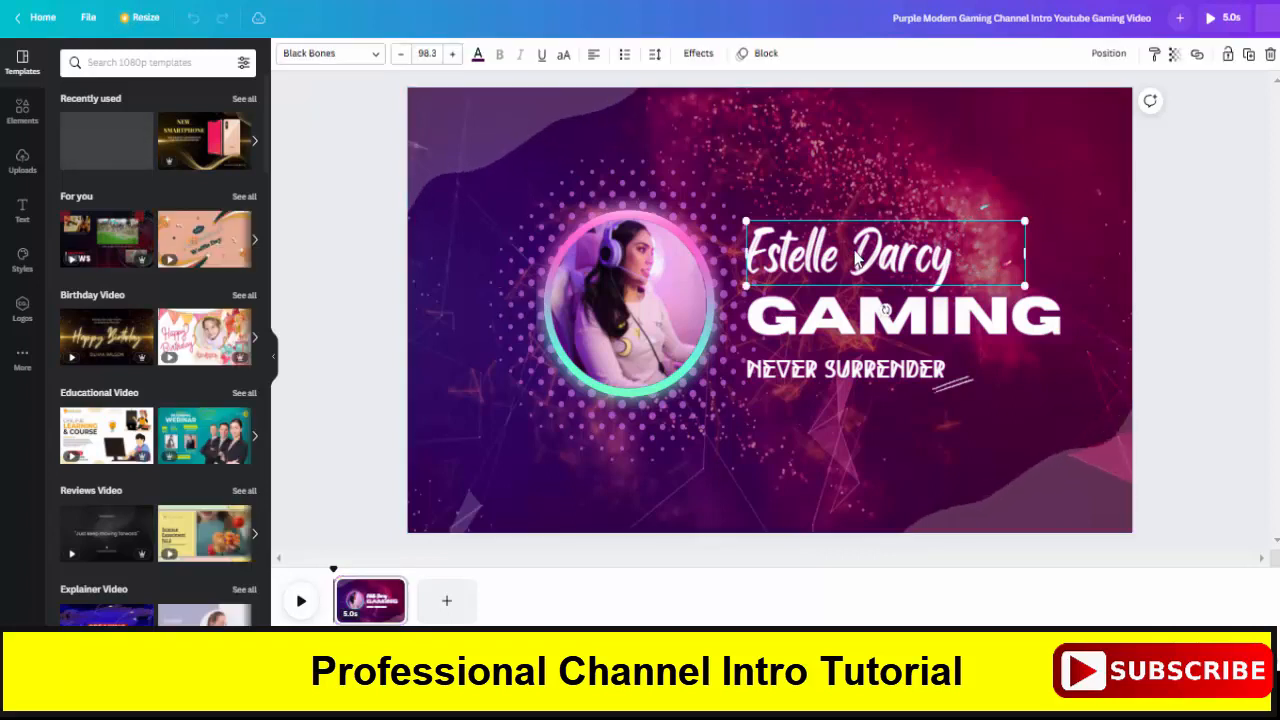
left_click(900, 316)
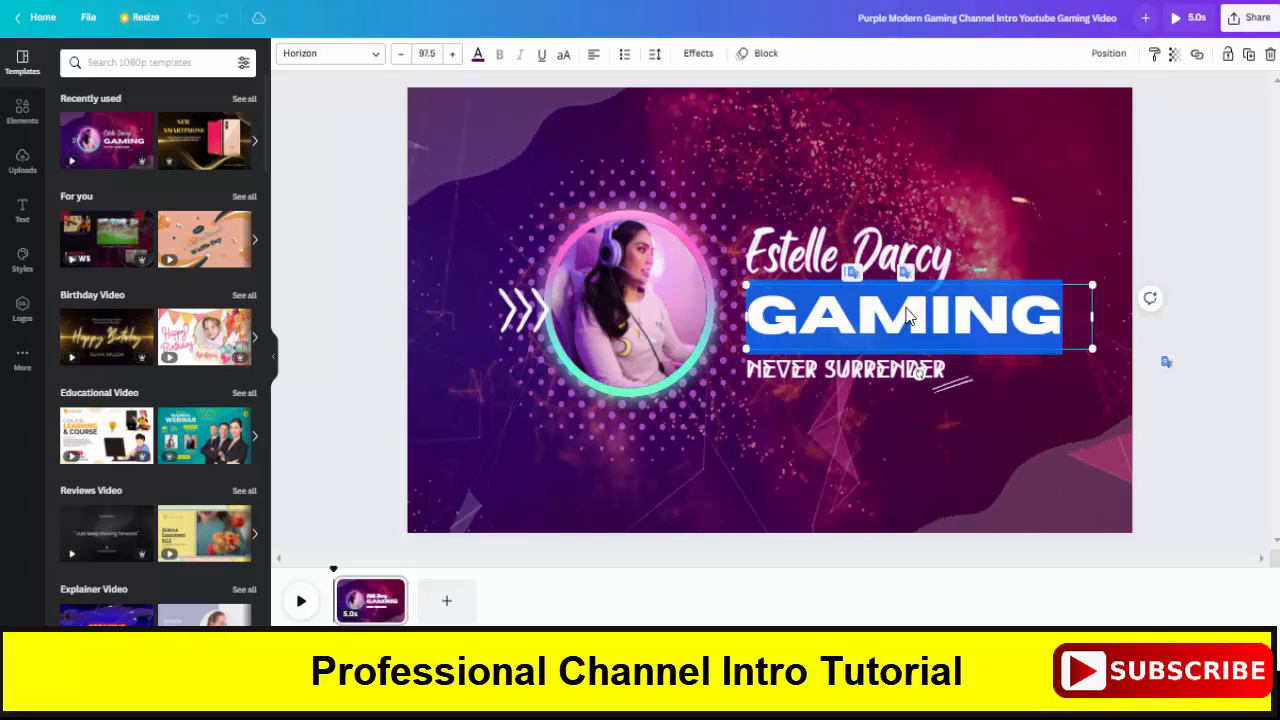
type("RG TECH")
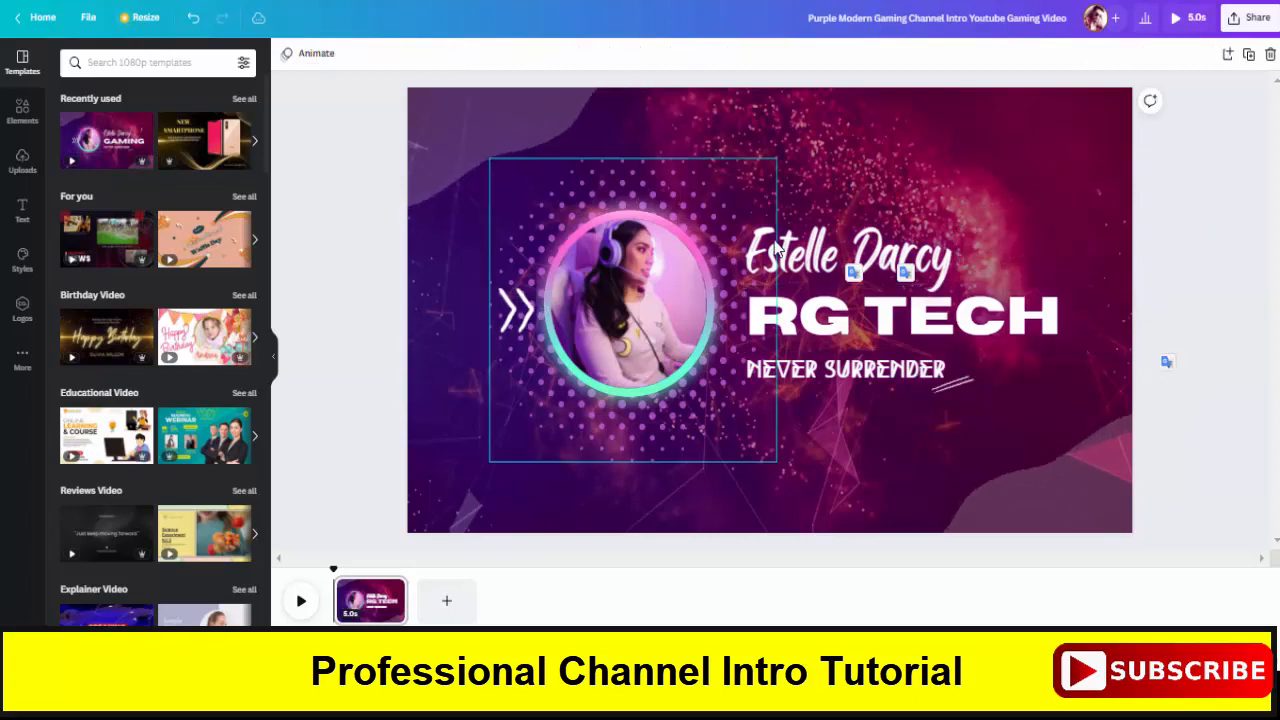
Step: Change the name line above the headline to the greeting 'wellcome'
left_click(844, 252)
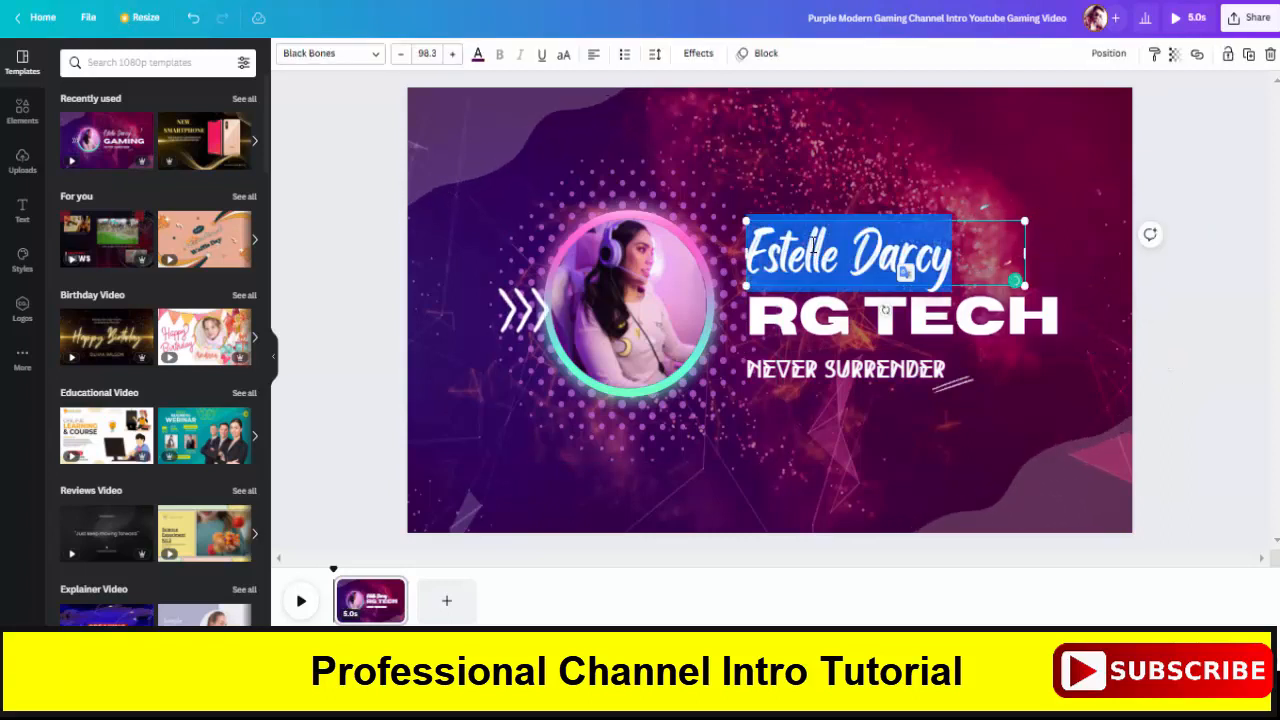
type("welcome")
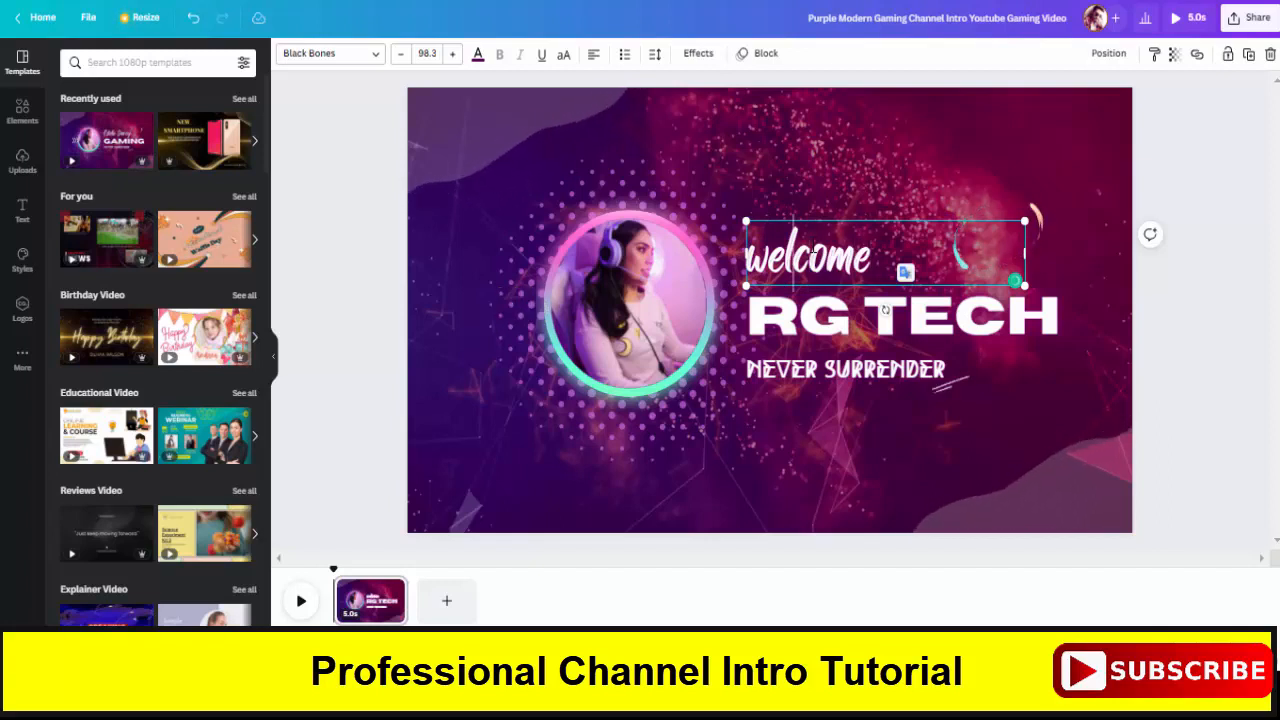
type("l")
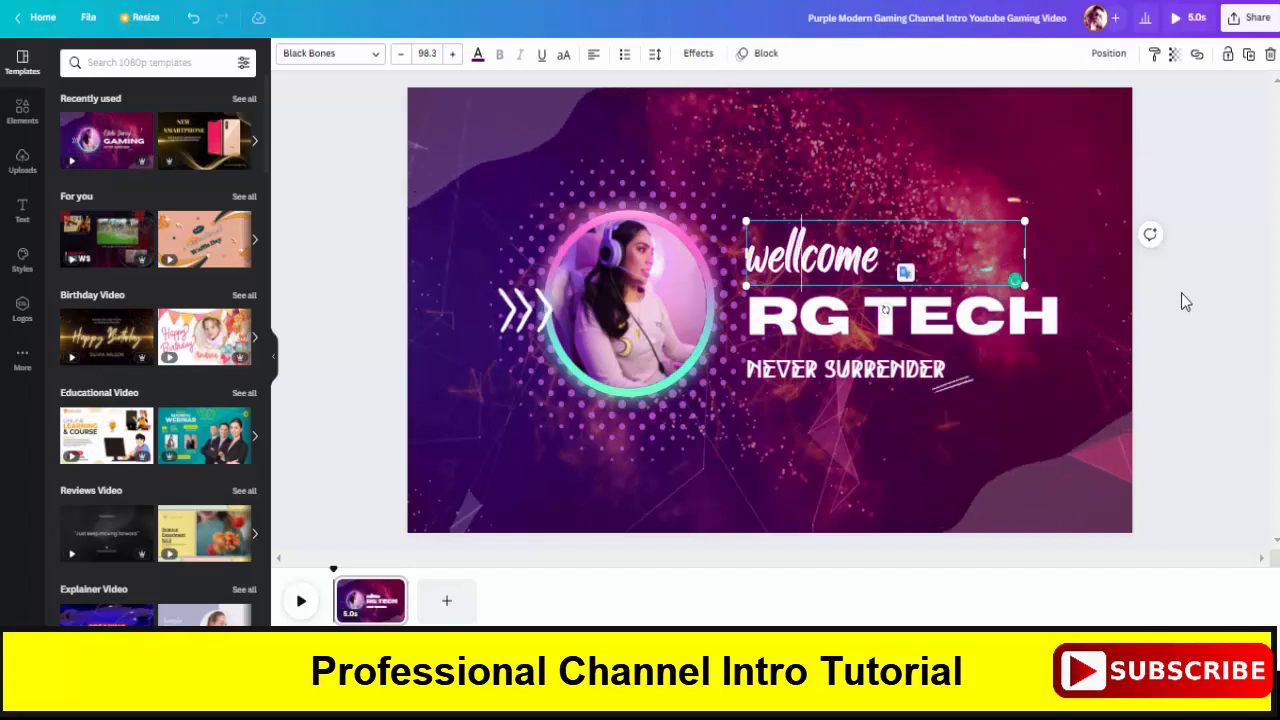
left_click(844, 368)
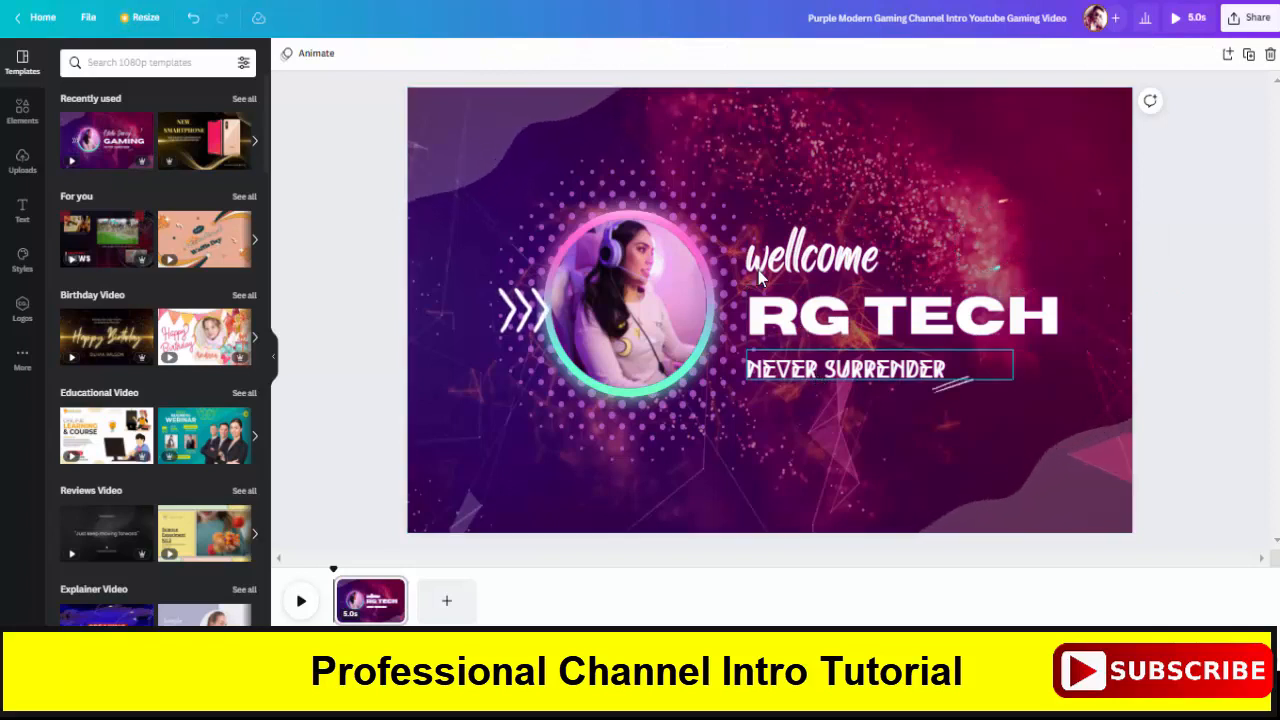
Step: Rewrite the NEVER SURRENDER tagline to read 'BEST TECH TUTORIALS'
left_click(844, 368)
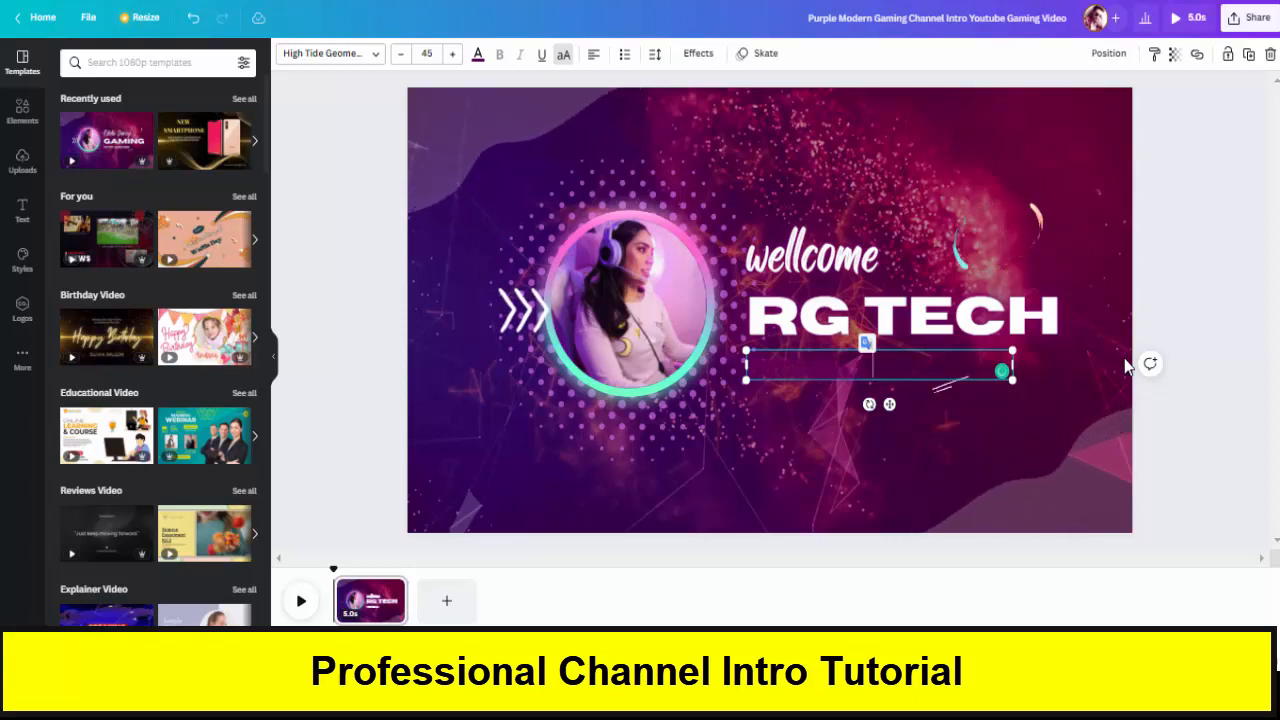
type("TUTORIALS")
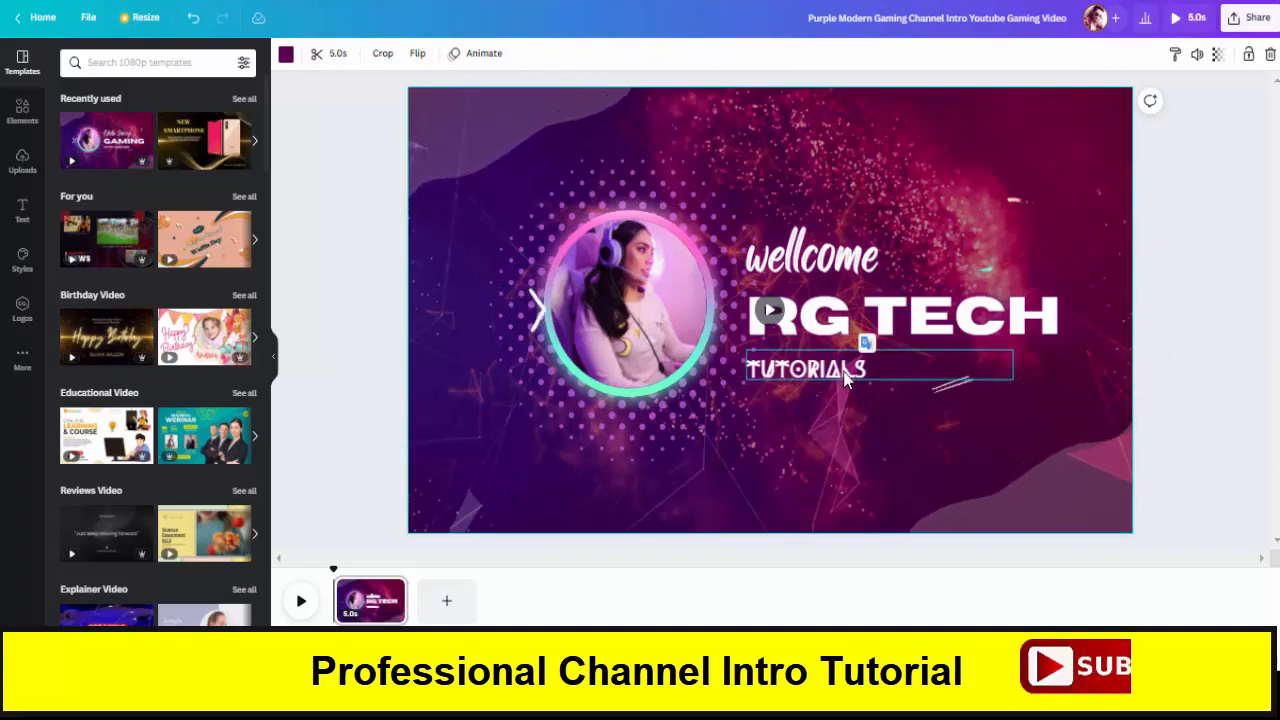
left_click(804, 368)
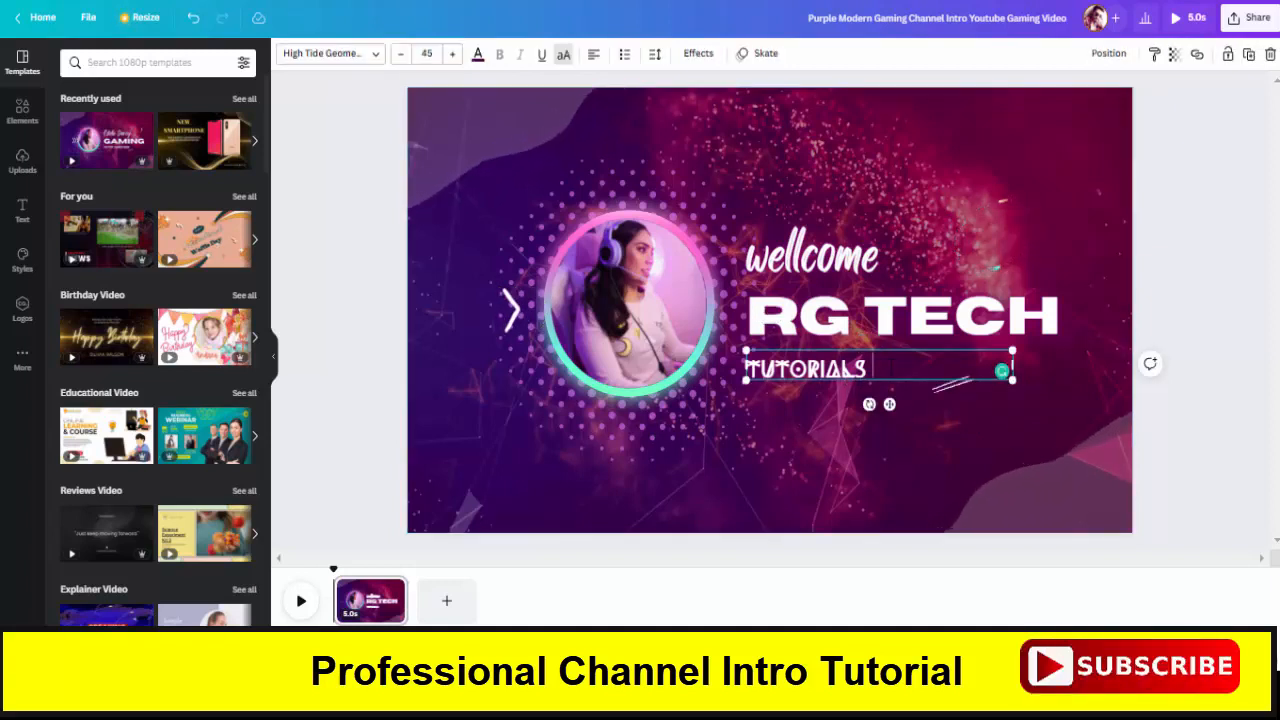
type("FOR")
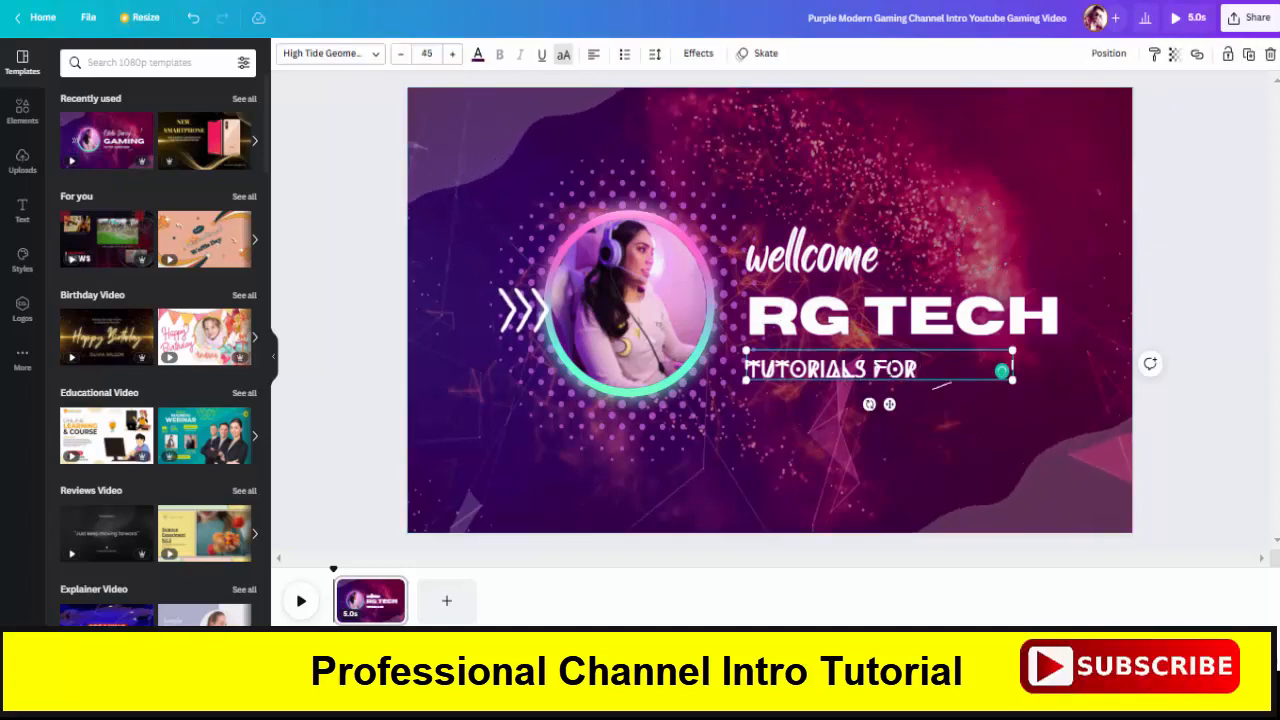
type("TECX")
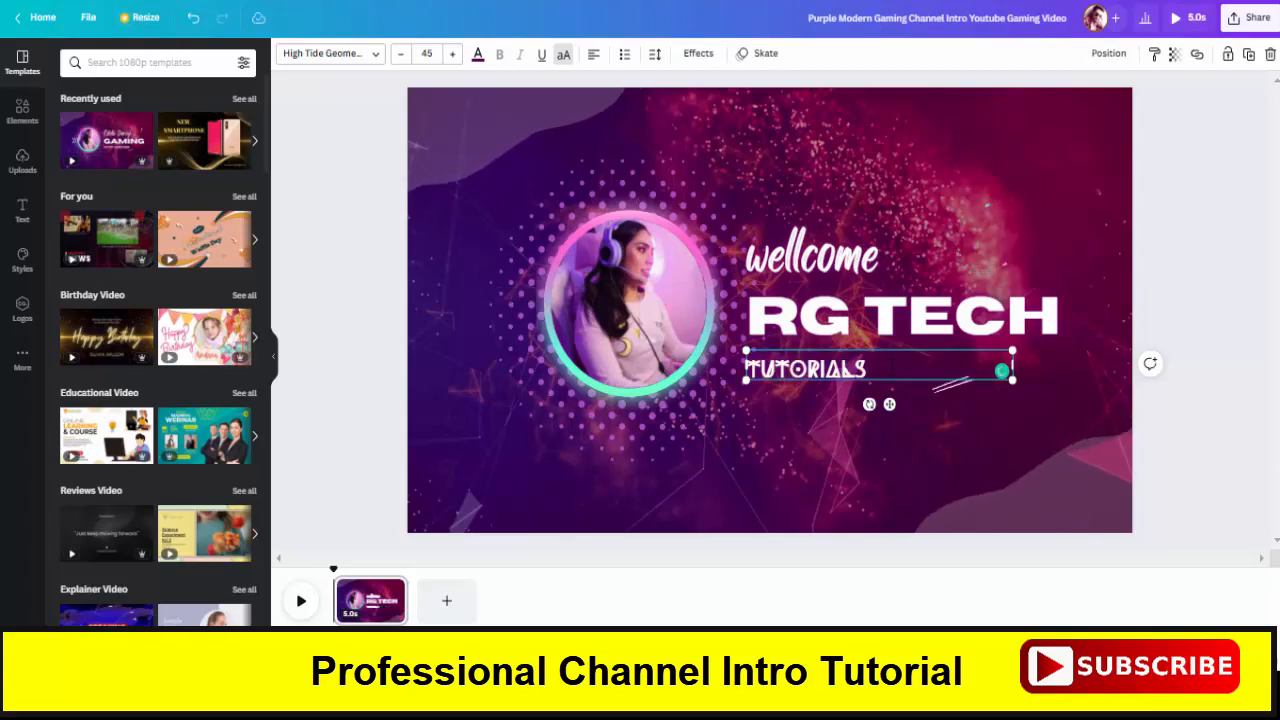
type("BEST TECH")
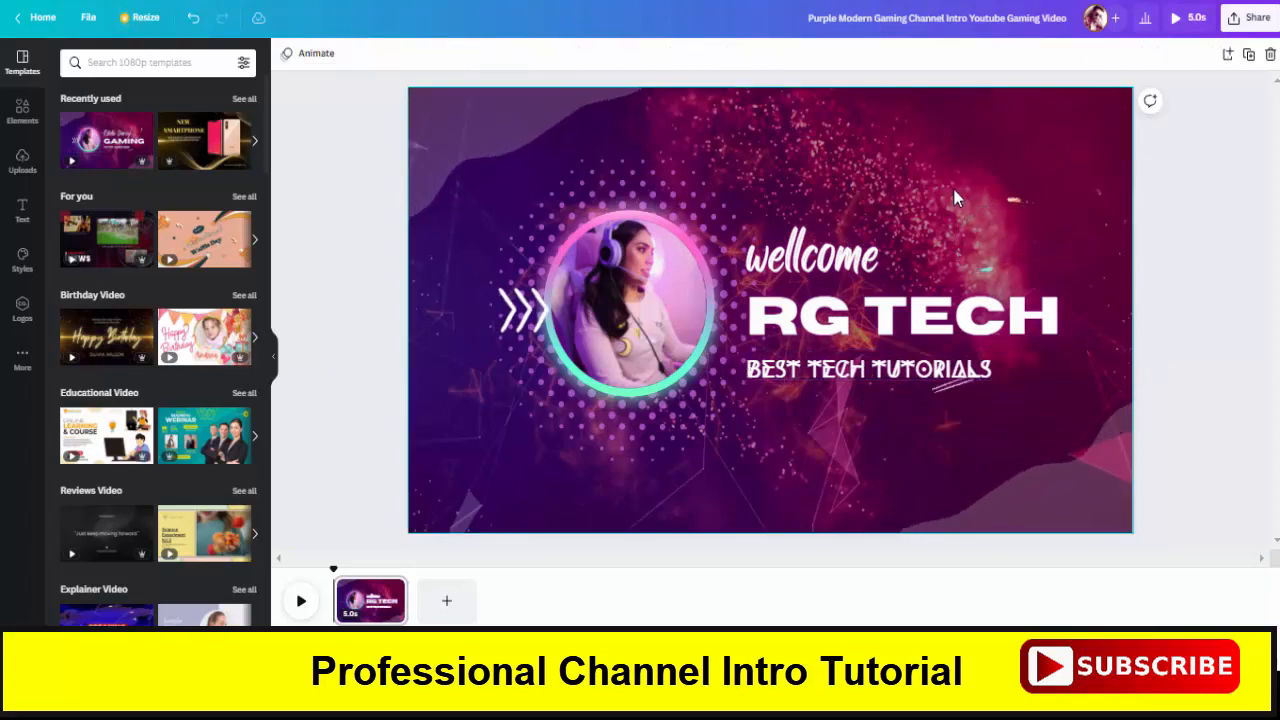
Step: Place the RG TECH logo in the circle frame and give the slide a dark slate background
left_click(812, 256)
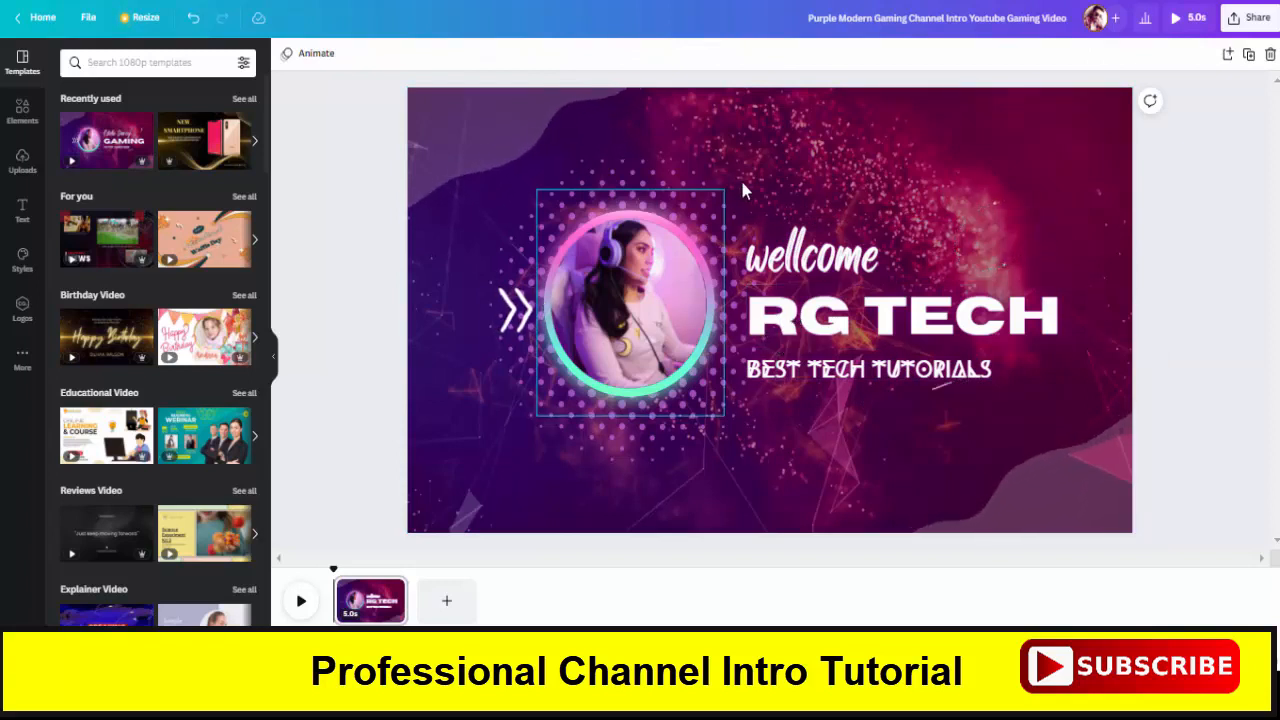
left_click(630, 300)
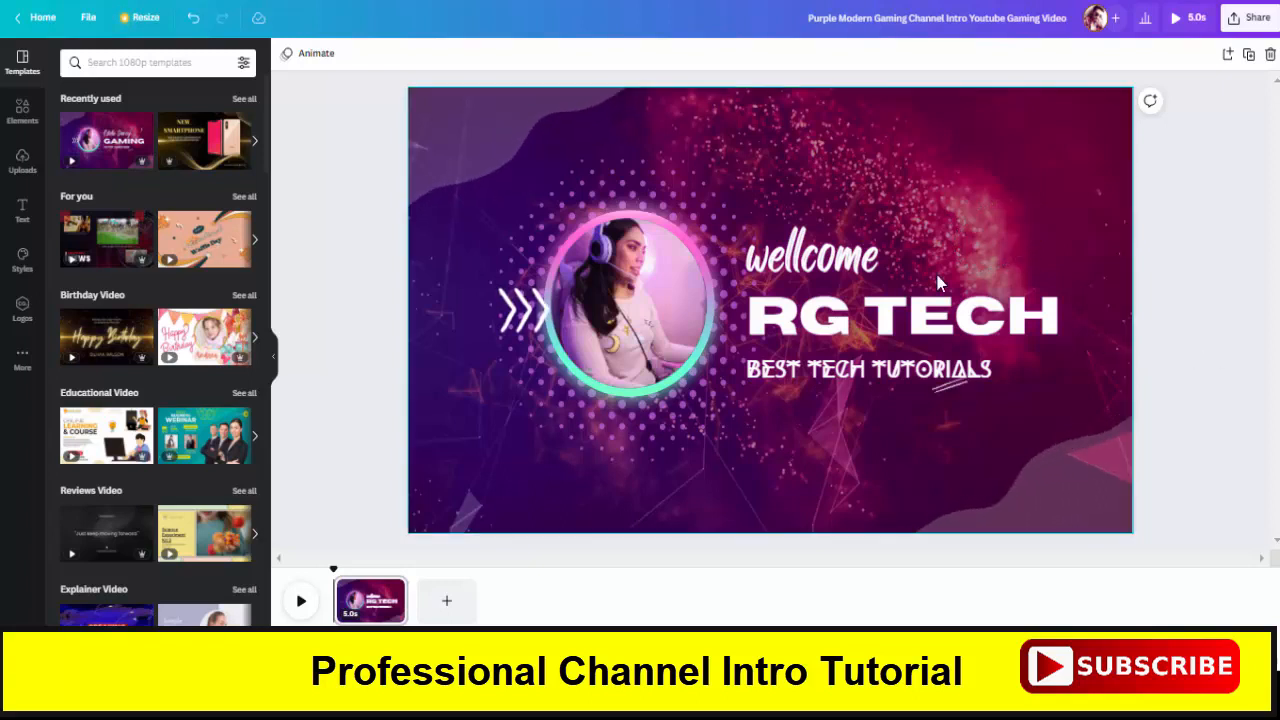
left_click(22, 160)
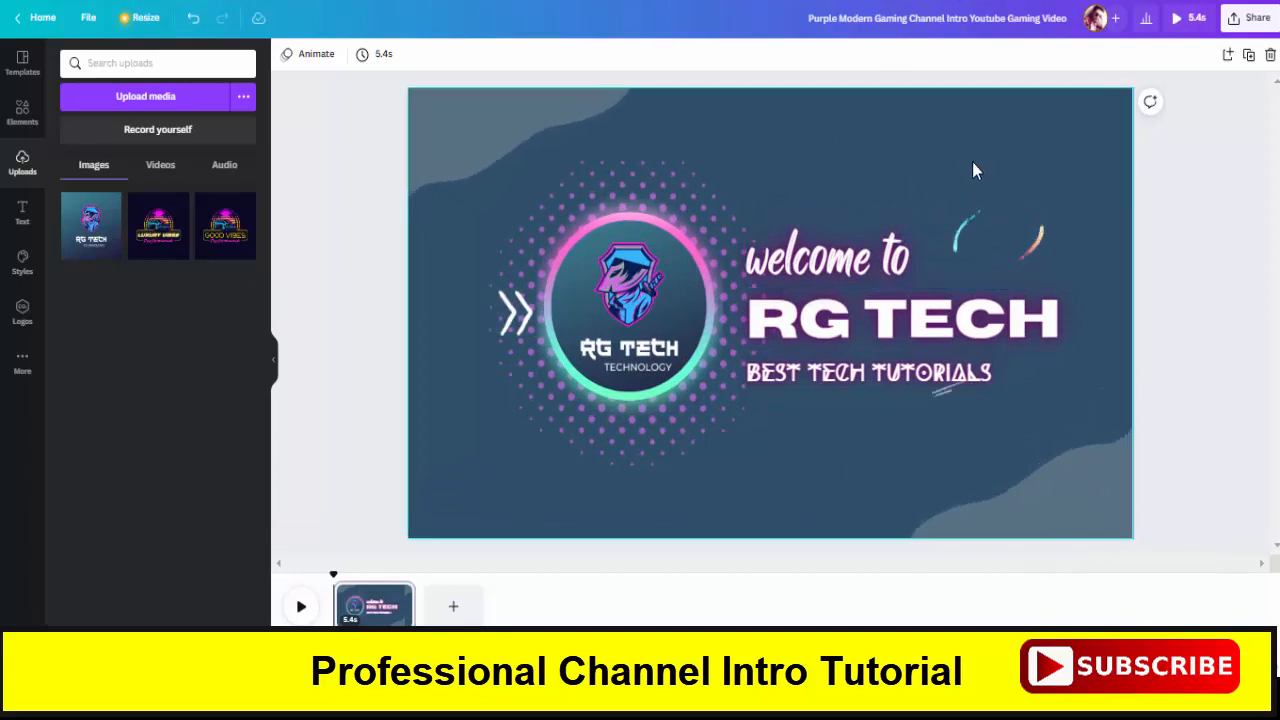
Step: Undo back to the plain purple background and 'wellcome' heading, keeping the logo
left_click(628, 304)
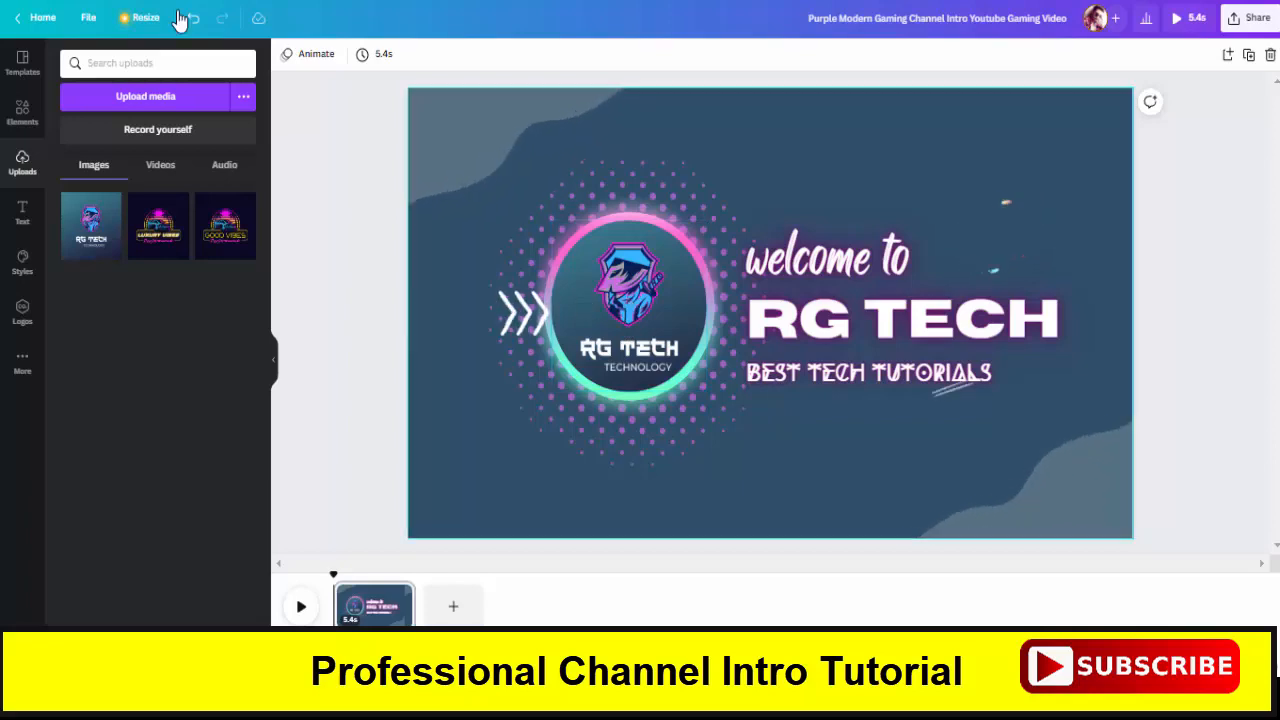
left_click(192, 18)
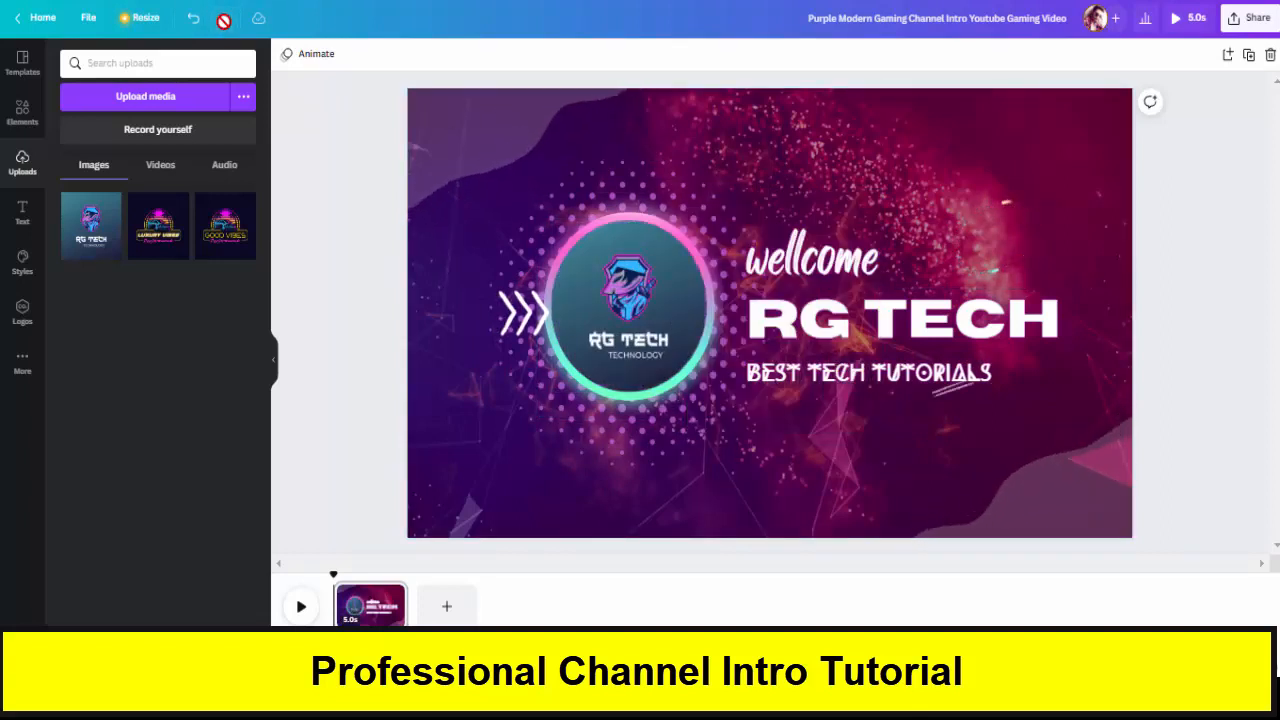
left_click(628, 308)
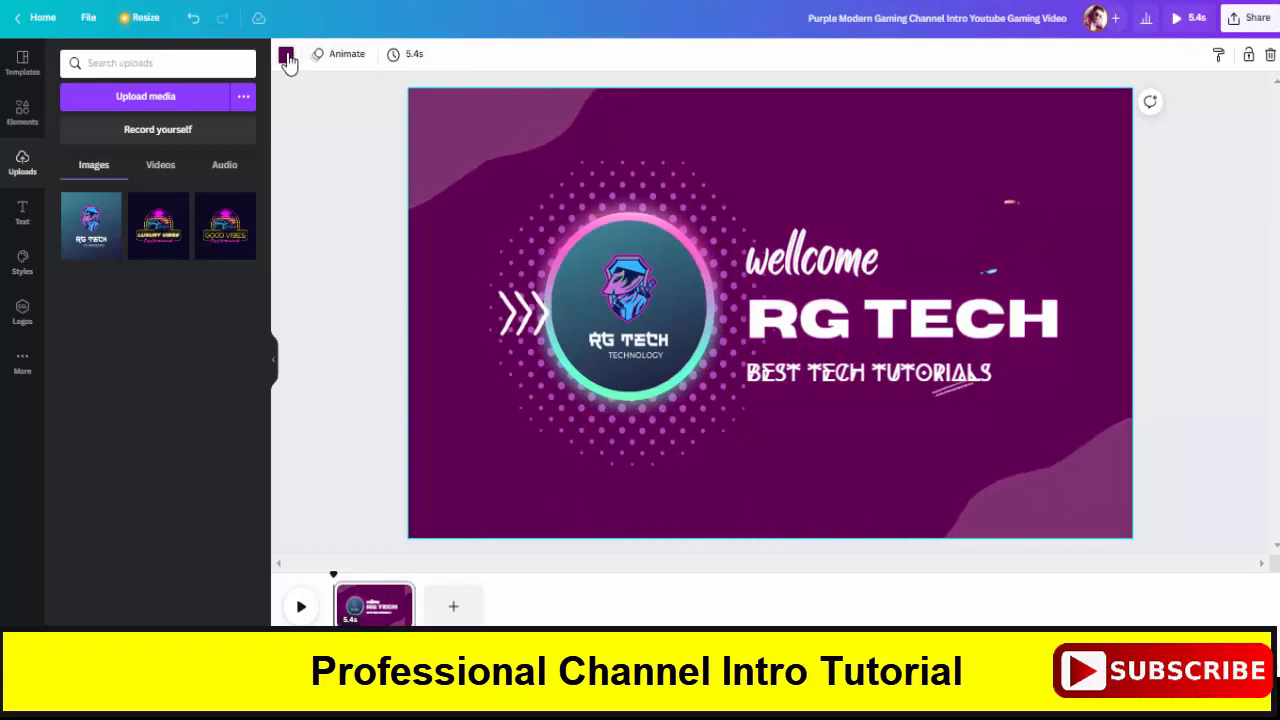
Step: Restore the dark slate background and complete the heading as 'welcome to'
left_click(286, 54)
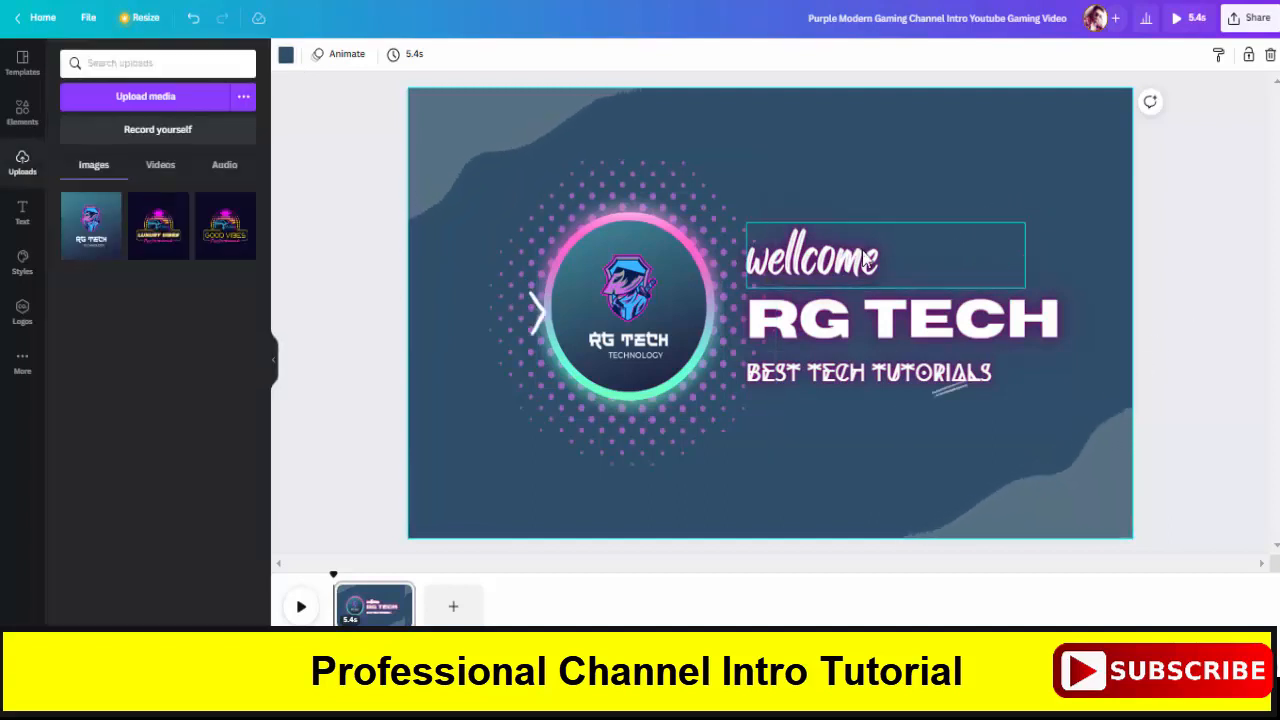
left_click(812, 256)
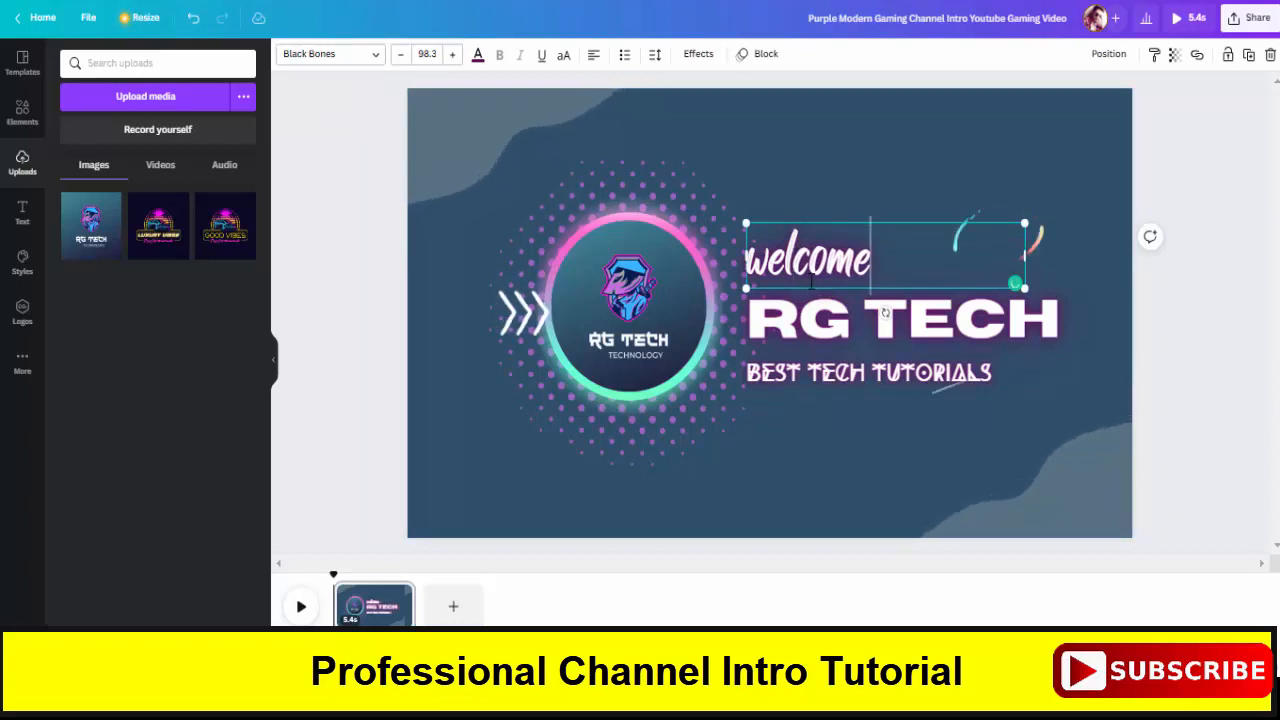
type("to")
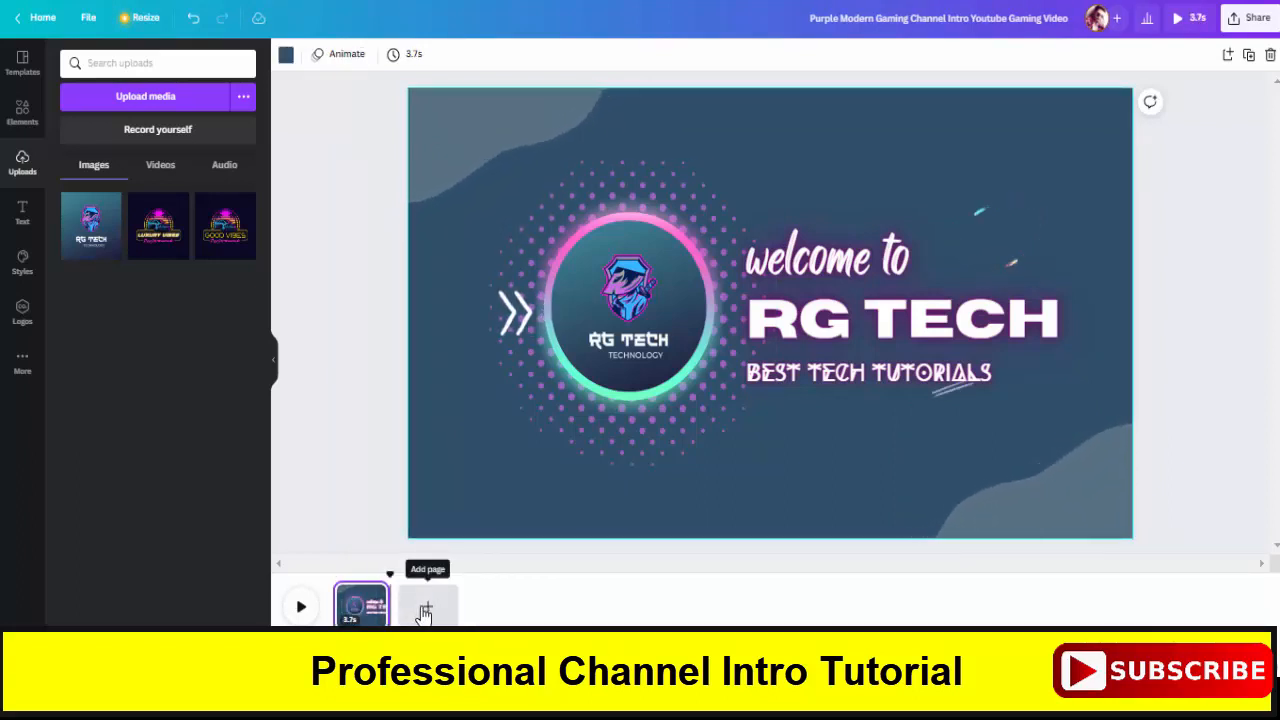
Step: Add a second page and fill it with a purple gaming headset photo from a 'game' element search
left_click(426, 604)
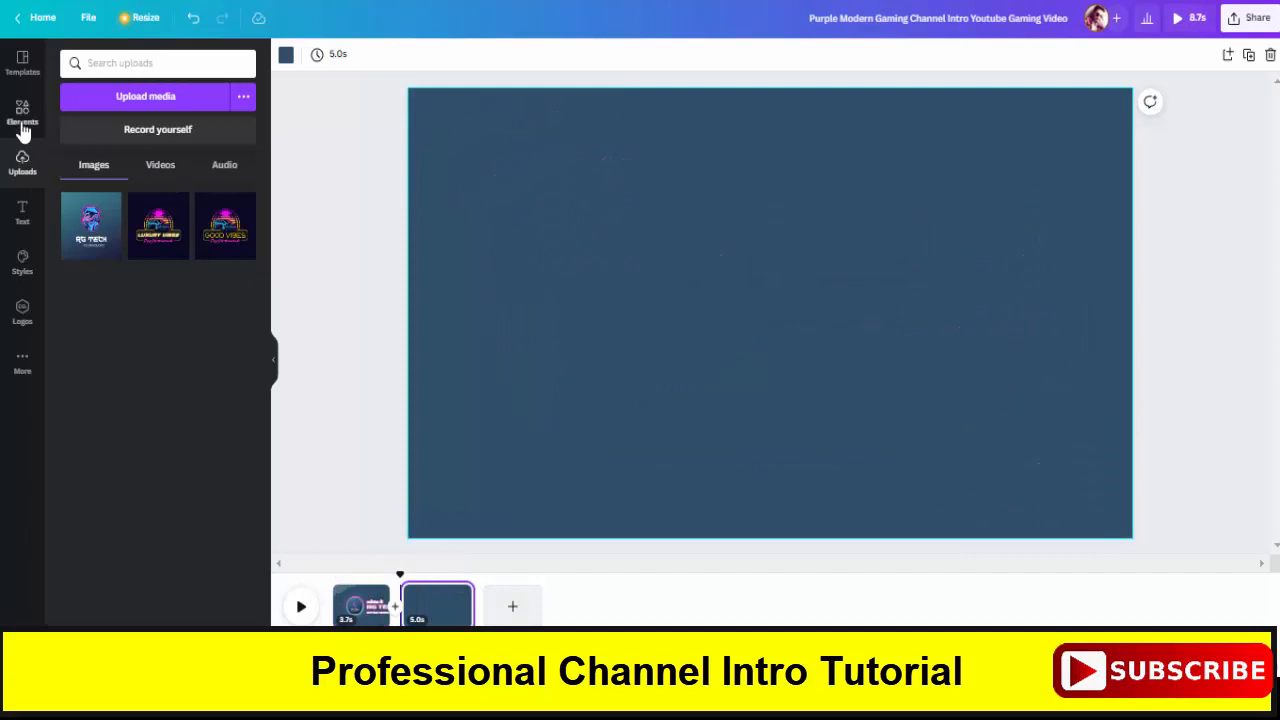
left_click(22, 112)
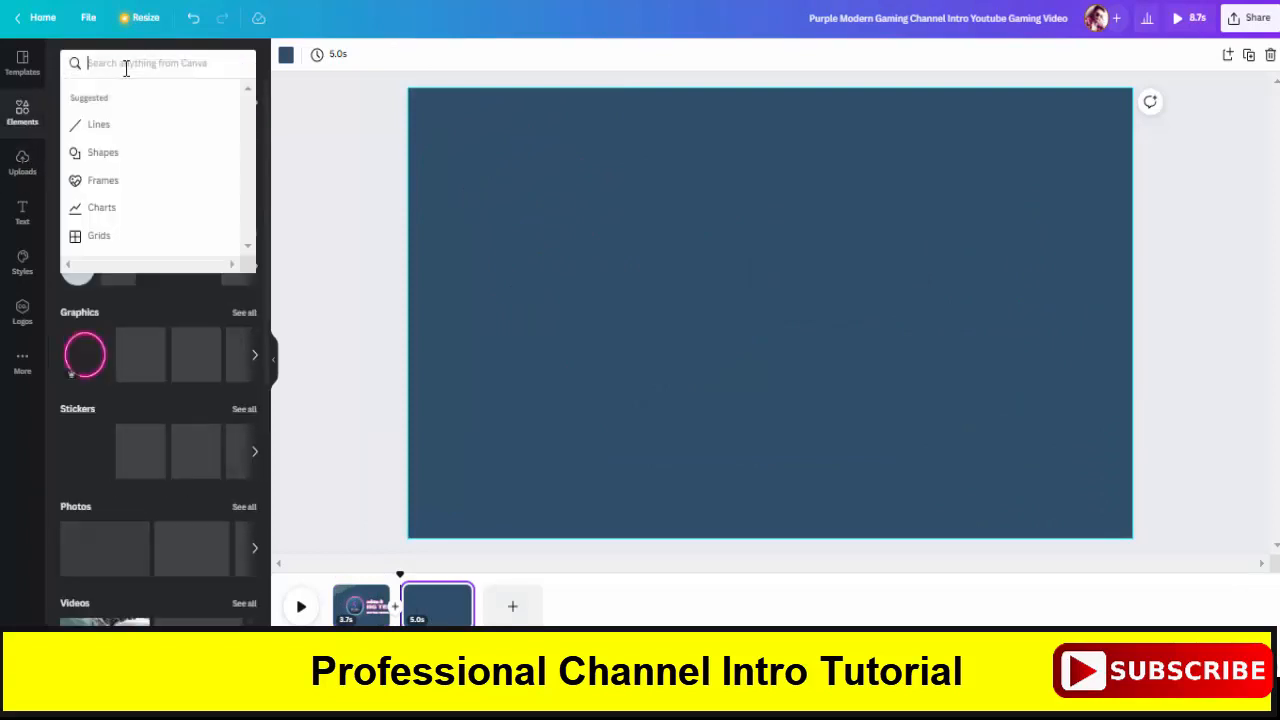
type("games")
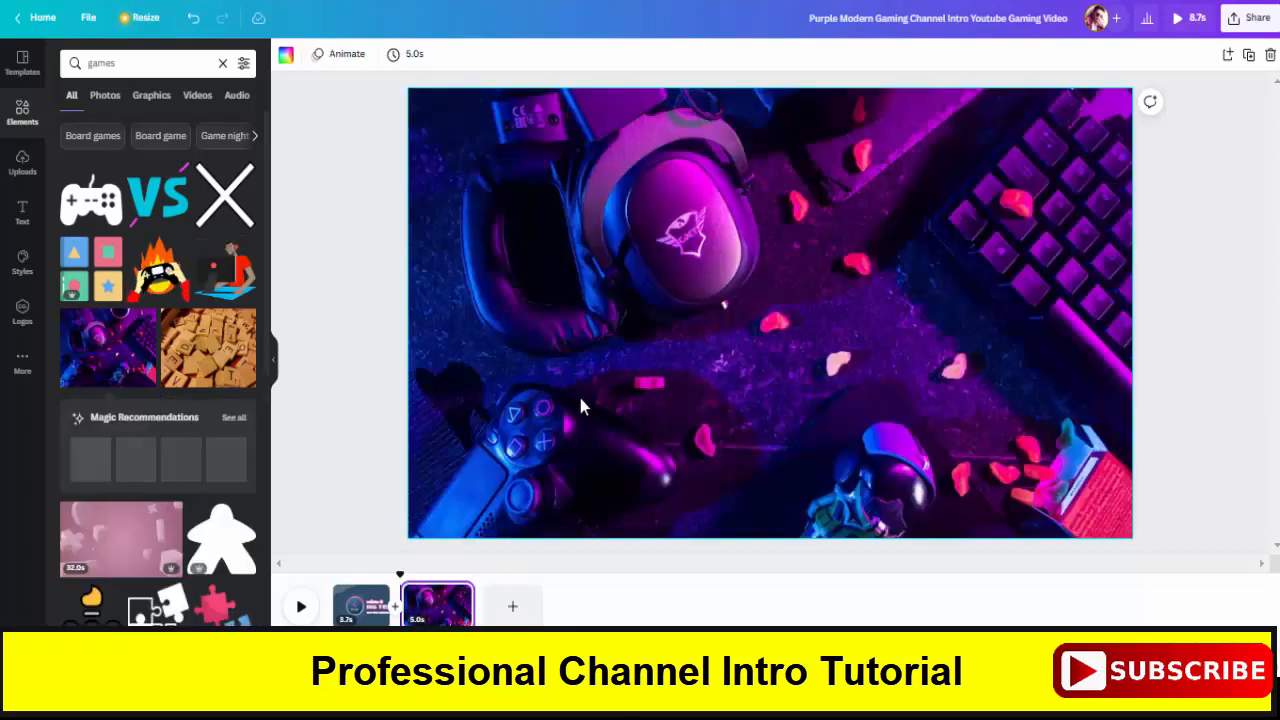
left_click(360, 606)
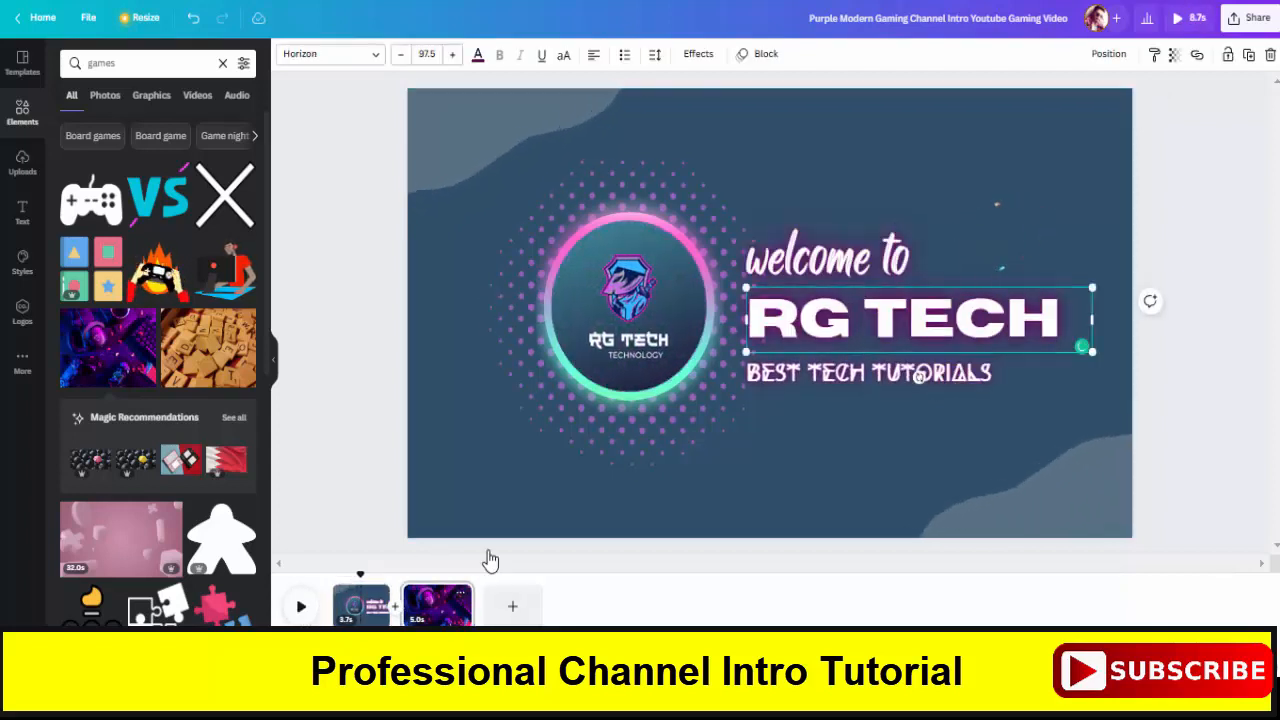
left_click(436, 604)
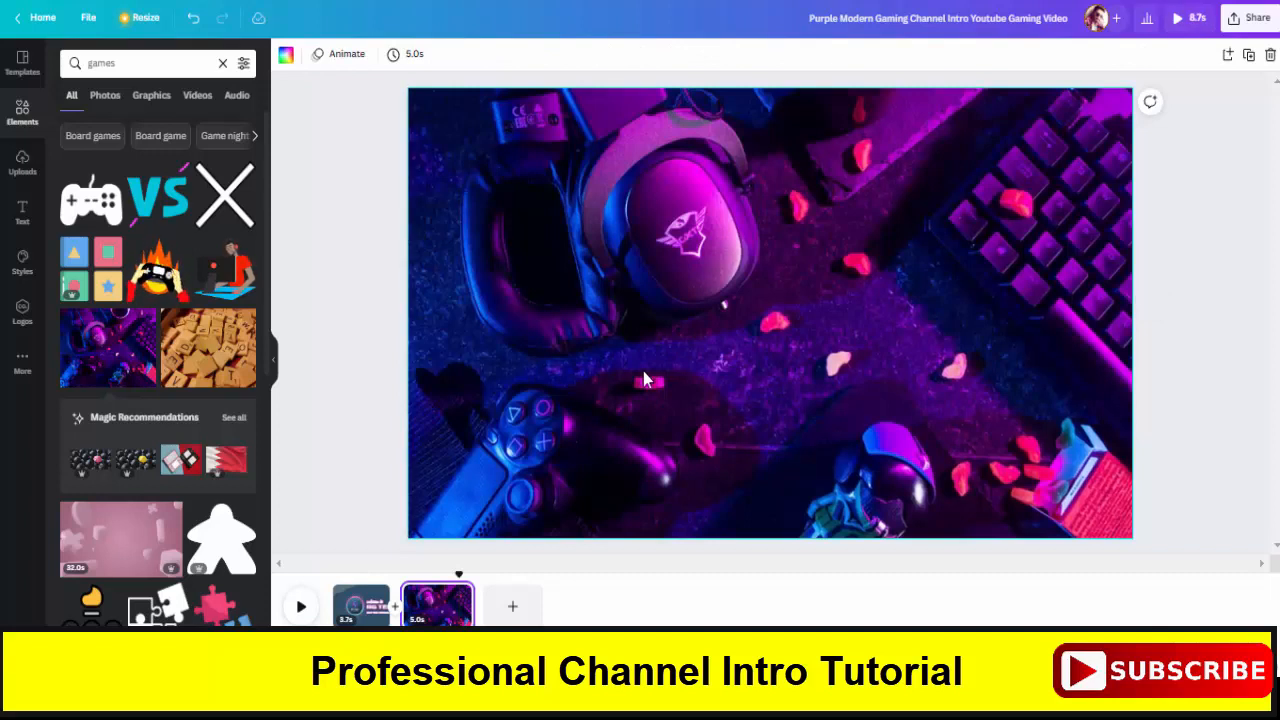
mouse_move(696, 332)
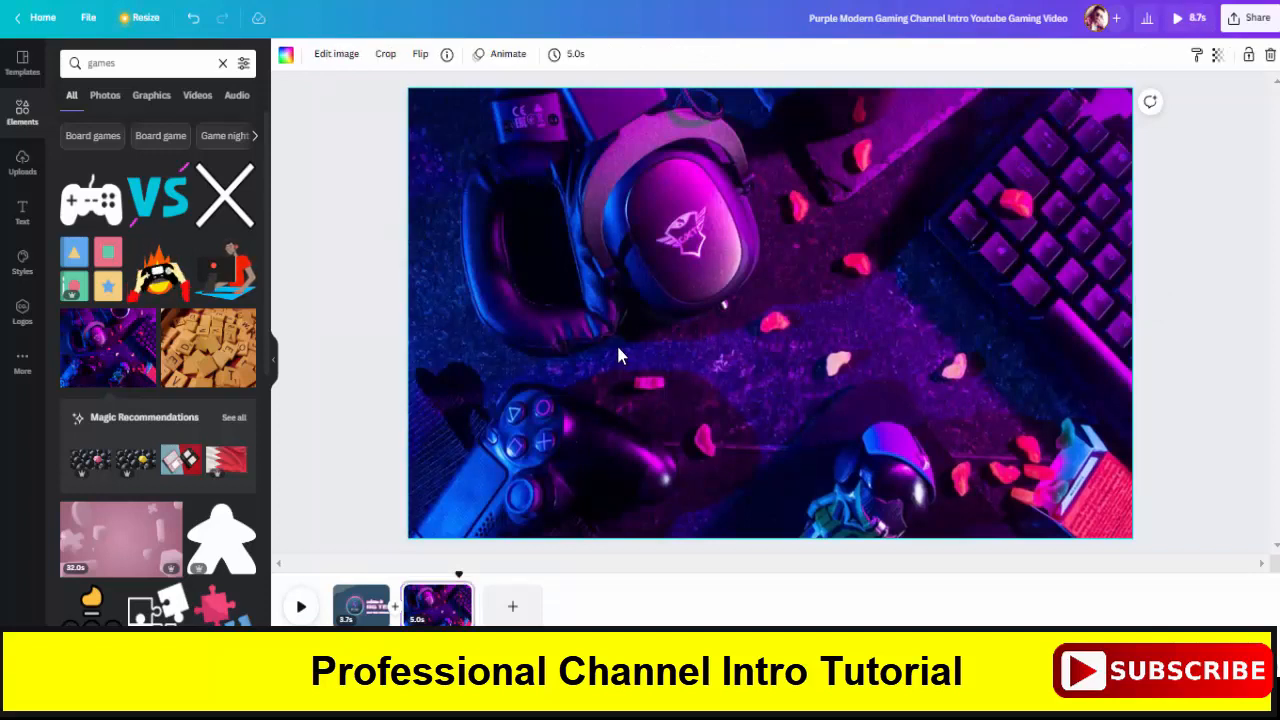
Step: Copy the RG TECH heading onto the gaming photo page and place it at the lower left
left_click(360, 604)
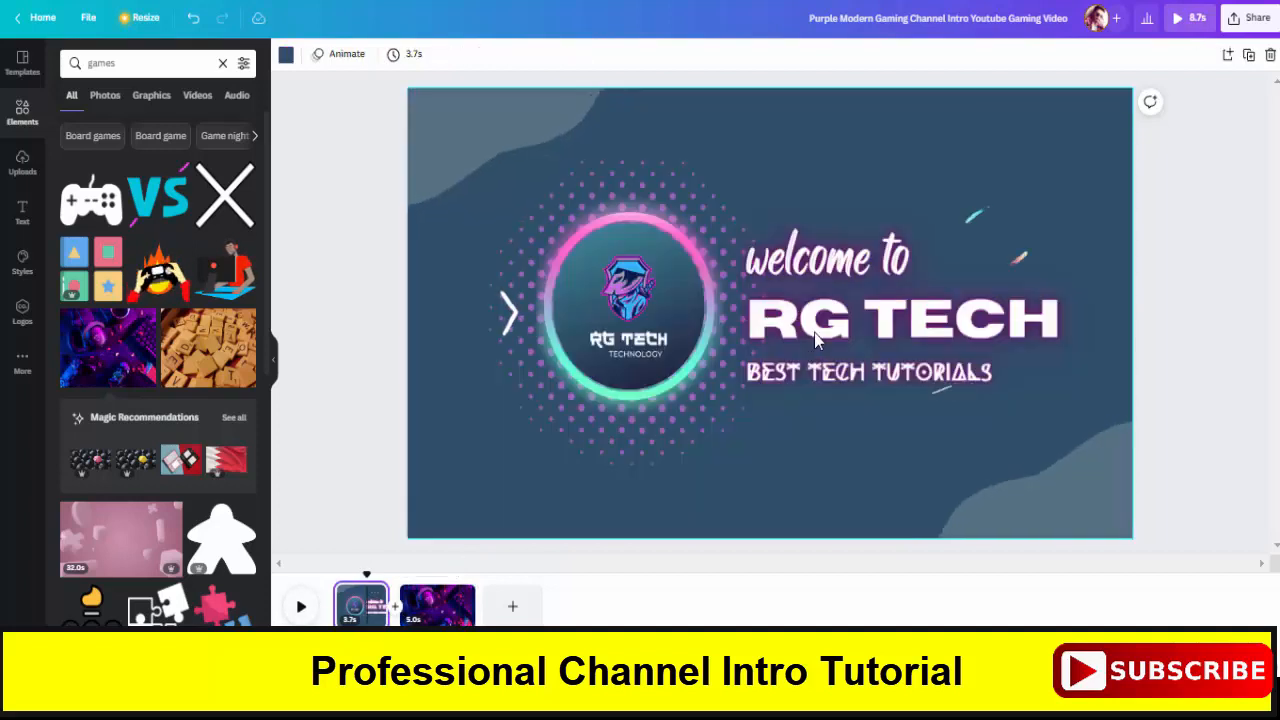
left_click(900, 318)
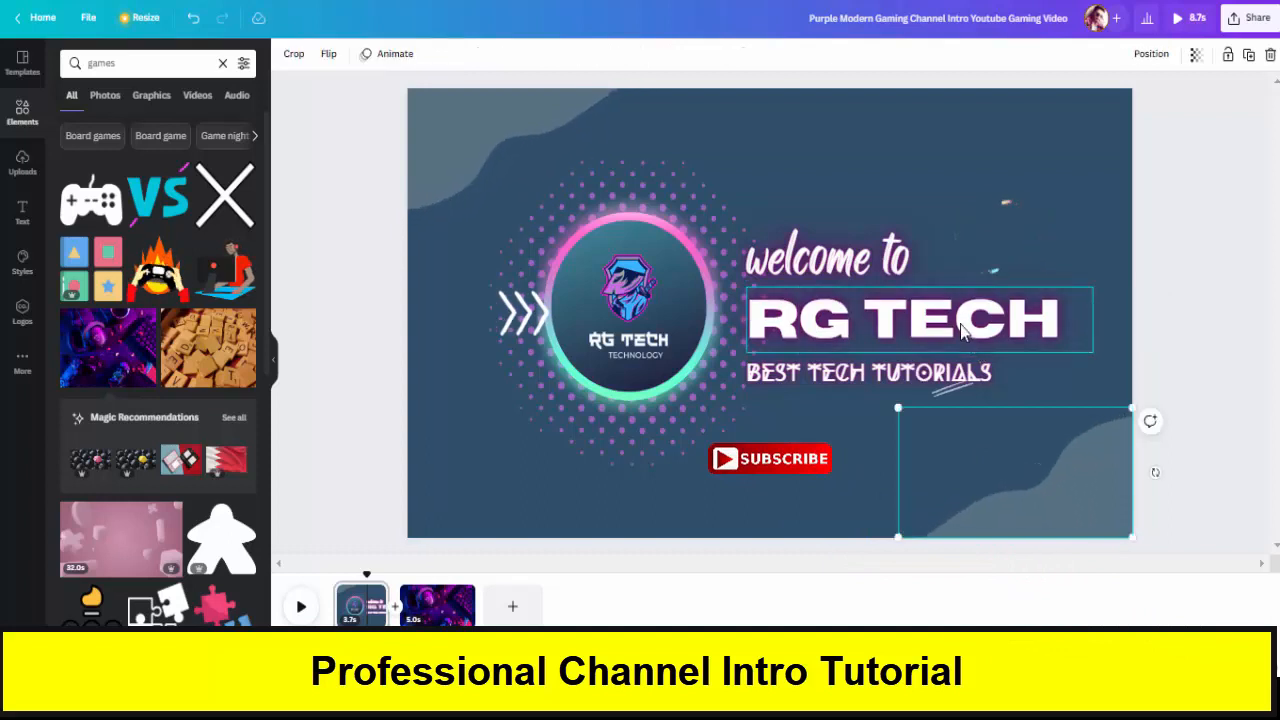
left_click(916, 318)
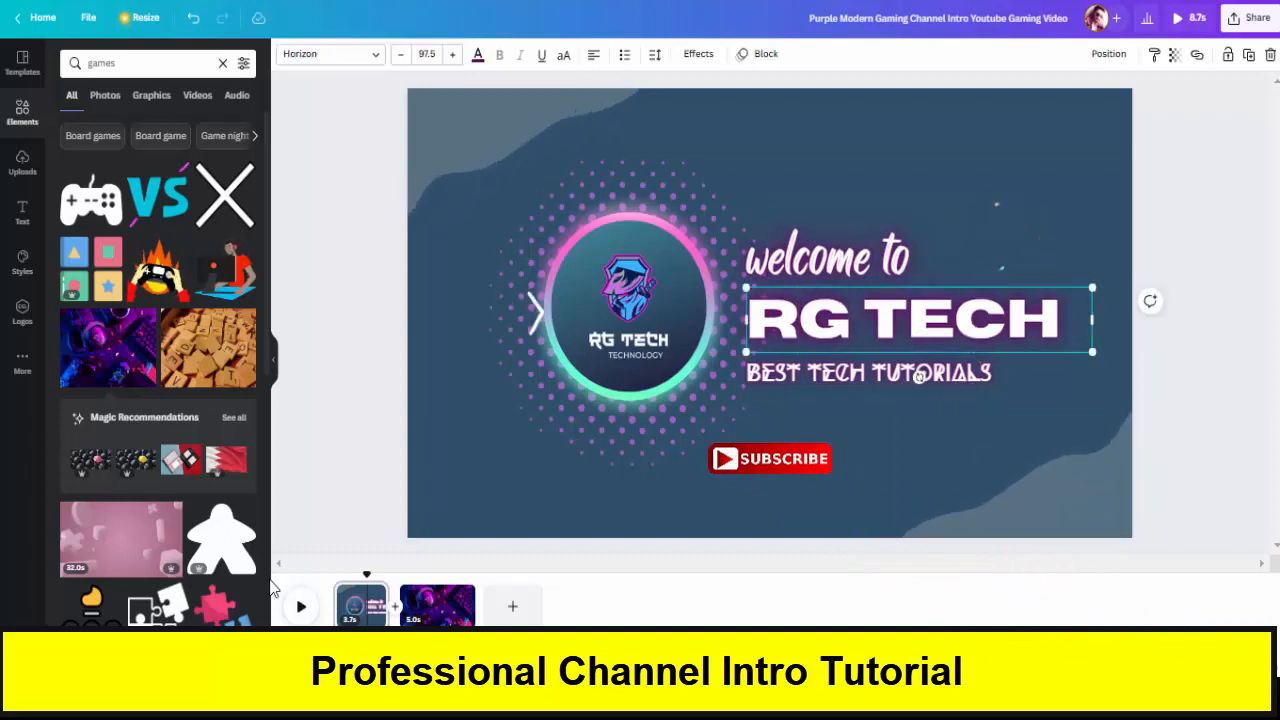
left_click(436, 604)
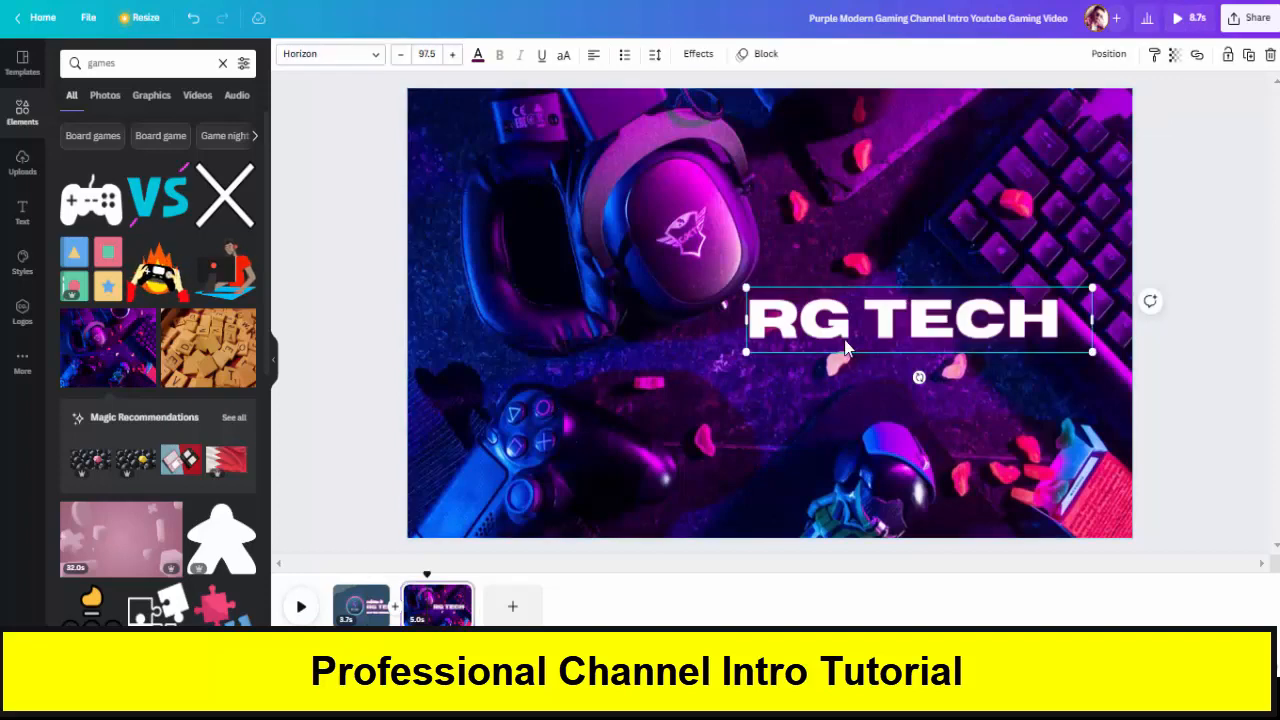
left_click_drag(918, 318, 610, 444)
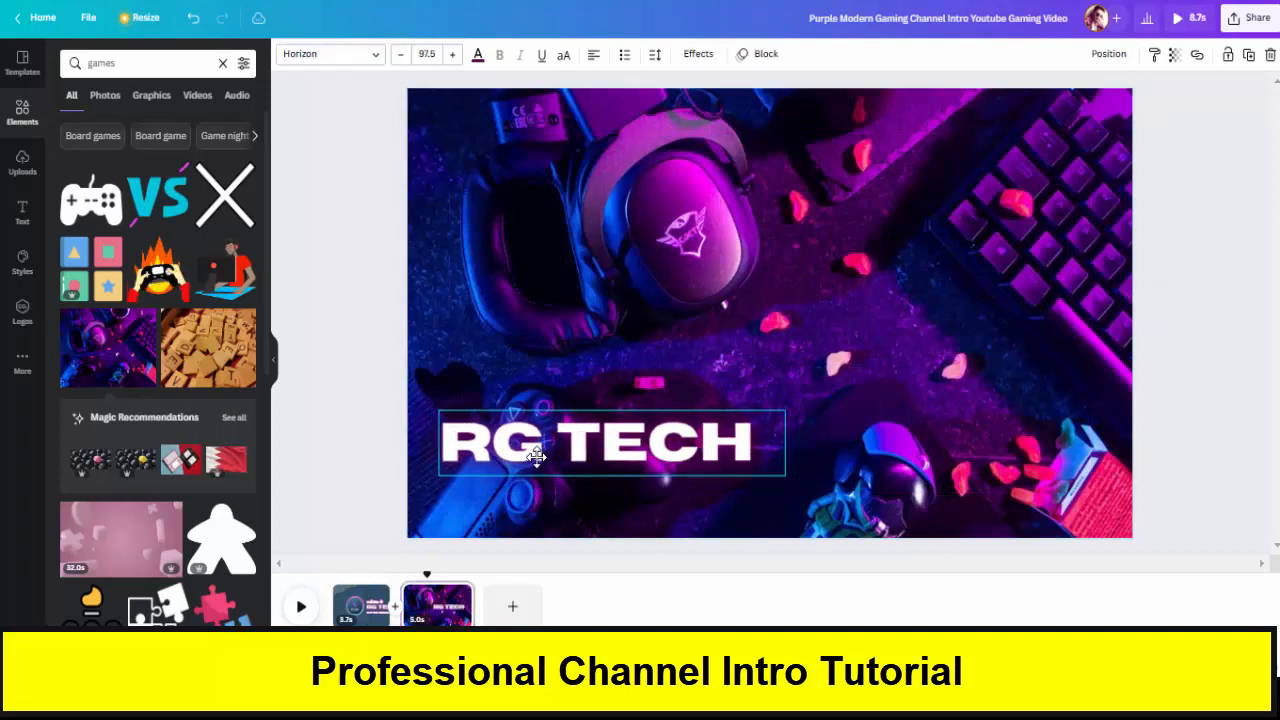
Step: Retype the copied heading so it reads GAMING
left_click(548, 442)
type("G")
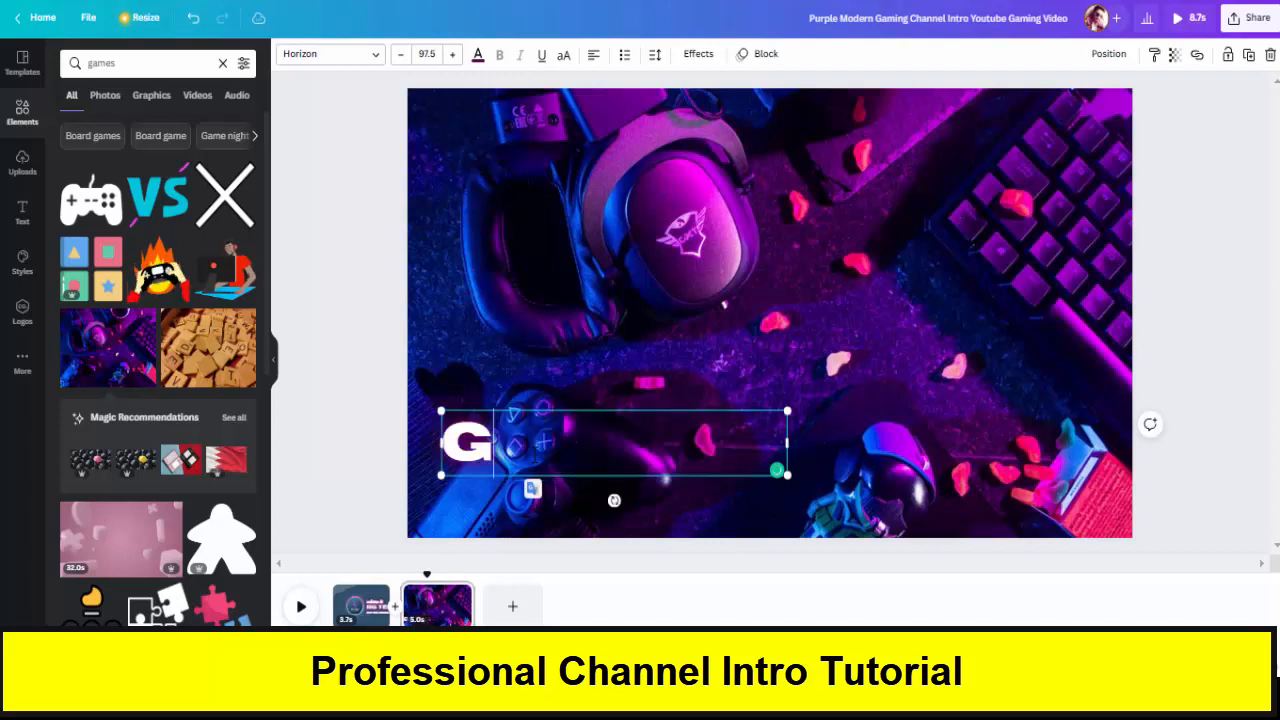
type("AMING")
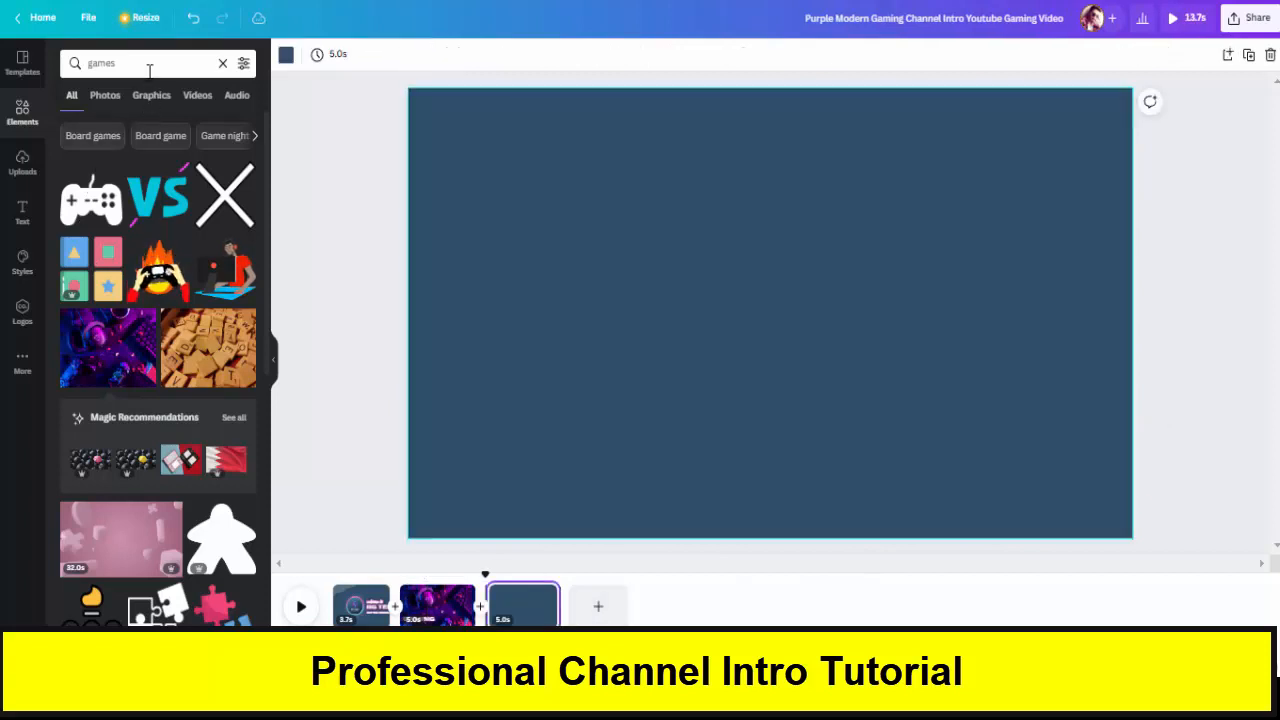
Step: Search 'tech' and set the blue hexagon tech photo on the new page, then return to the GAMING page
double_click(100, 62)
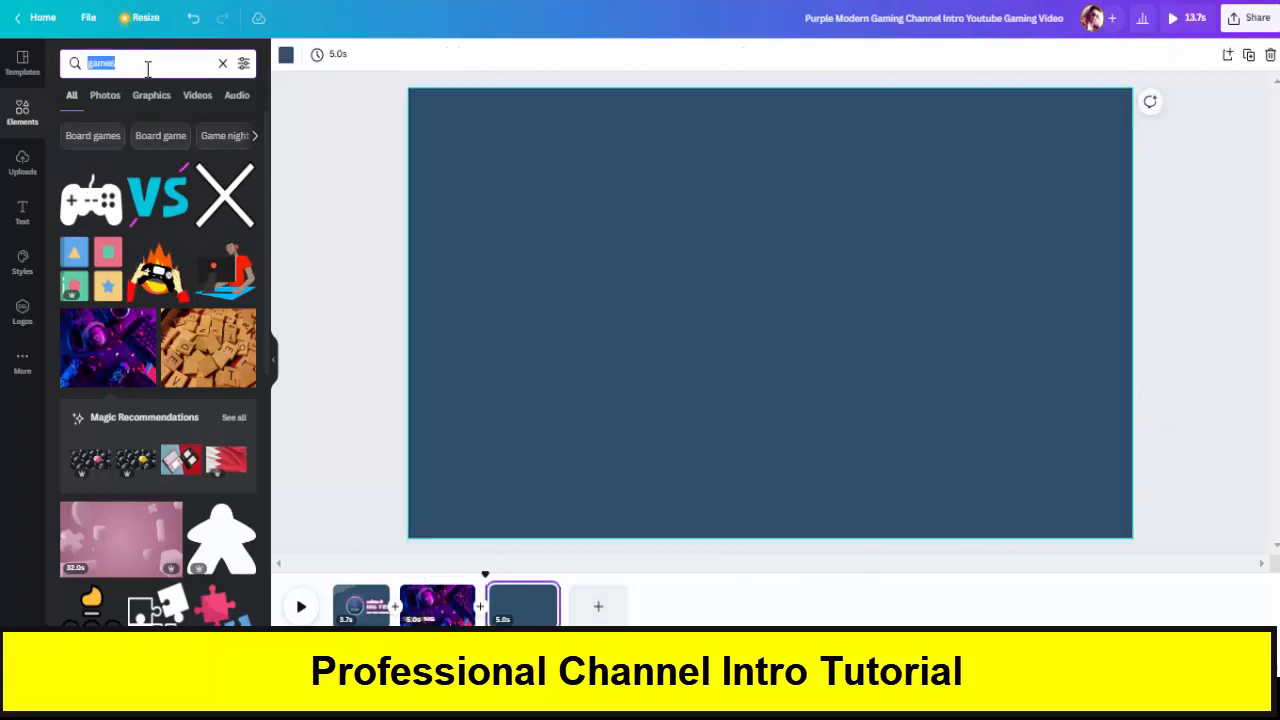
type("tech")
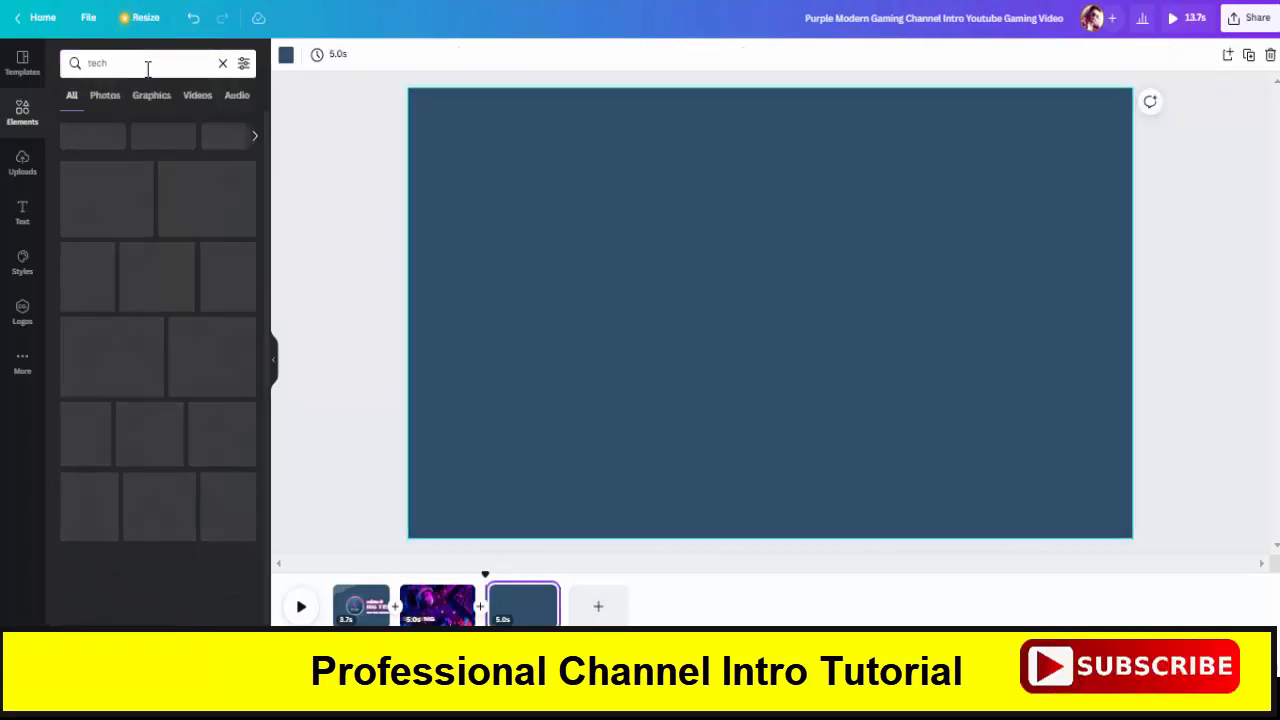
key("Enter")
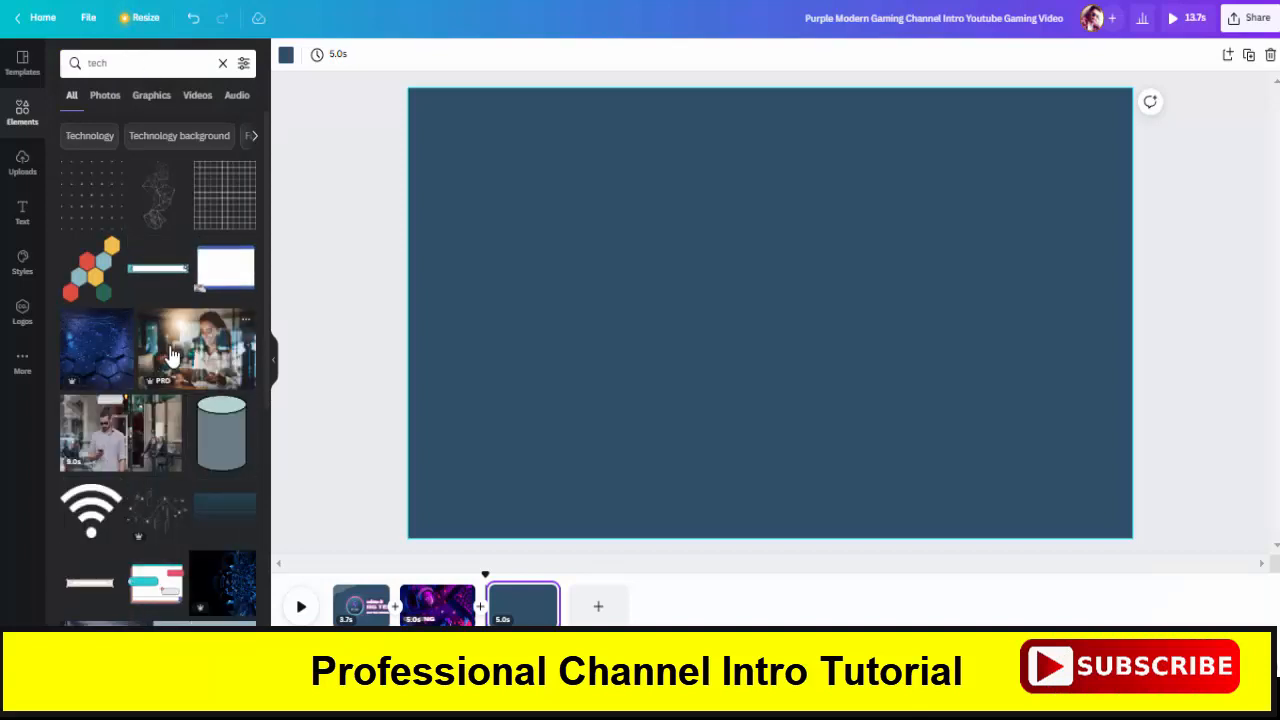
right_click(770, 312)
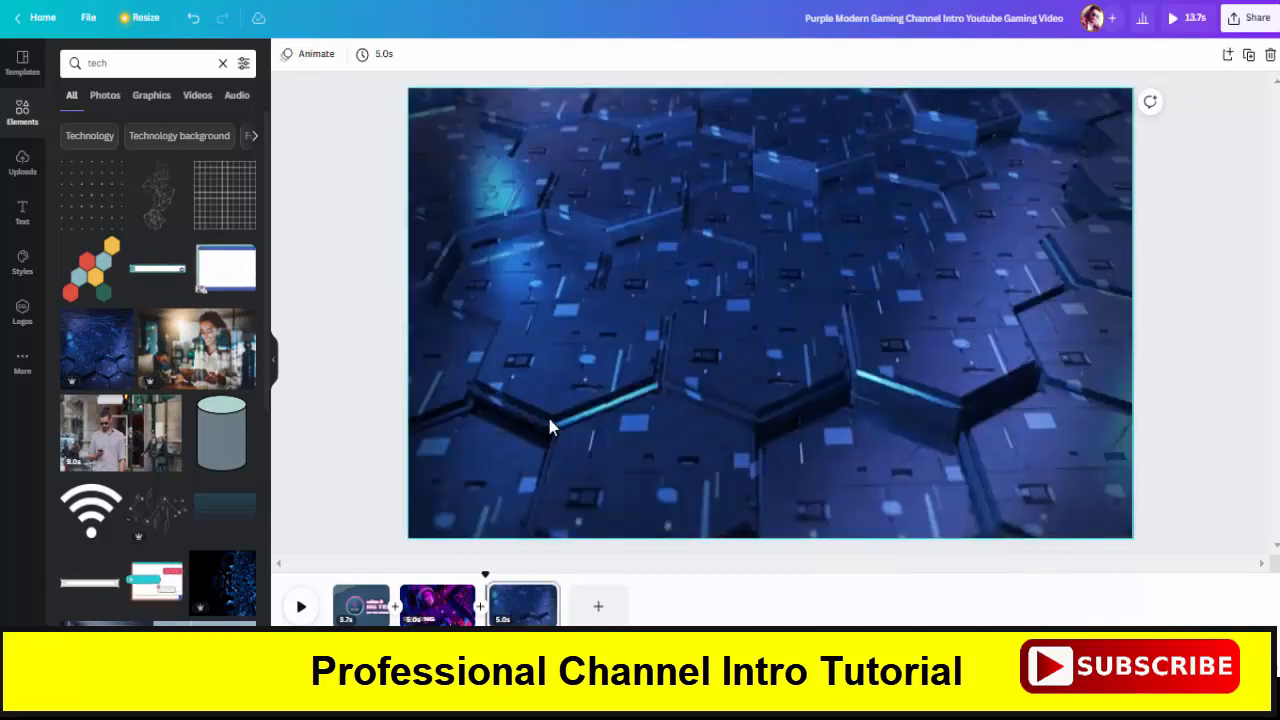
left_click(436, 604)
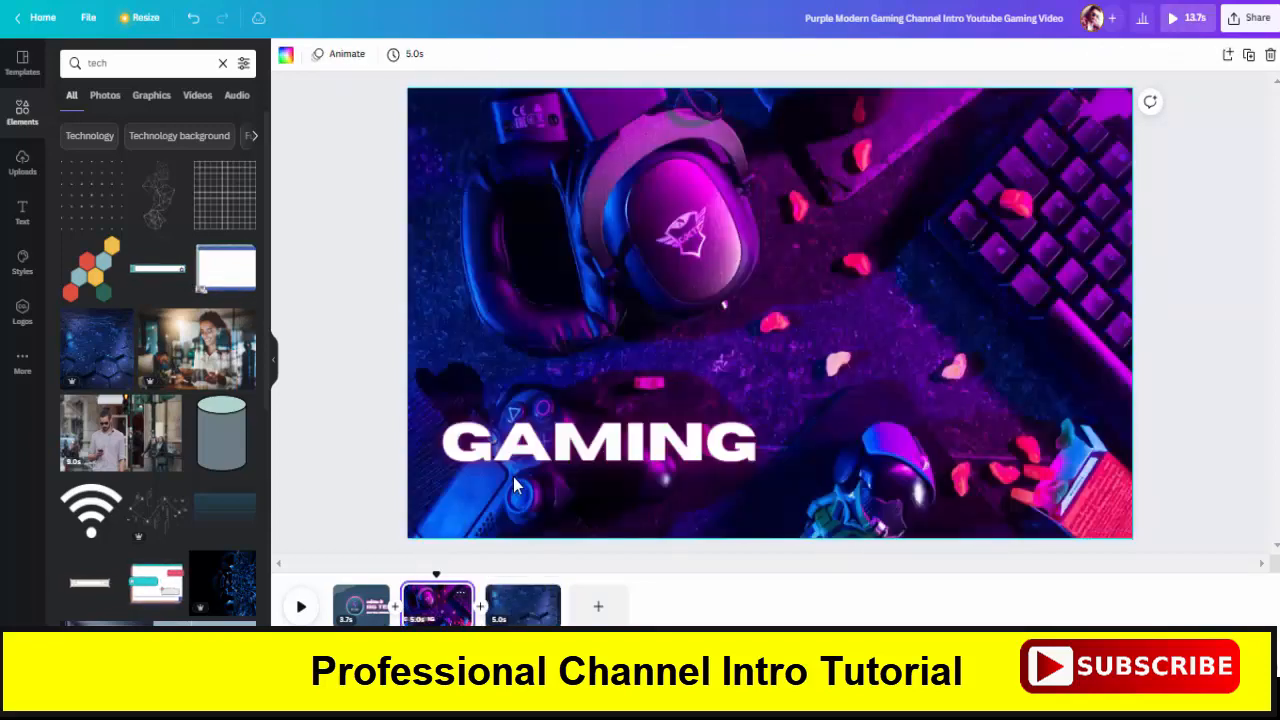
Step: Replace the hexagon page's headline text with TECHNOLOGY
left_click(598, 442)
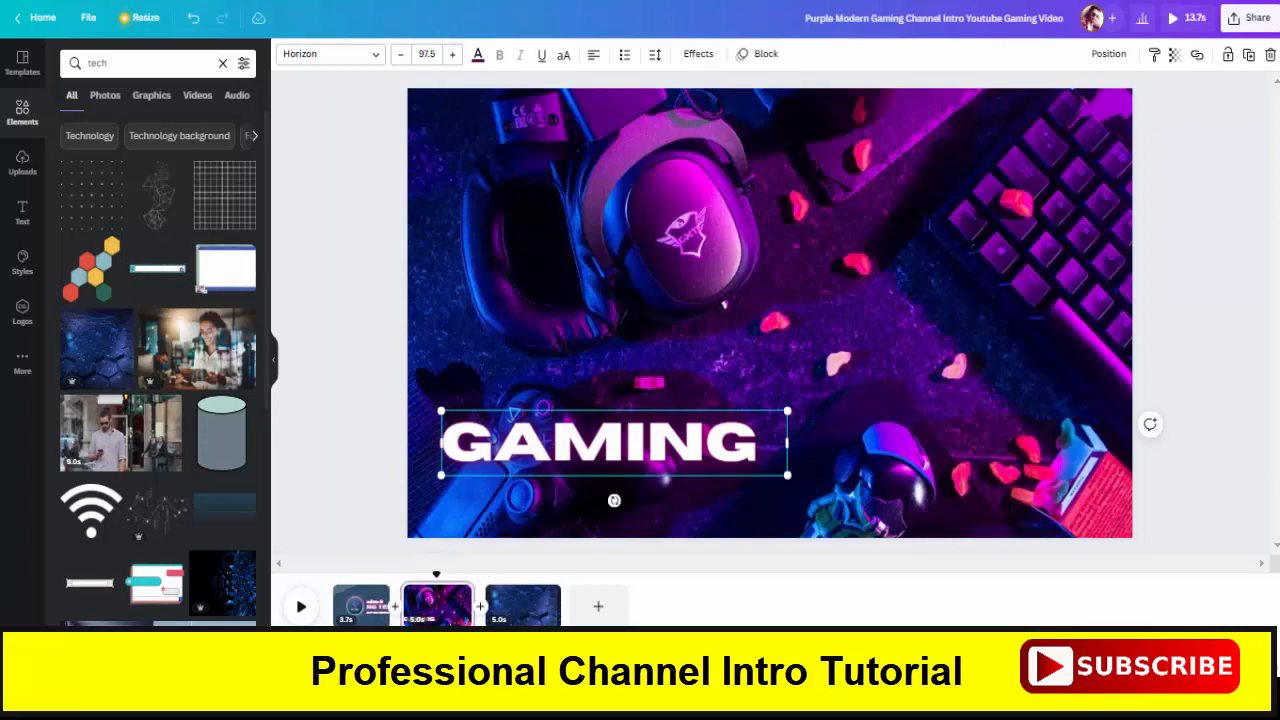
left_click(522, 604)
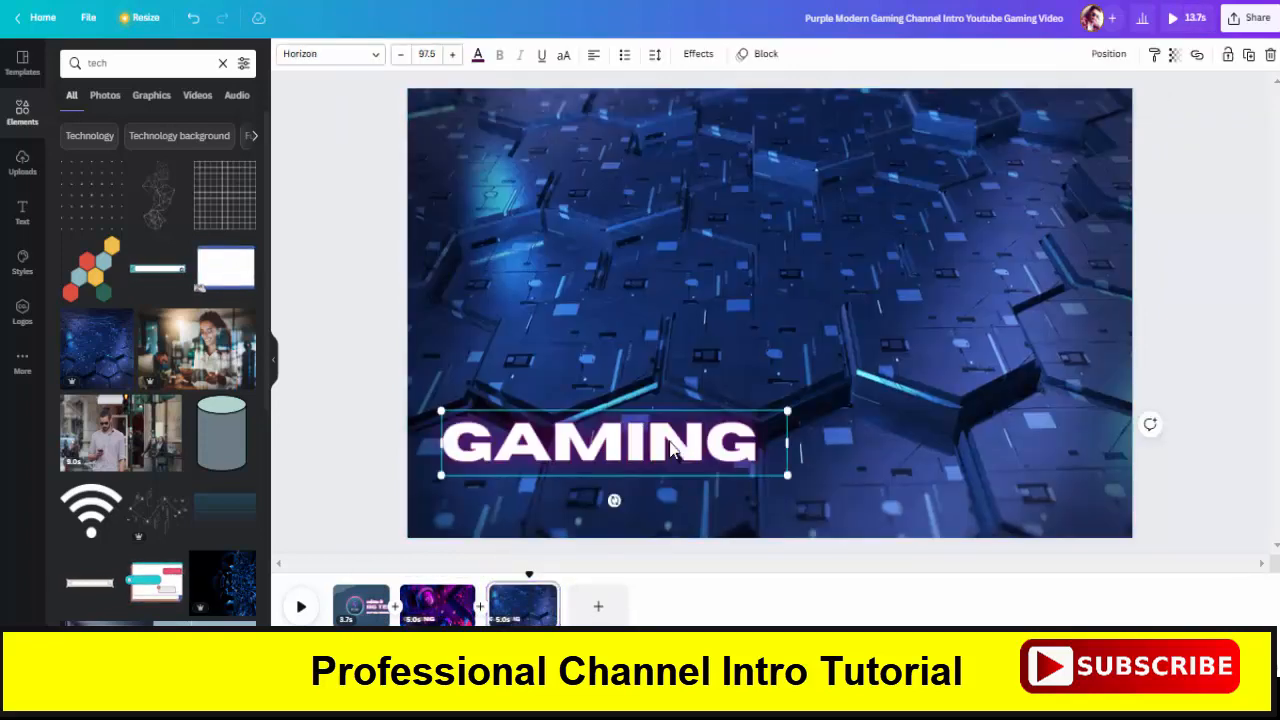
triple_click(600, 444)
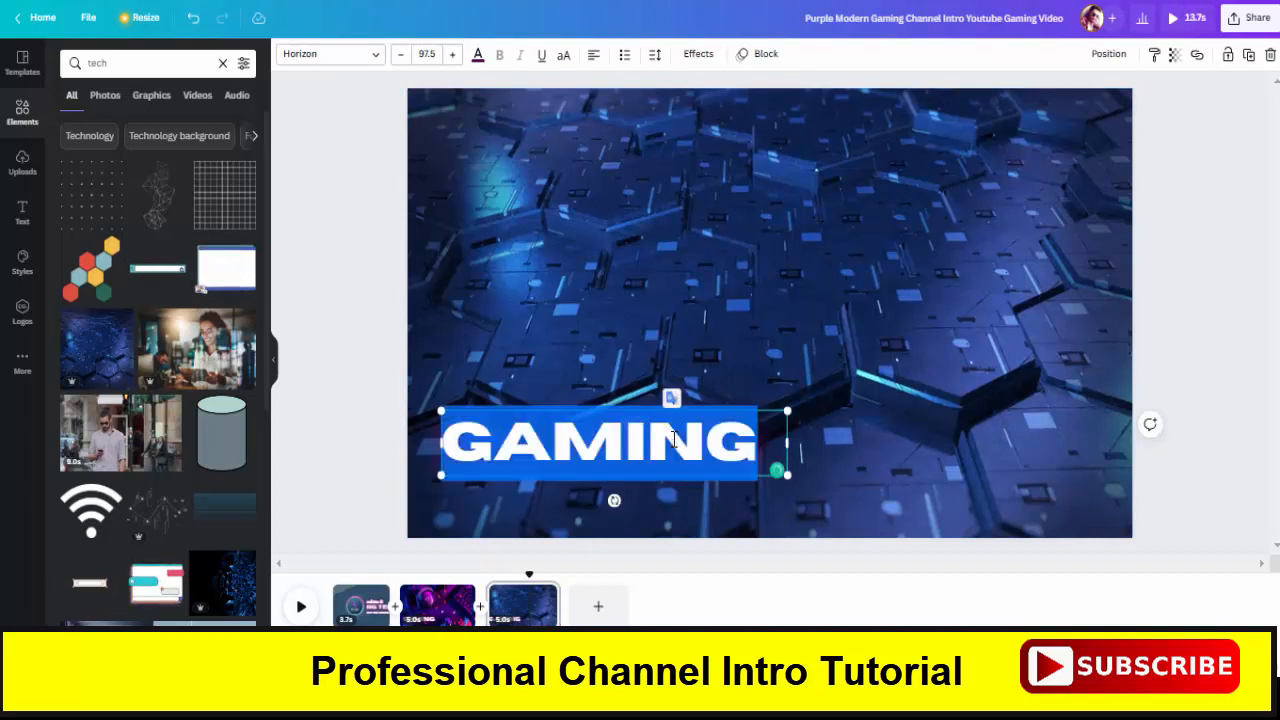
type("TECHNOLOGY")
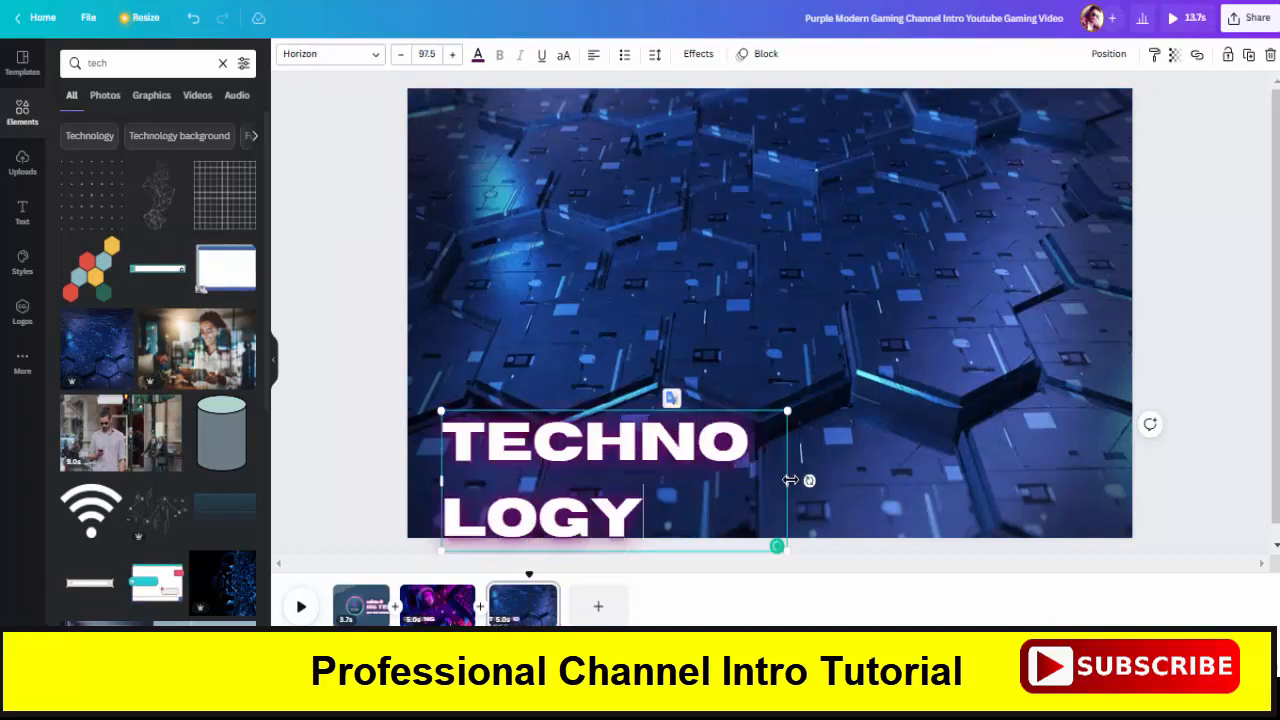
Step: Move the TECHNOLOGY headline near the top of the hexagon page and deselect it
left_click_drag(776, 544, 976, 470)
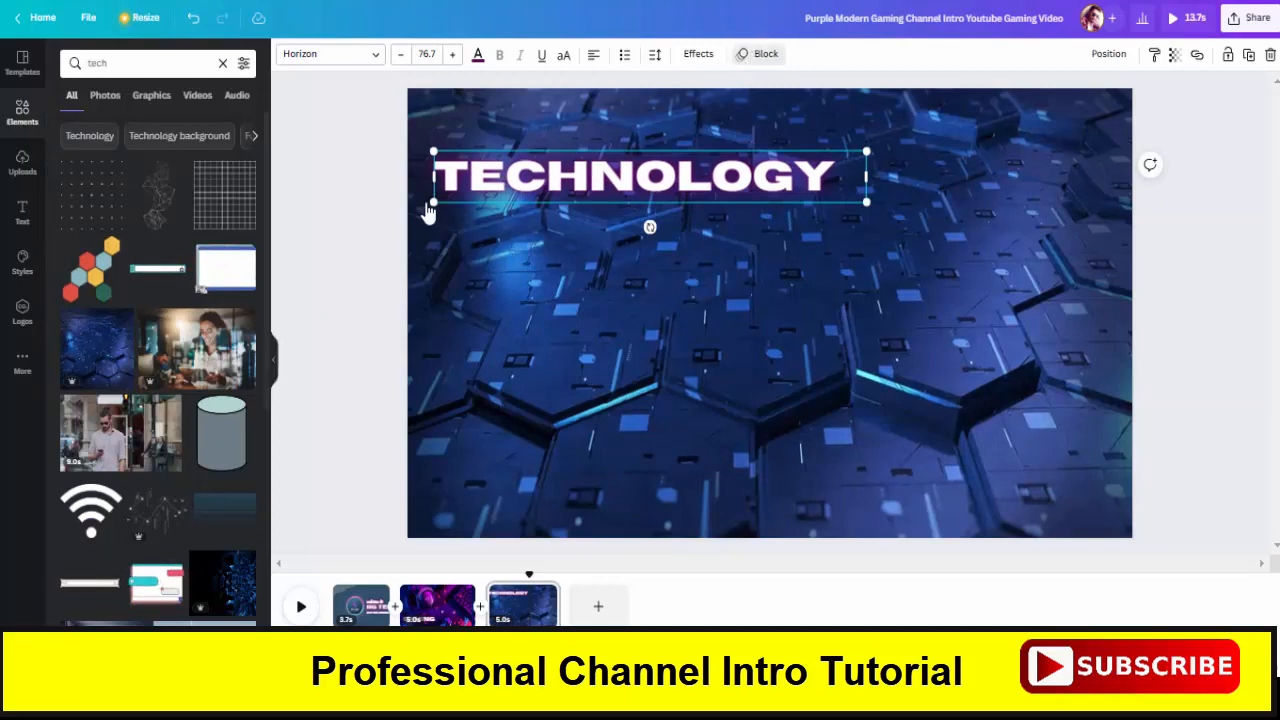
left_click(156, 396)
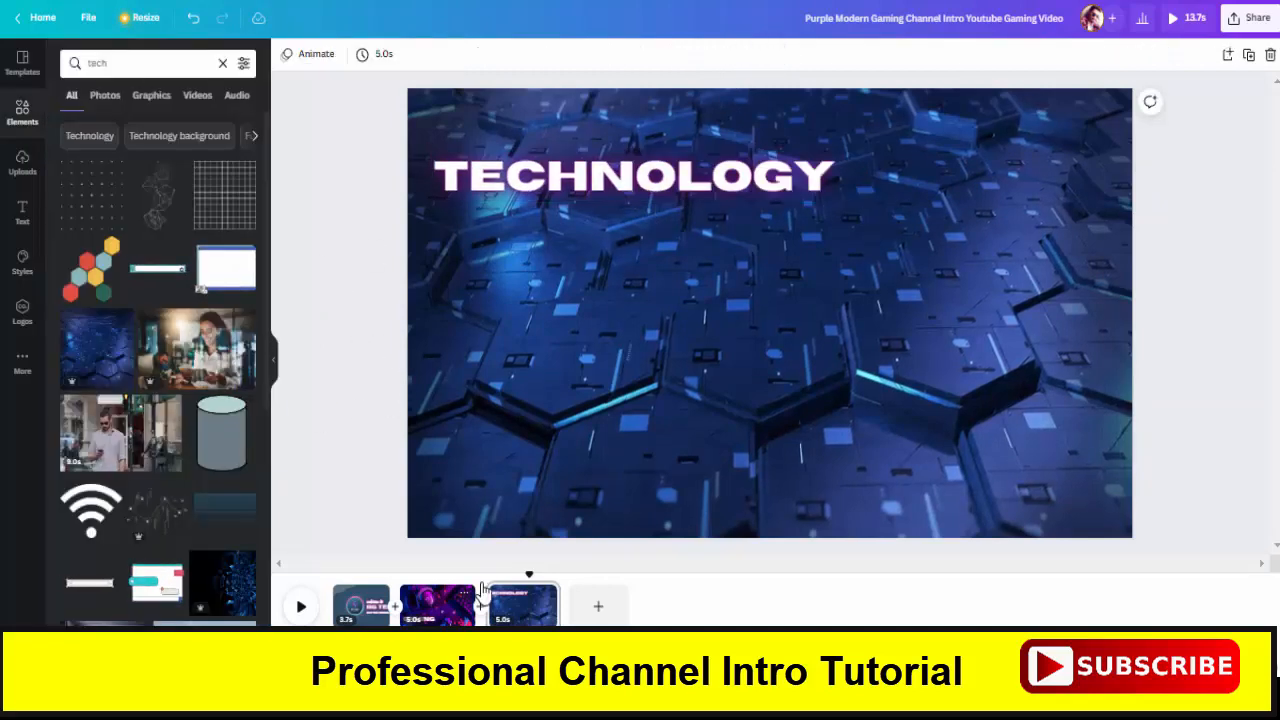
left_click(416, 604)
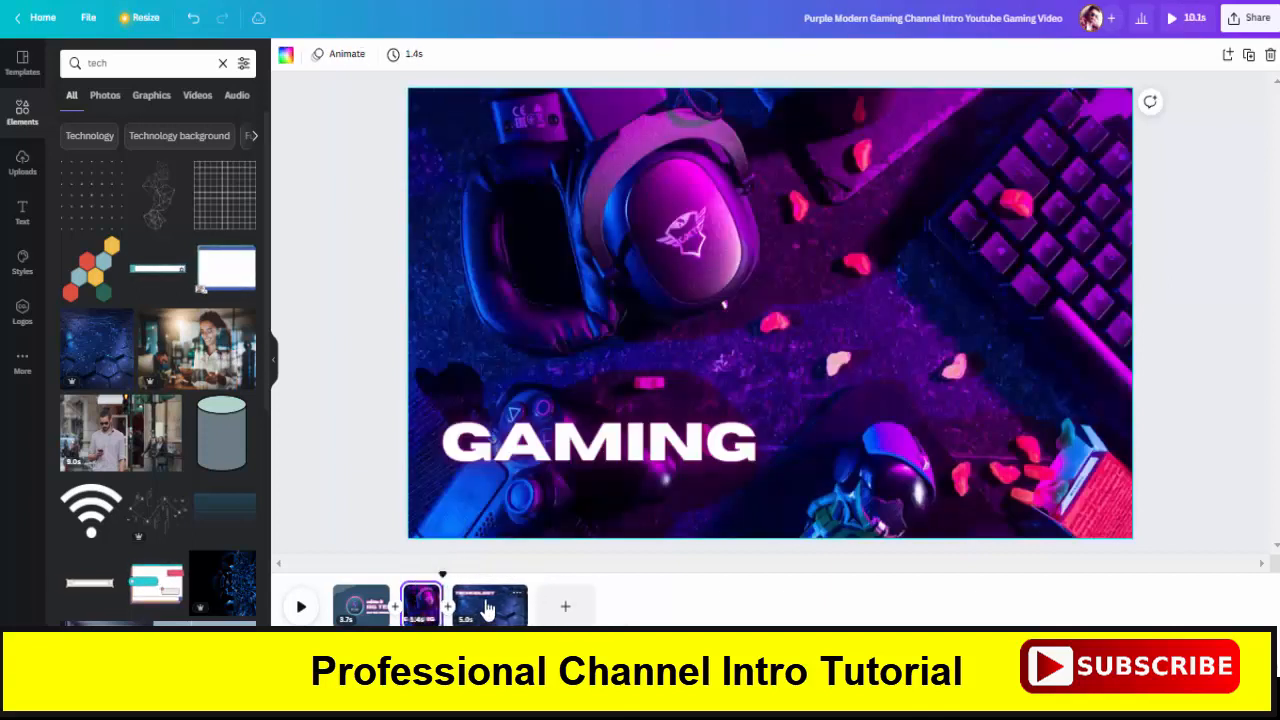
Step: Trim the GAMING and TECHNOLOGY pages to fractions of a second, video about 3.8 seconds total
left_click(490, 604)
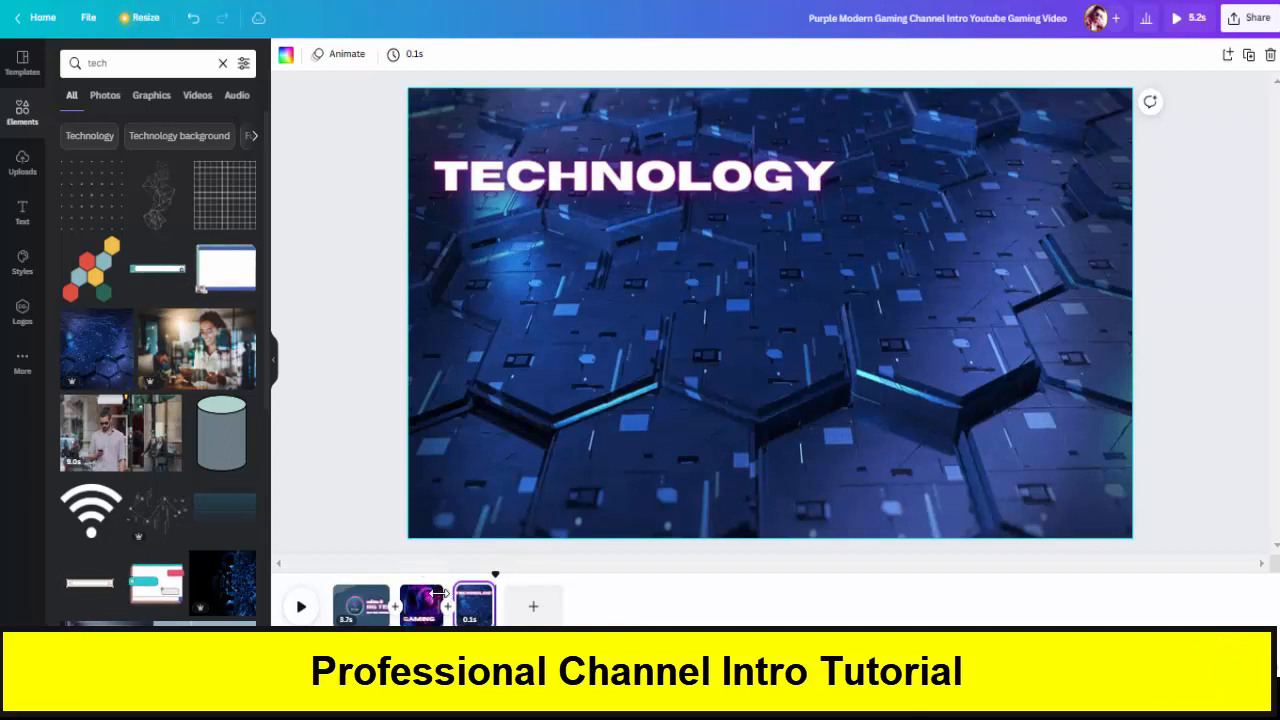
left_click(420, 602)
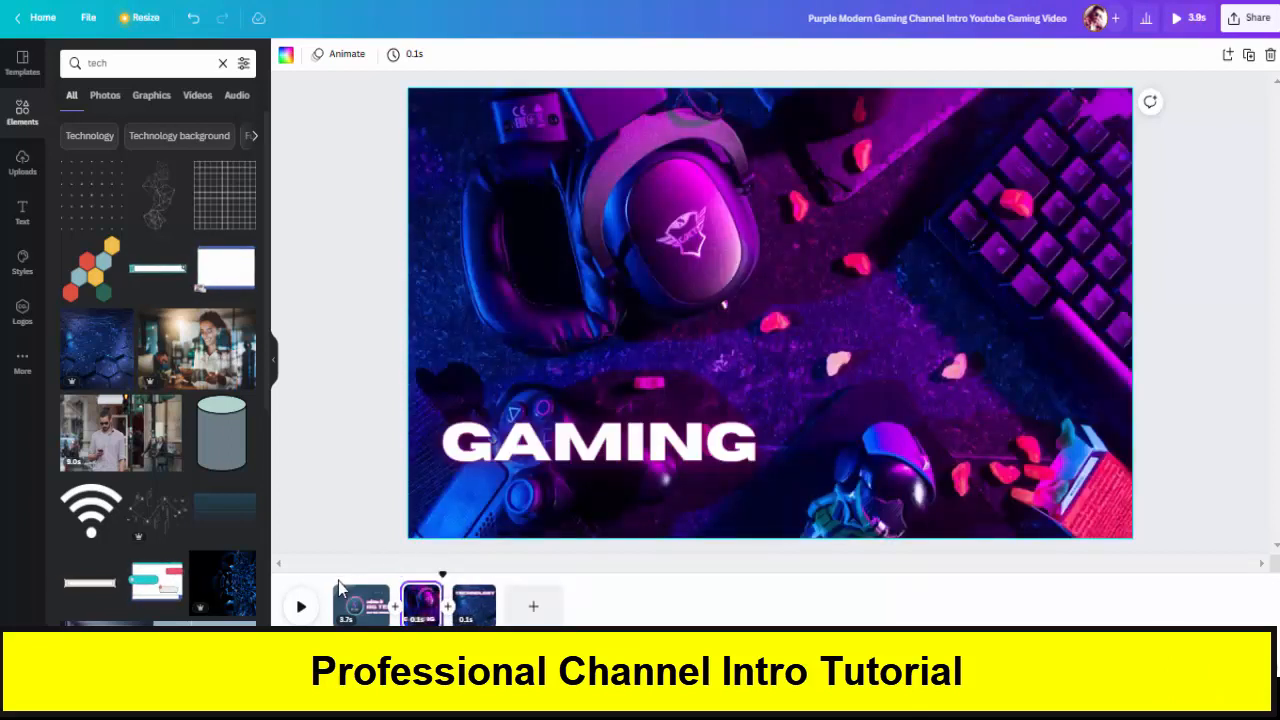
left_click(360, 604)
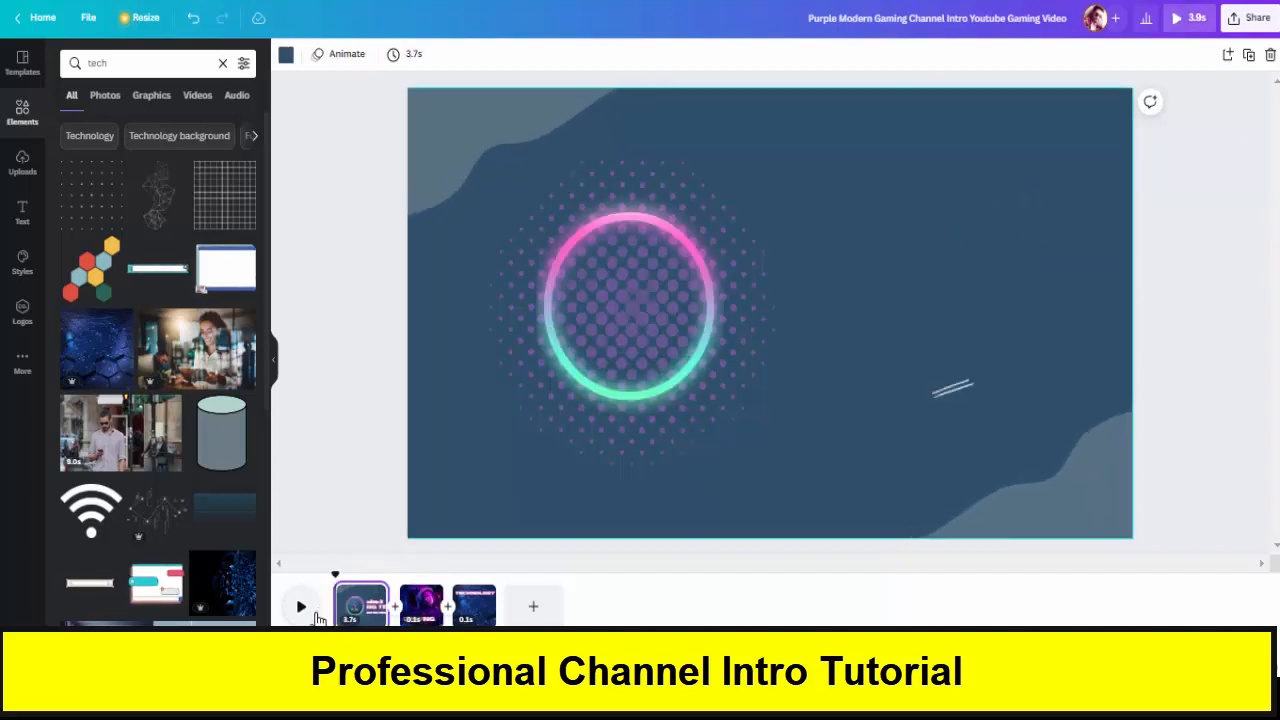
left_click(300, 606)
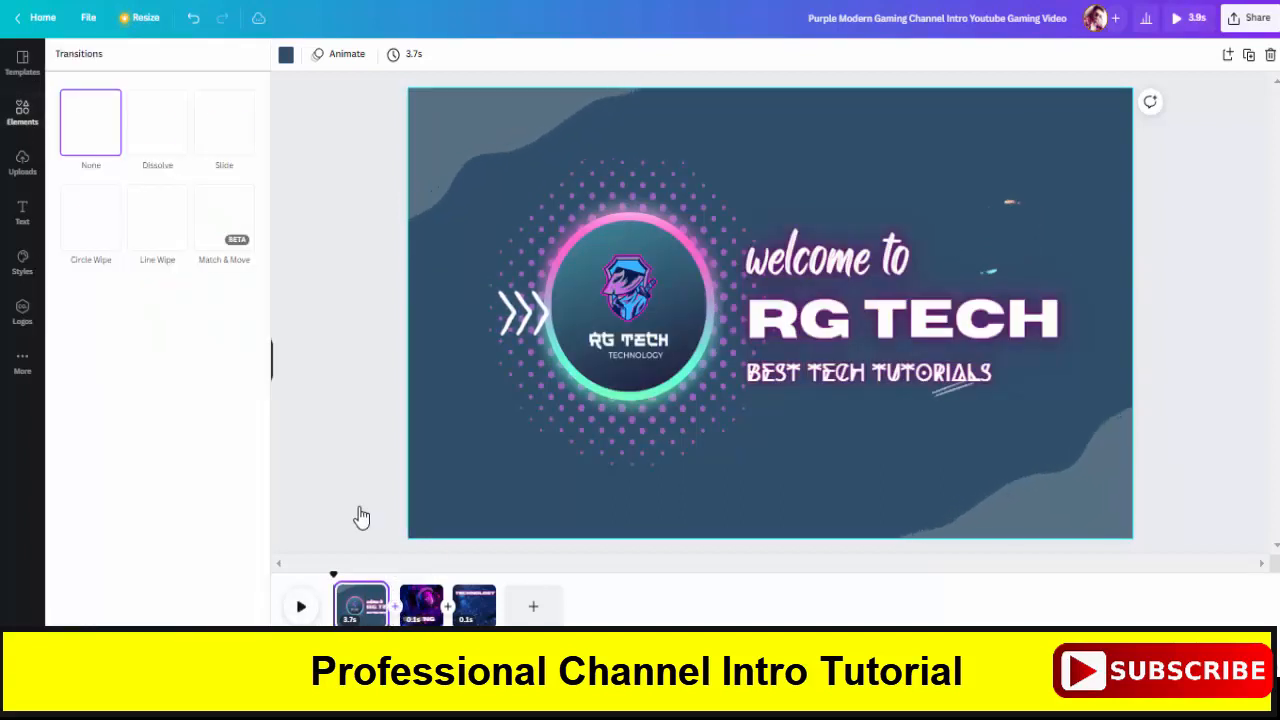
Step: Apply Line Wipe after the welcome page and Dissolve after the GAMING page, then play the intro
left_click(156, 216)
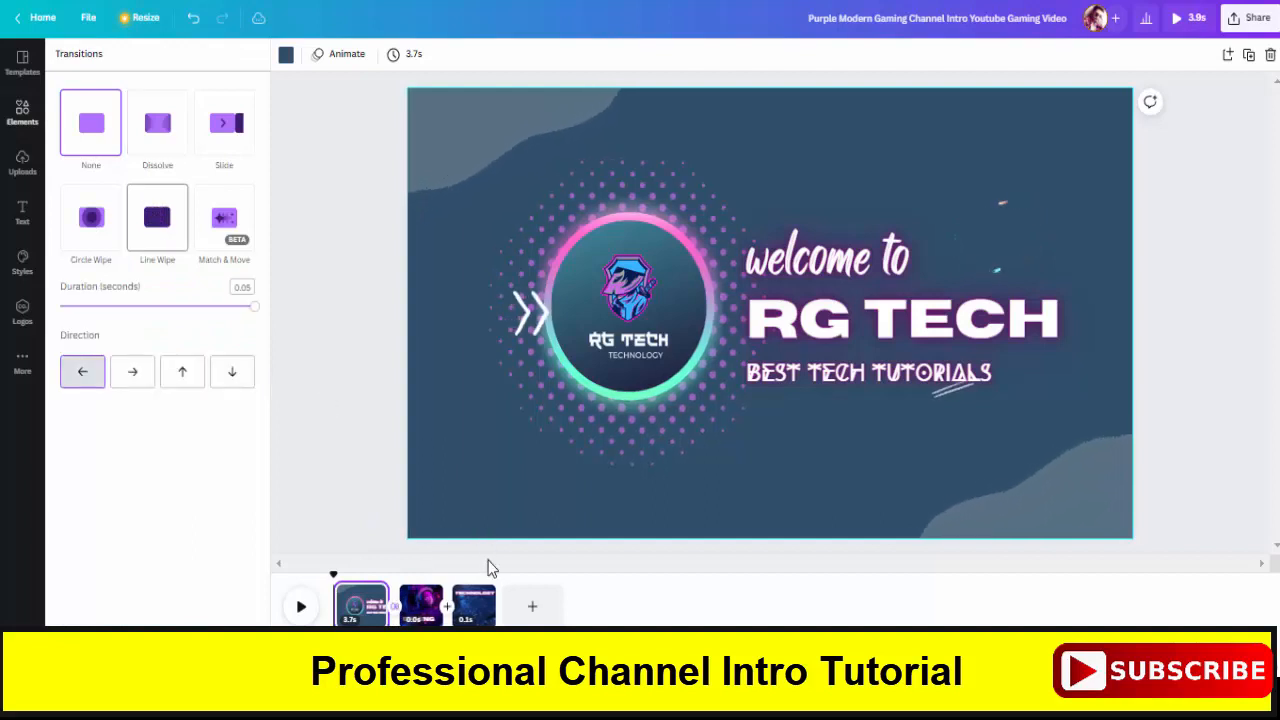
left_click(156, 216)
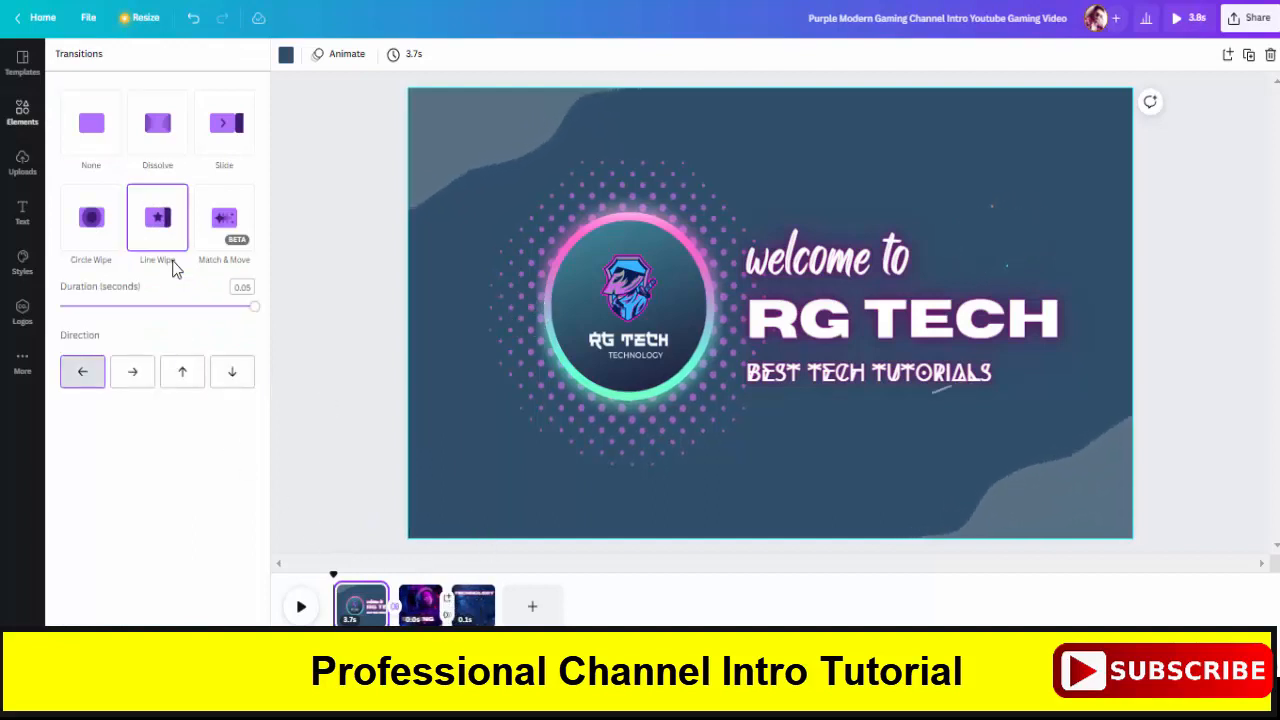
left_click(156, 216)
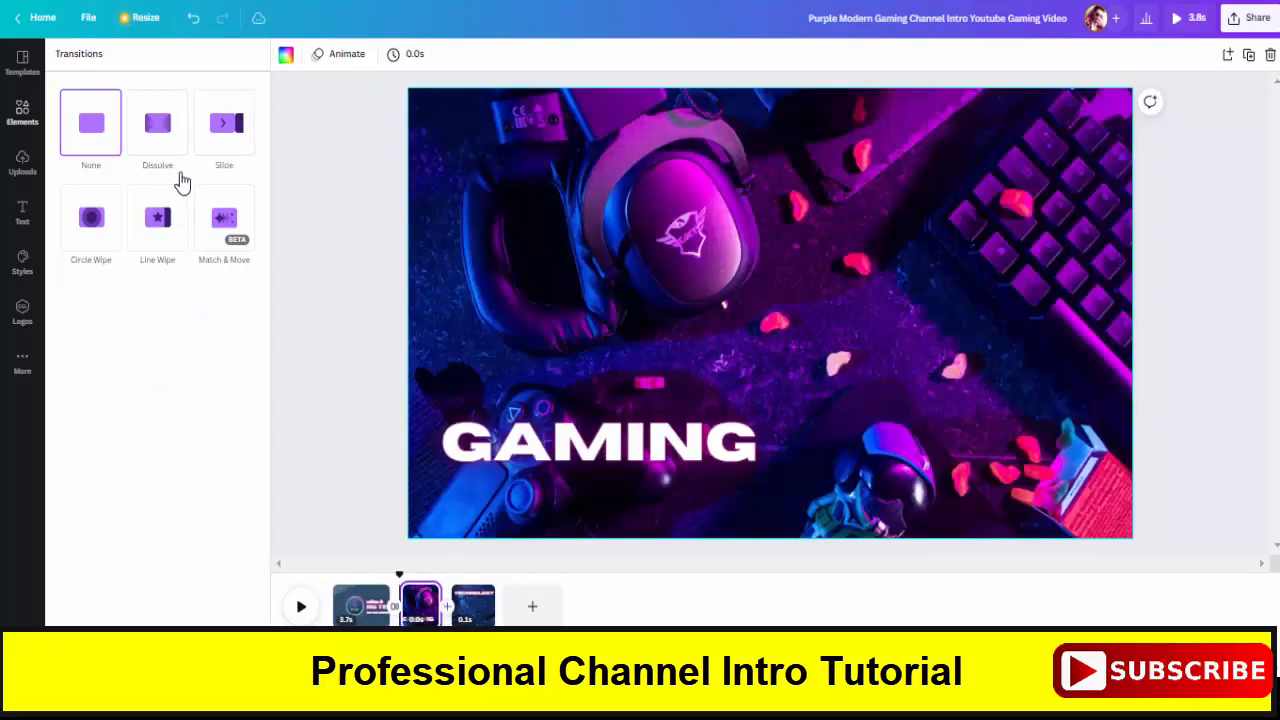
left_click(156, 122)
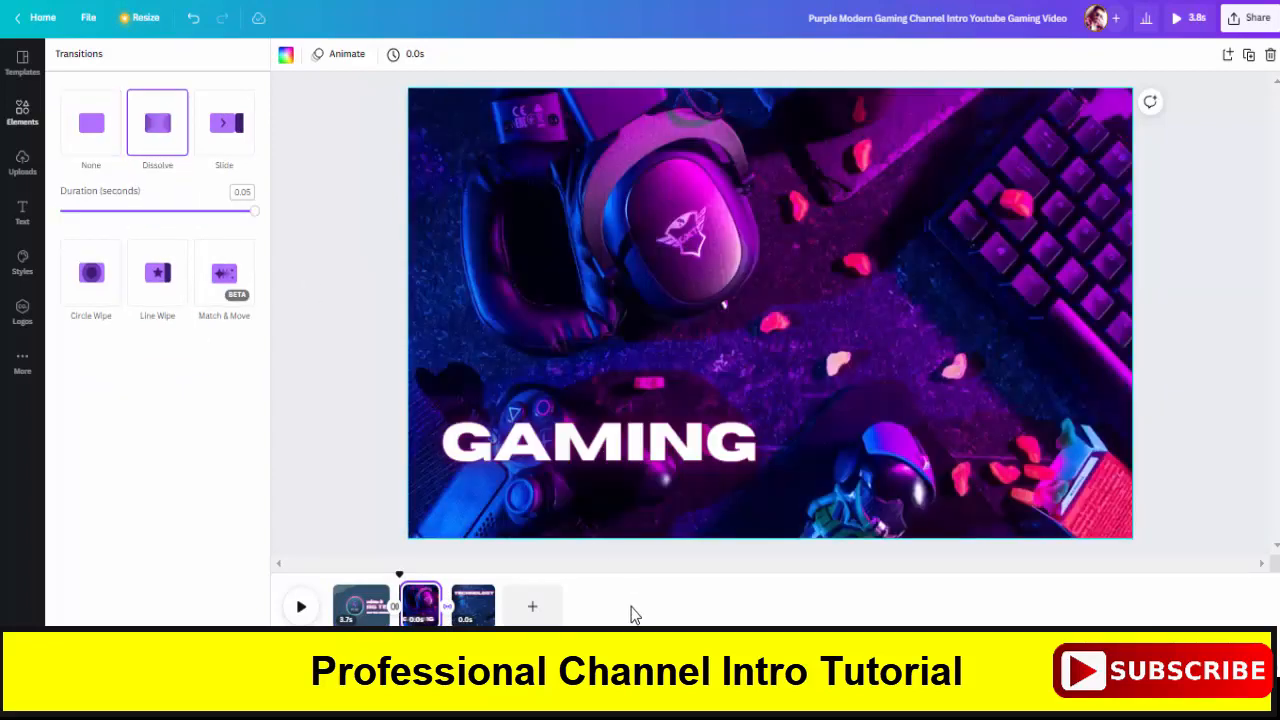
mouse_move(336, 600)
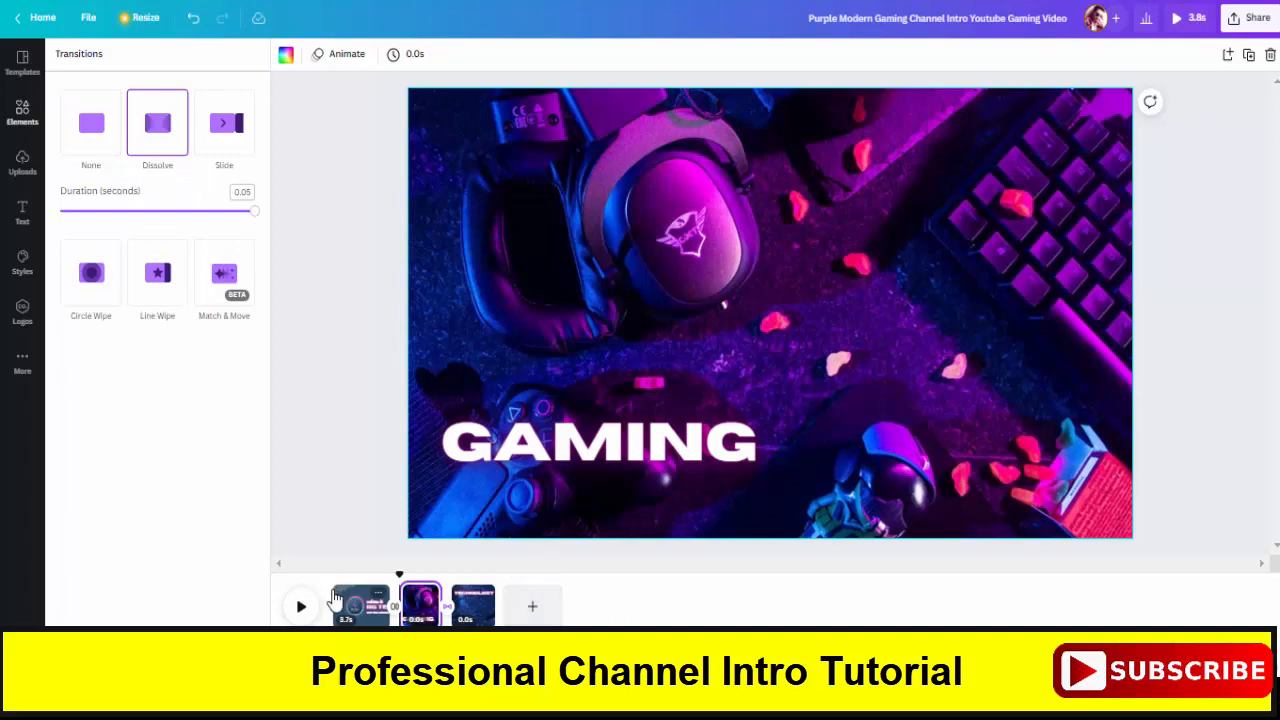
left_click(300, 606)
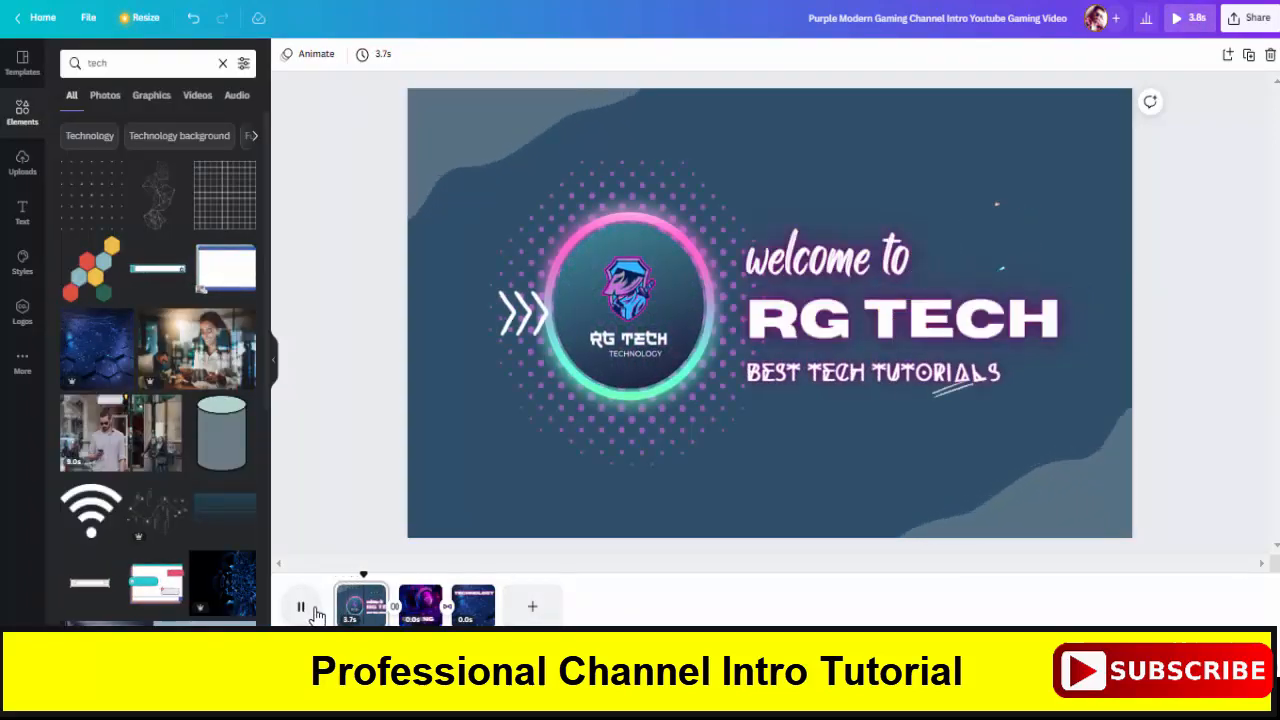
Step: Preview the intro, then delete the GAMING and TECHNOLOGY pages leaving one 4.8-second page
left_click(300, 606)
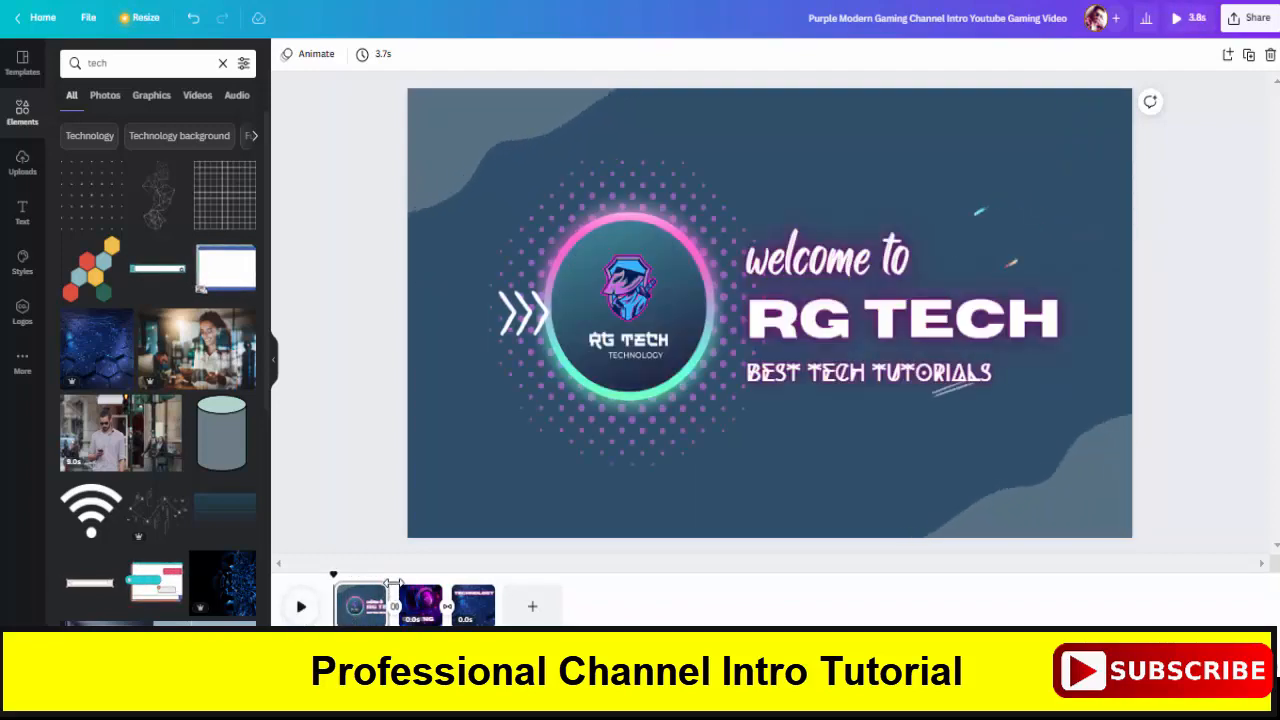
mouse_move(420, 604)
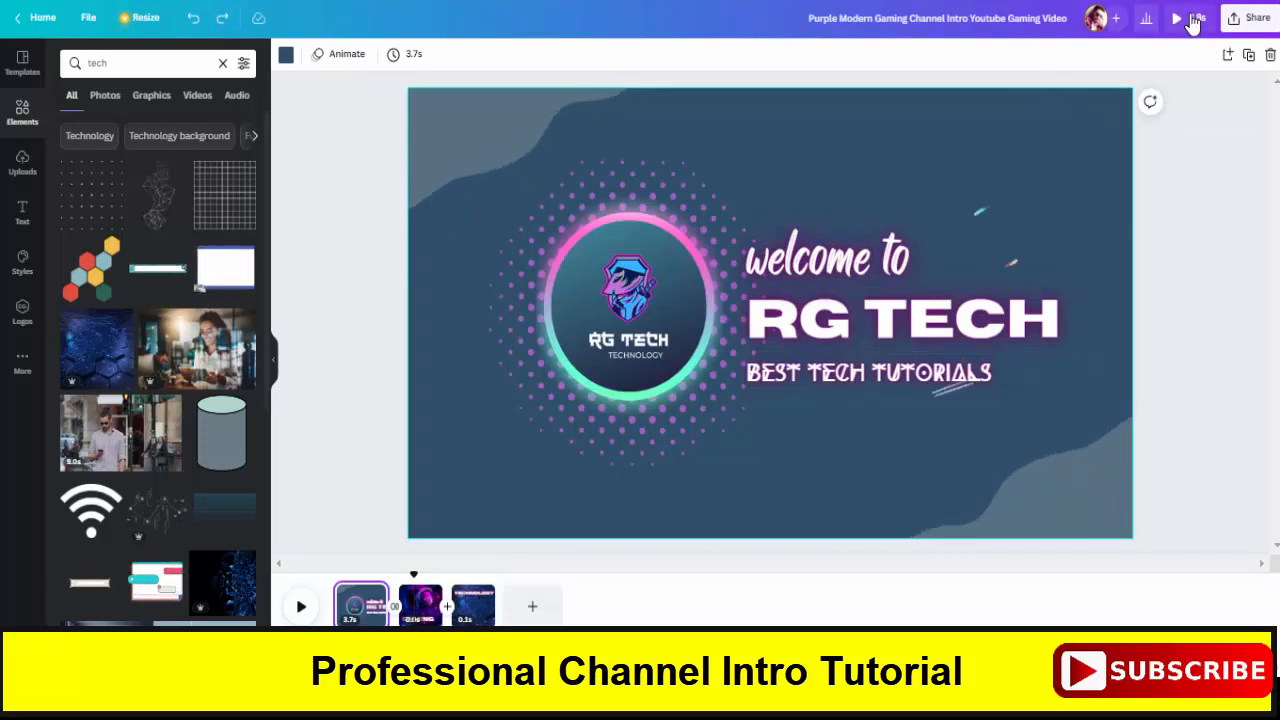
left_click(1176, 18)
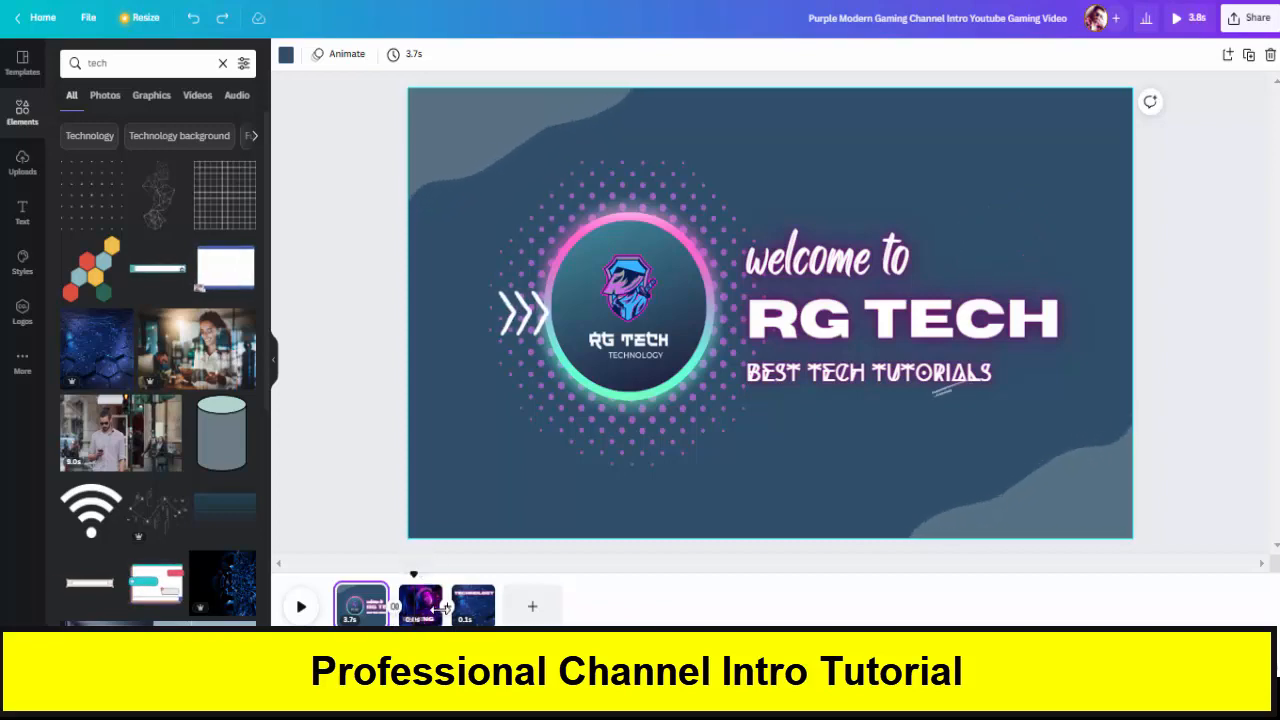
left_click(420, 604)
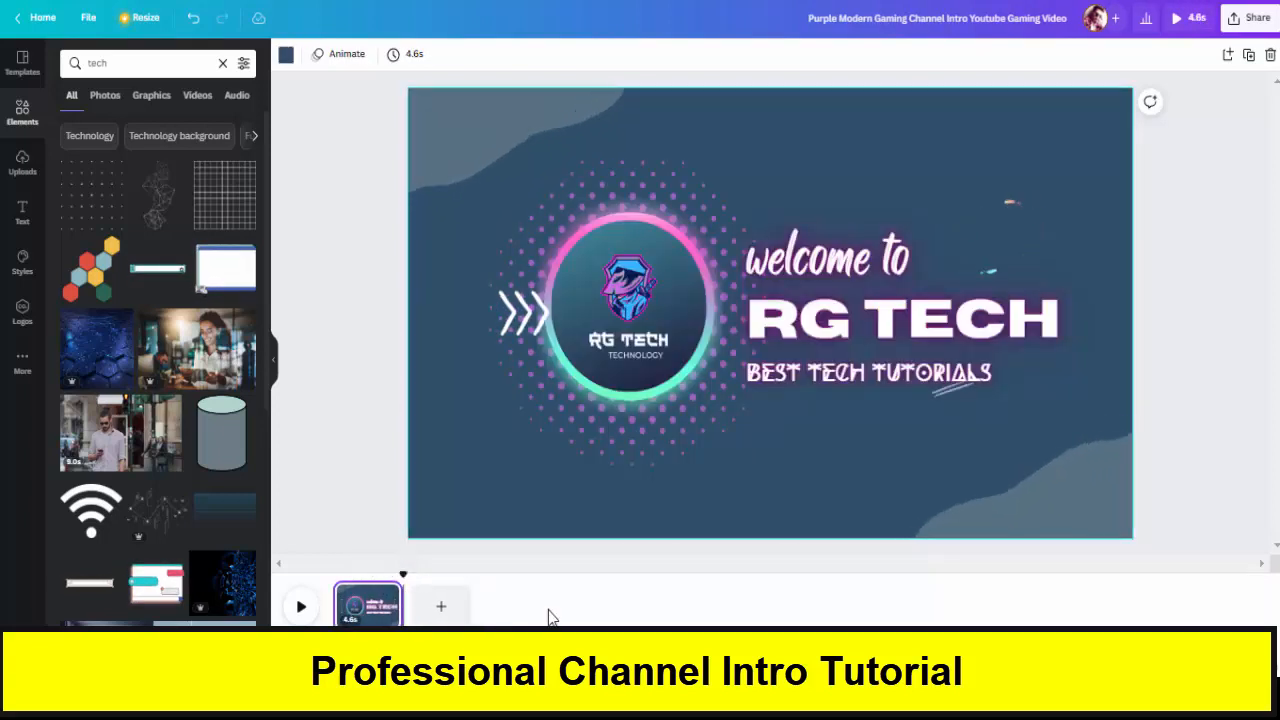
Step: Browse the video template categories in the side panel beside the finished intro
left_click(636, 310)
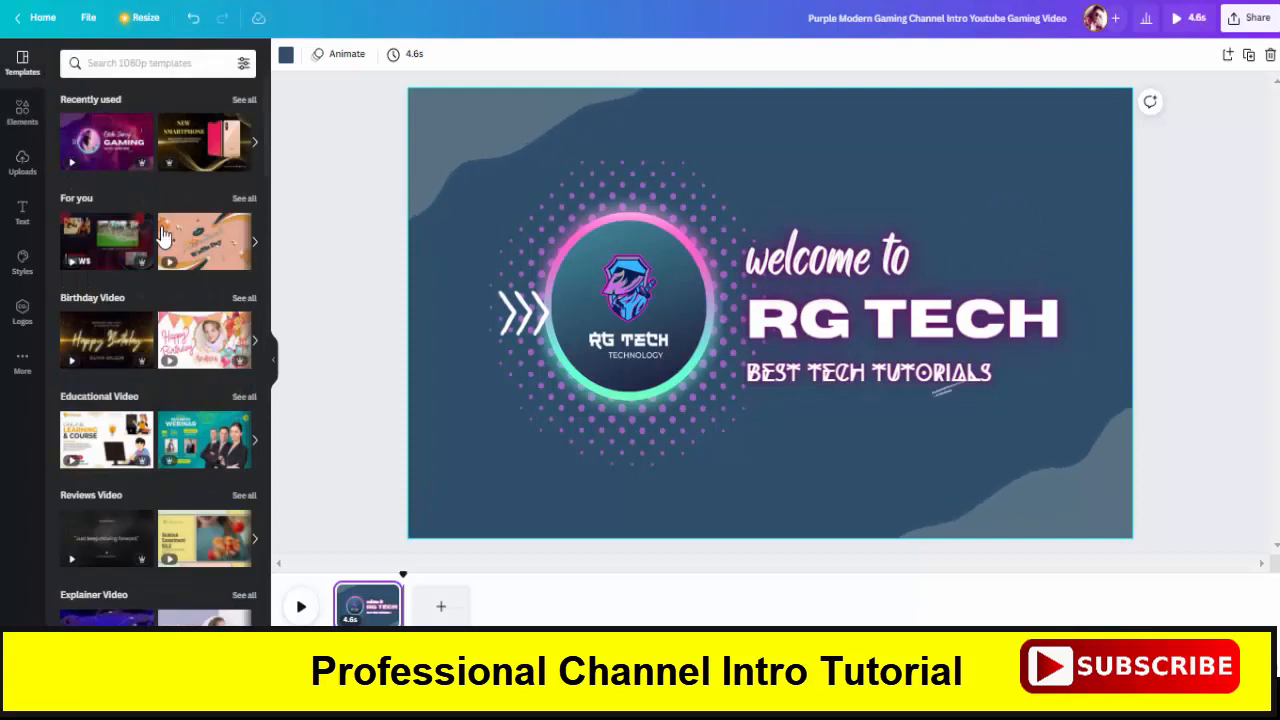
scroll("down", 3)
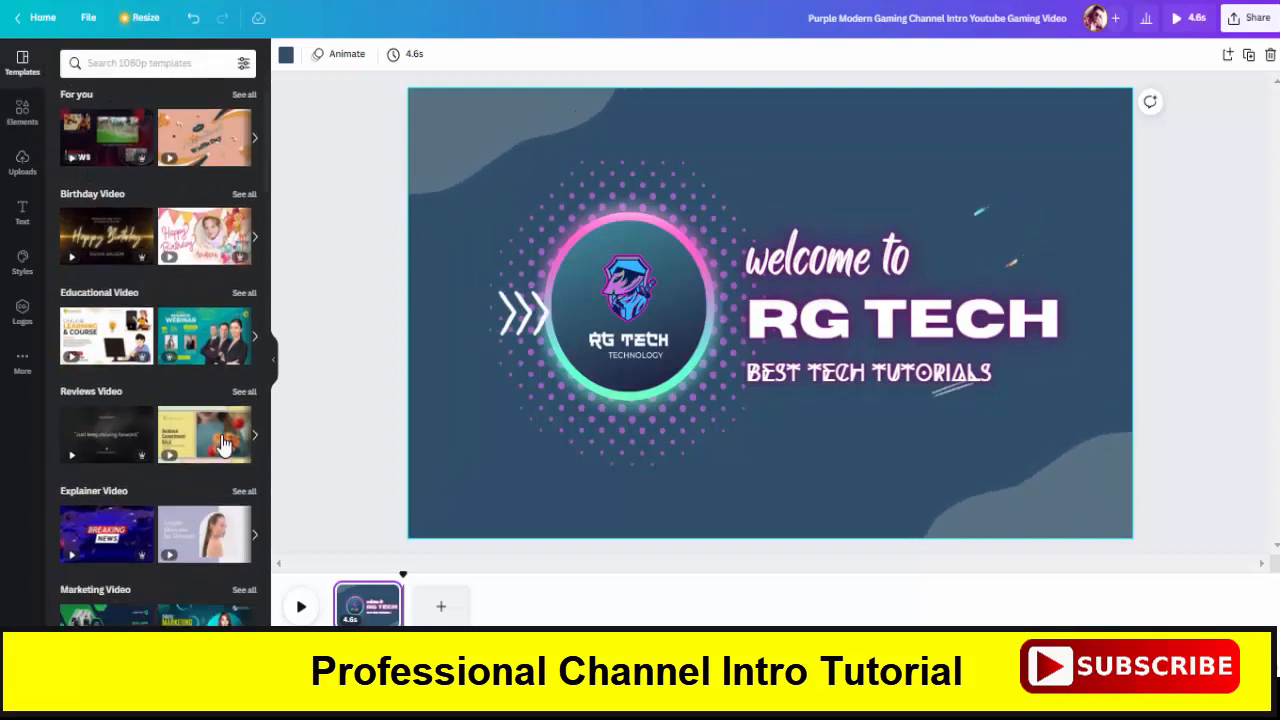
scroll("down", 3)
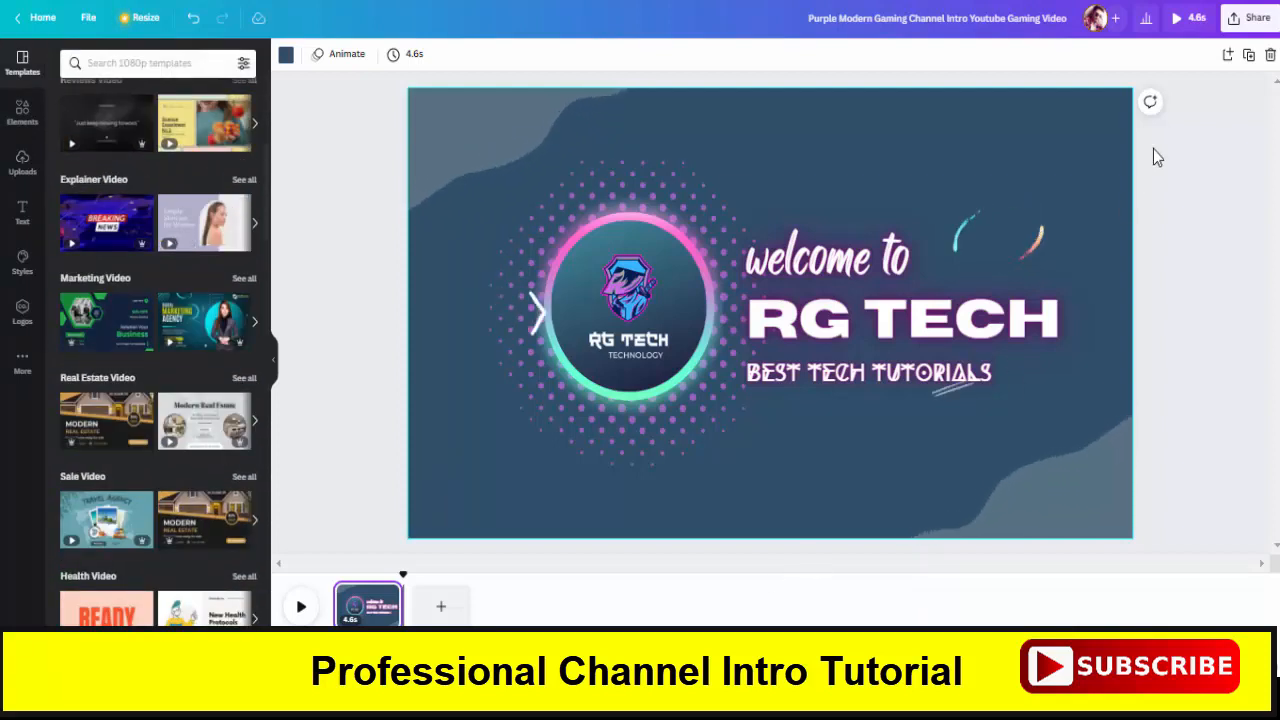